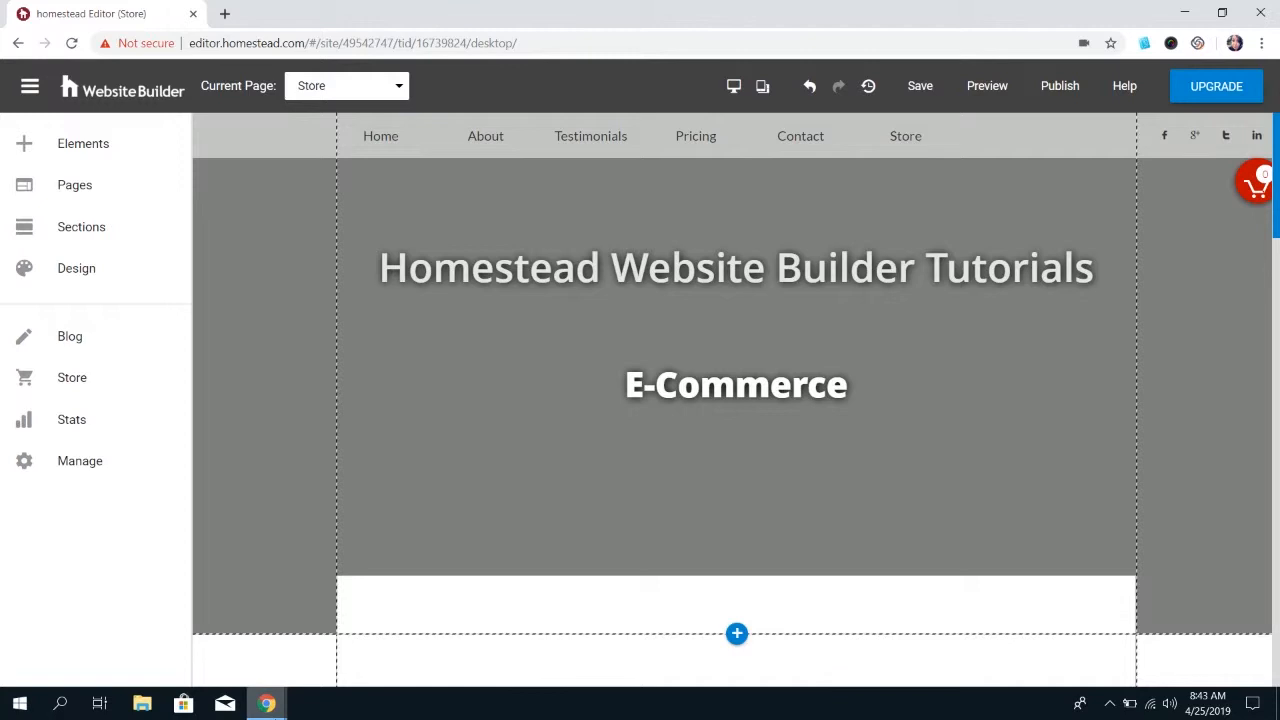
{"action": "mouse_move", "coordinate": [100, 376]}
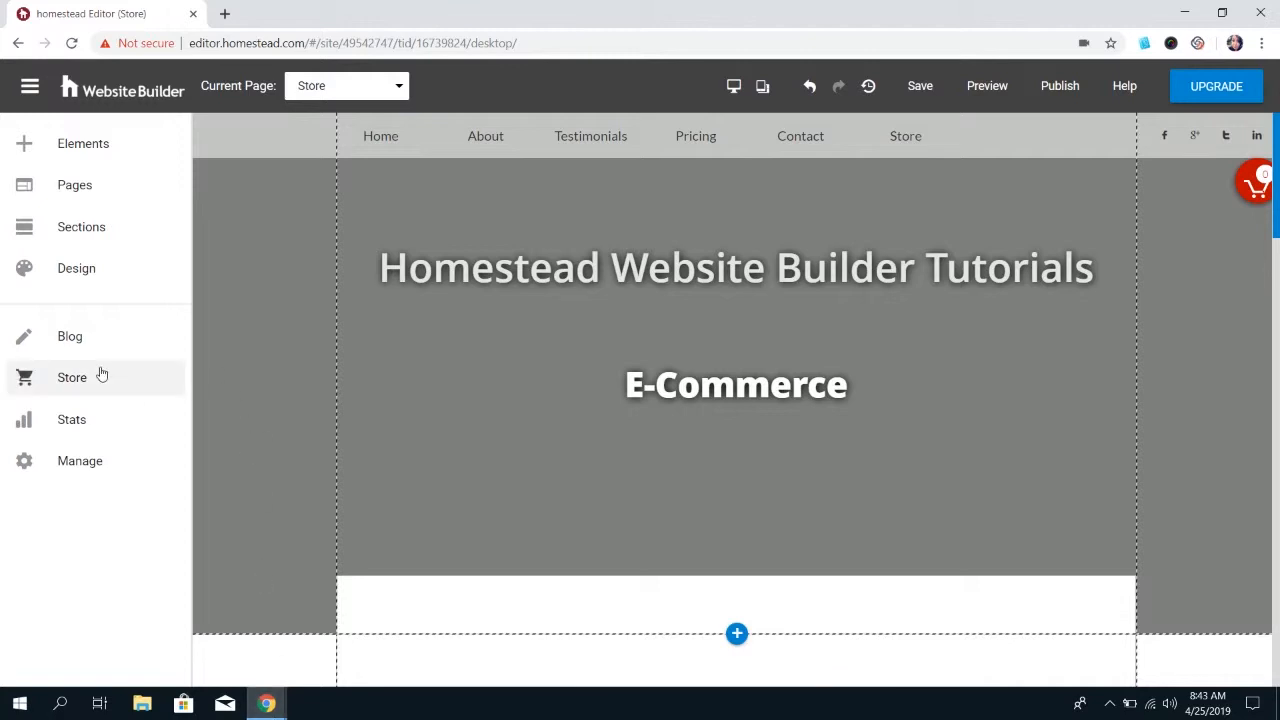
Step: Go from Store in the sidebar to Manage Products and Orders
{"action": "left_click", "coordinate": [72, 376]}
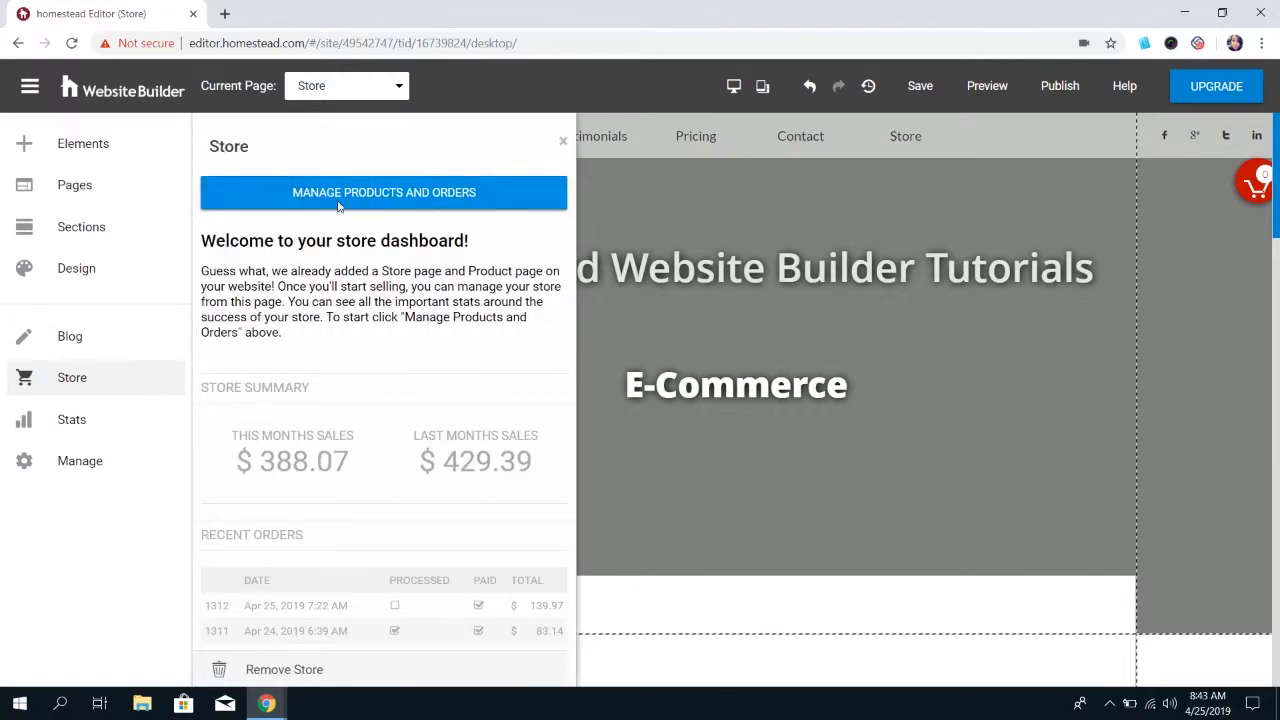
{"action": "left_click", "coordinate": [384, 192]}
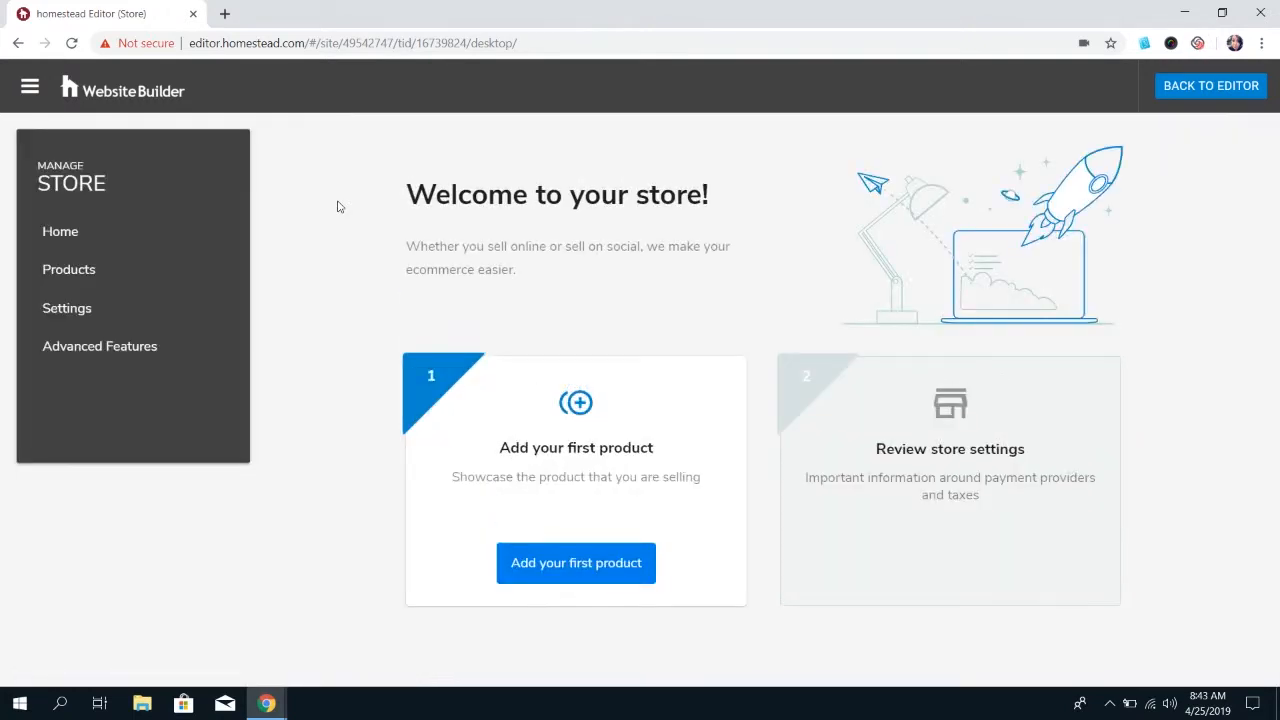
{"action": "mouse_move", "coordinate": [700, 316]}
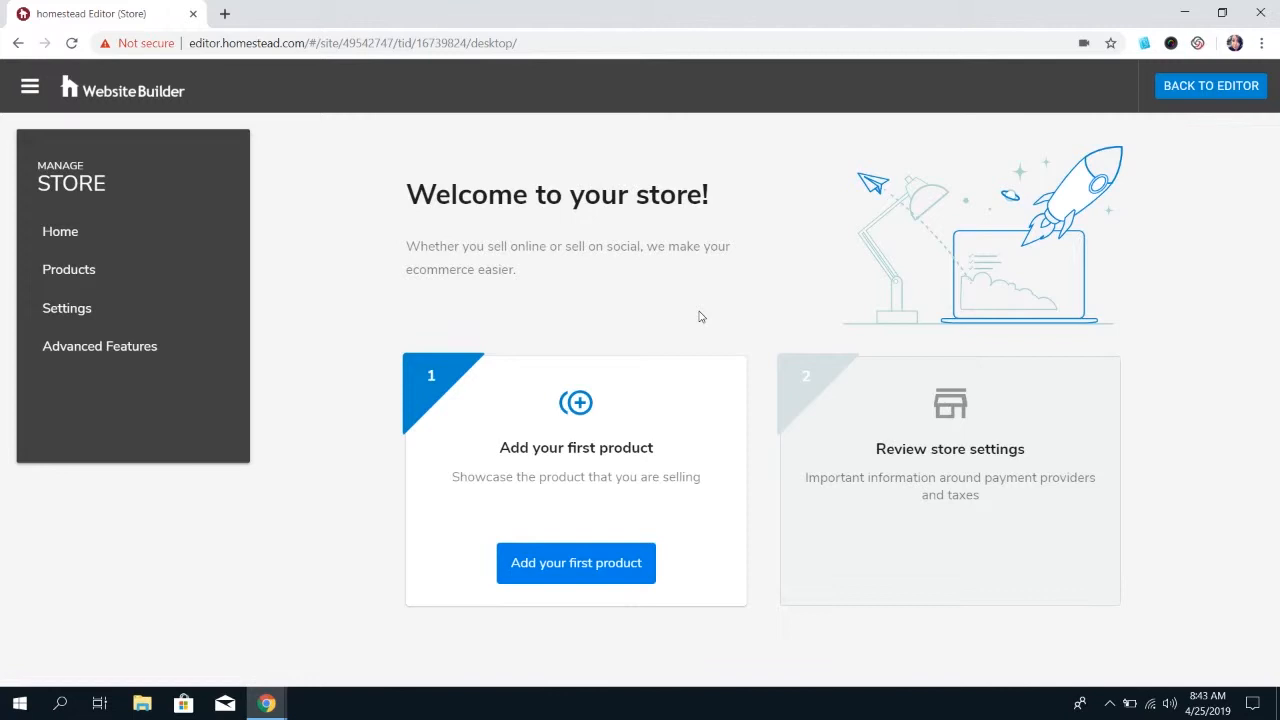
{"action": "mouse_move", "coordinate": [584, 570]}
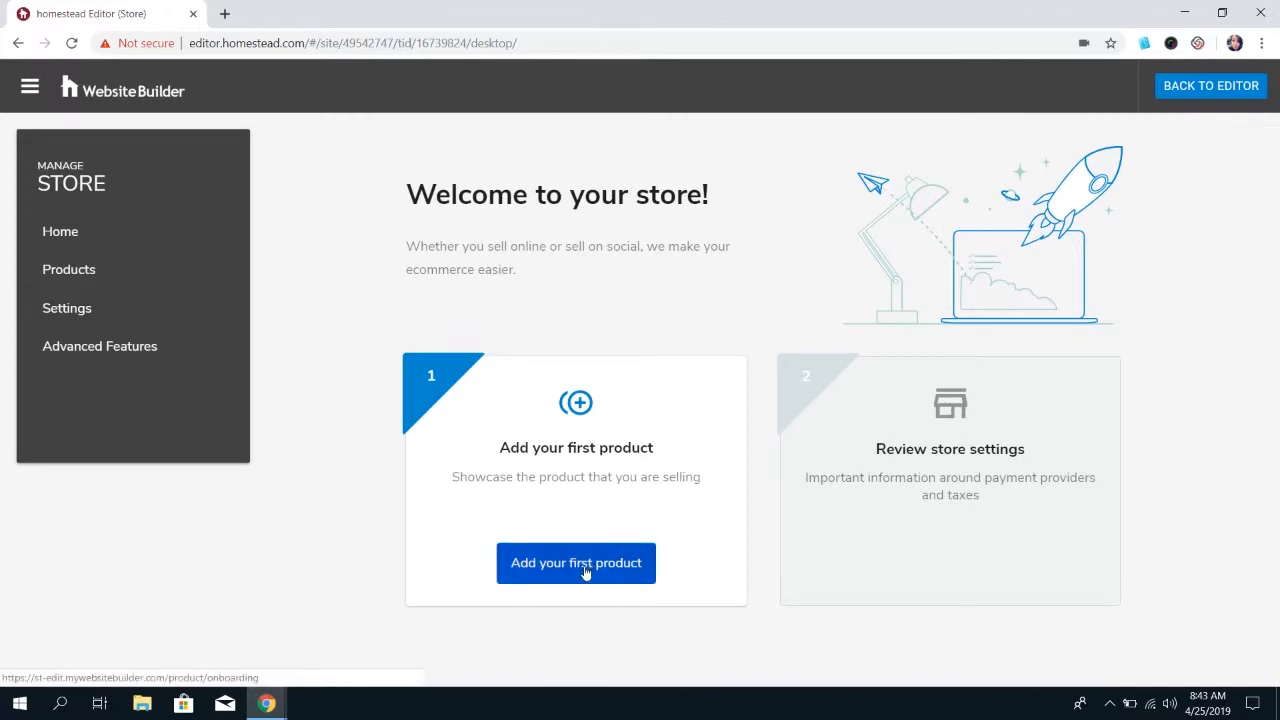
Step: Begin a new Physical product and enter 'Product A' as its name and description
{"action": "left_click", "coordinate": [576, 564]}
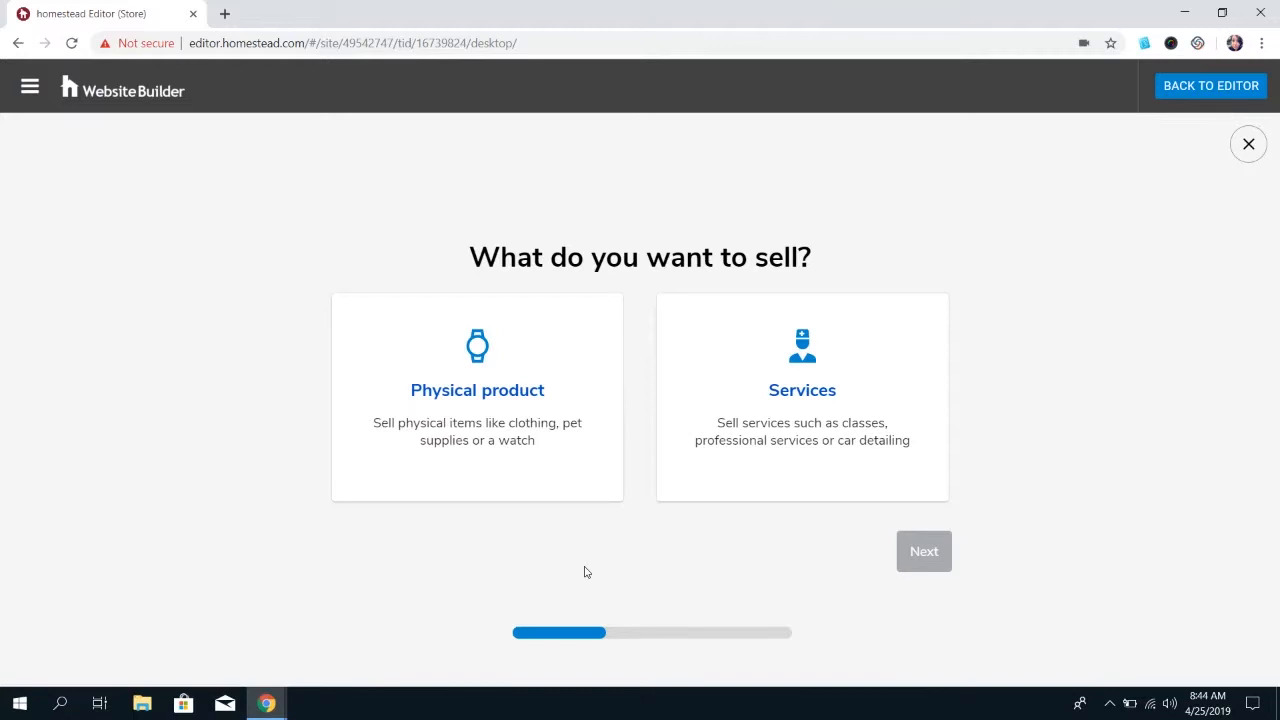
{"action": "left_click", "coordinate": [476, 396]}
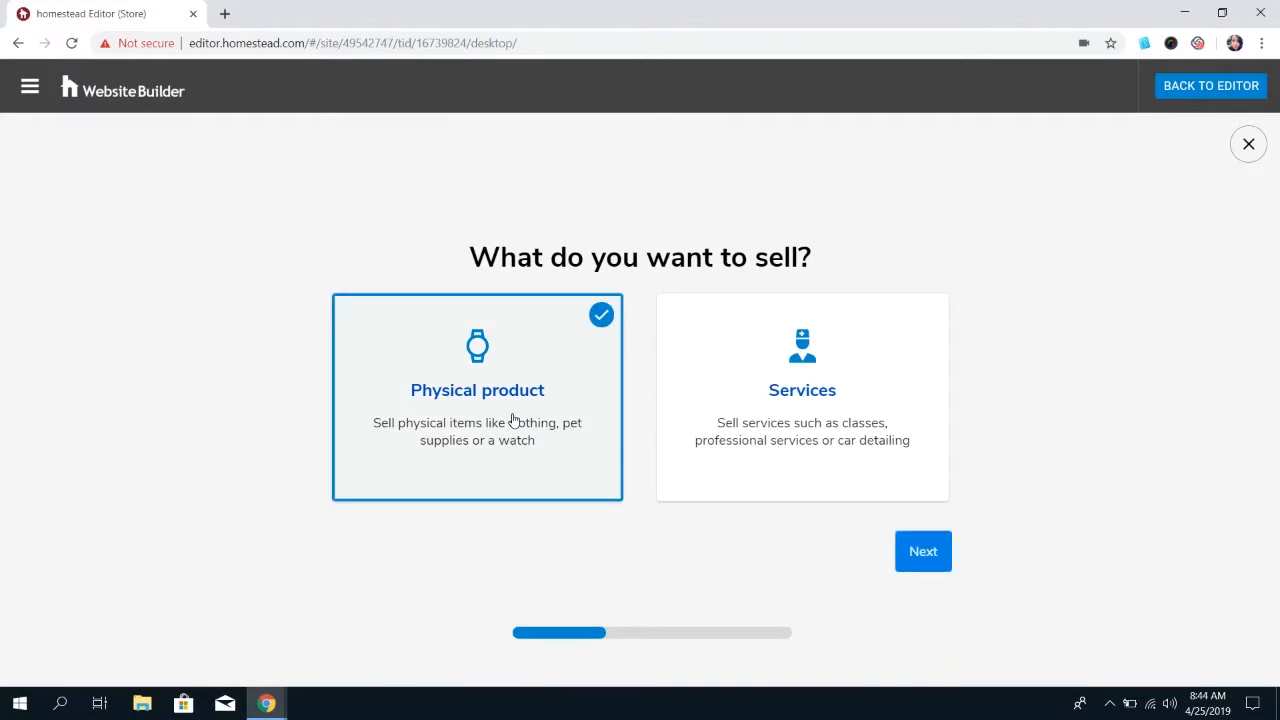
{"action": "left_click", "coordinate": [924, 552]}
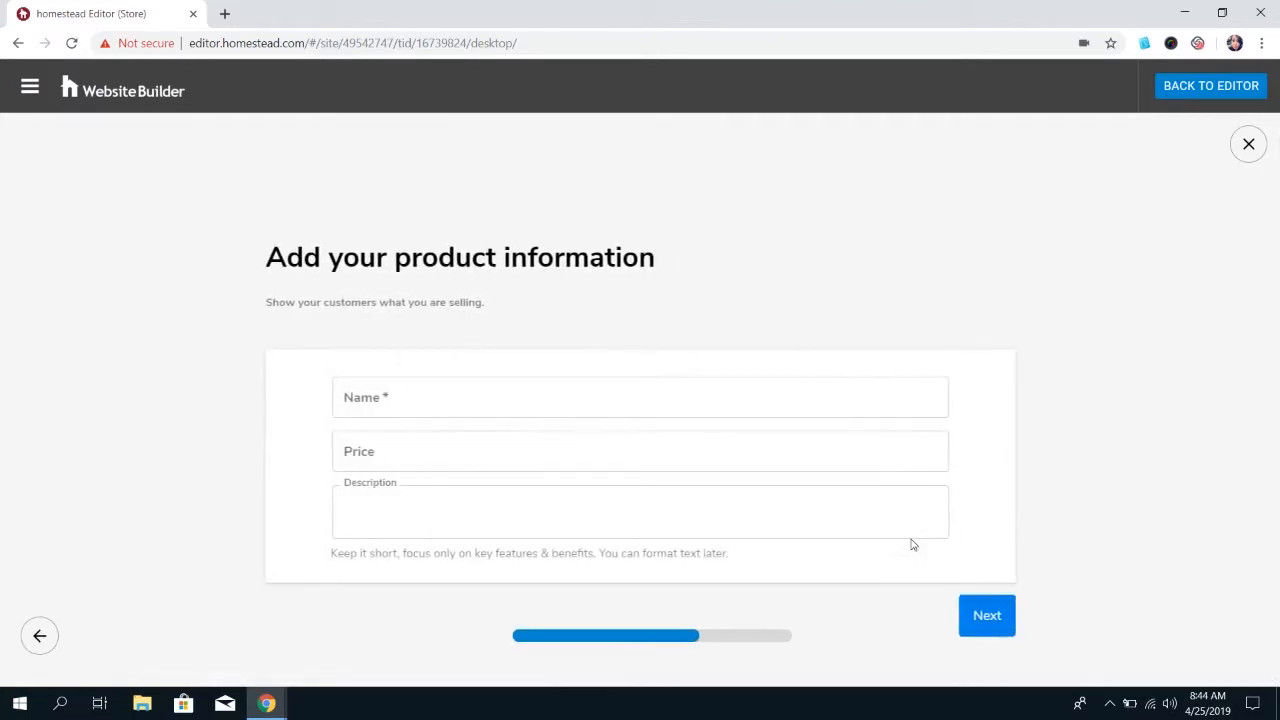
{"action": "left_click", "coordinate": [640, 396]}
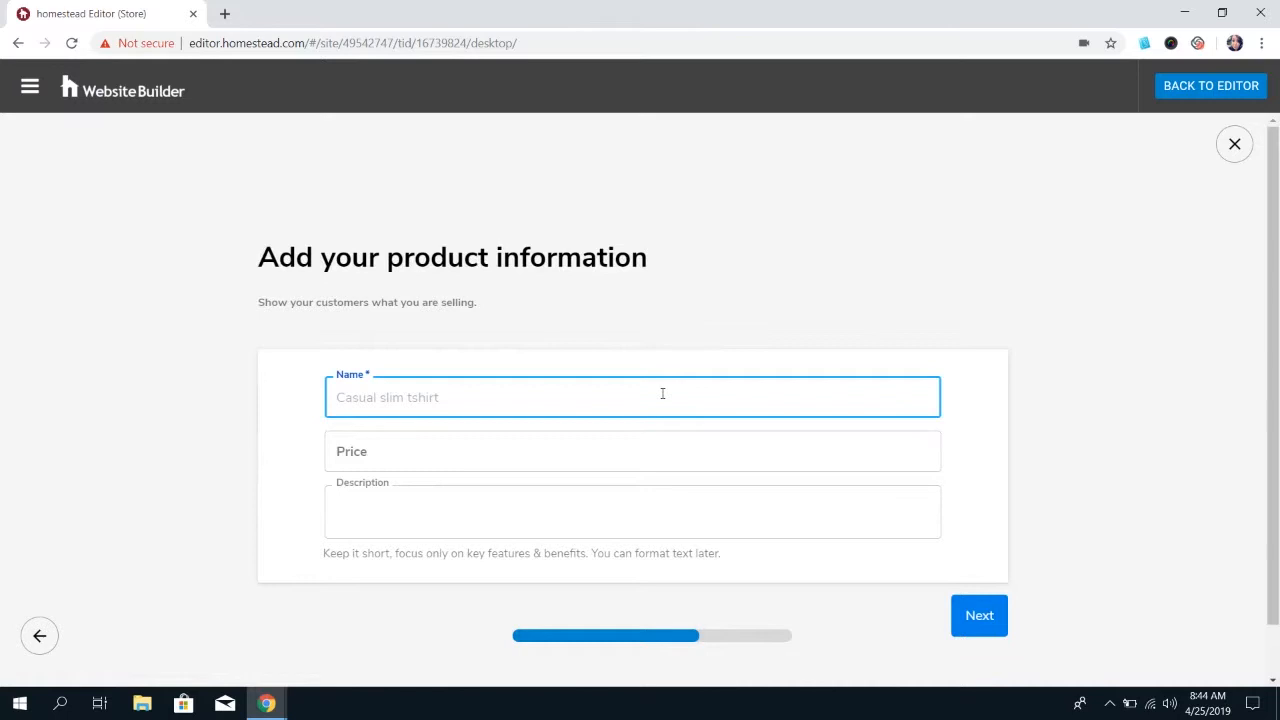
{"action": "type", "text": "Product A"}
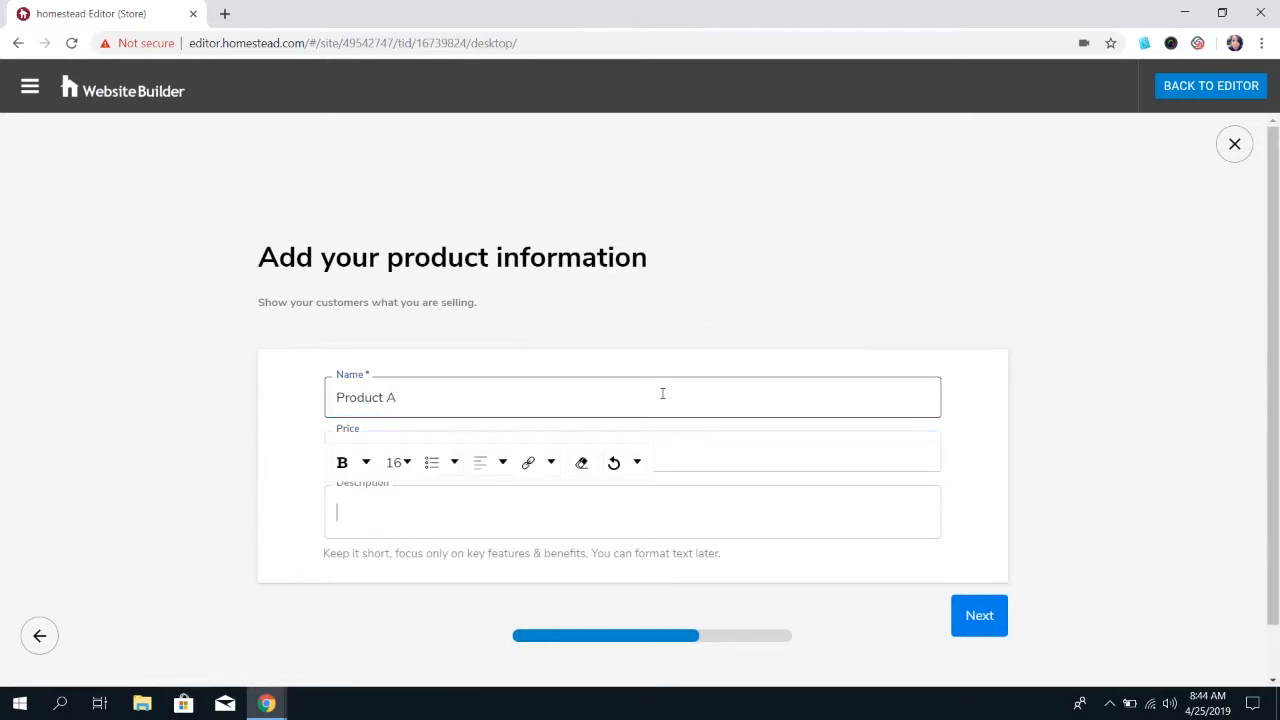
{"action": "type", "text": "Product A"}
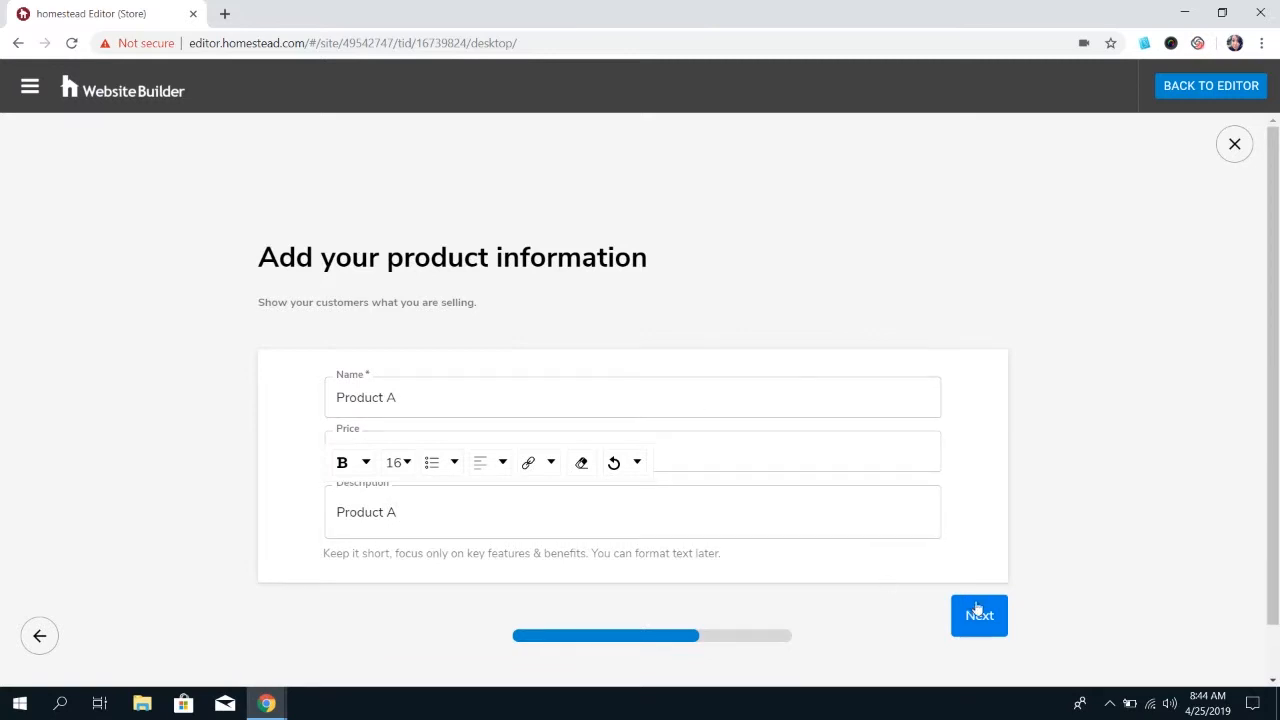
Step: Pick the stacked wood logs image from the library and reach the Great Start summary at $1.00
{"action": "left_click", "coordinate": [978, 616]}
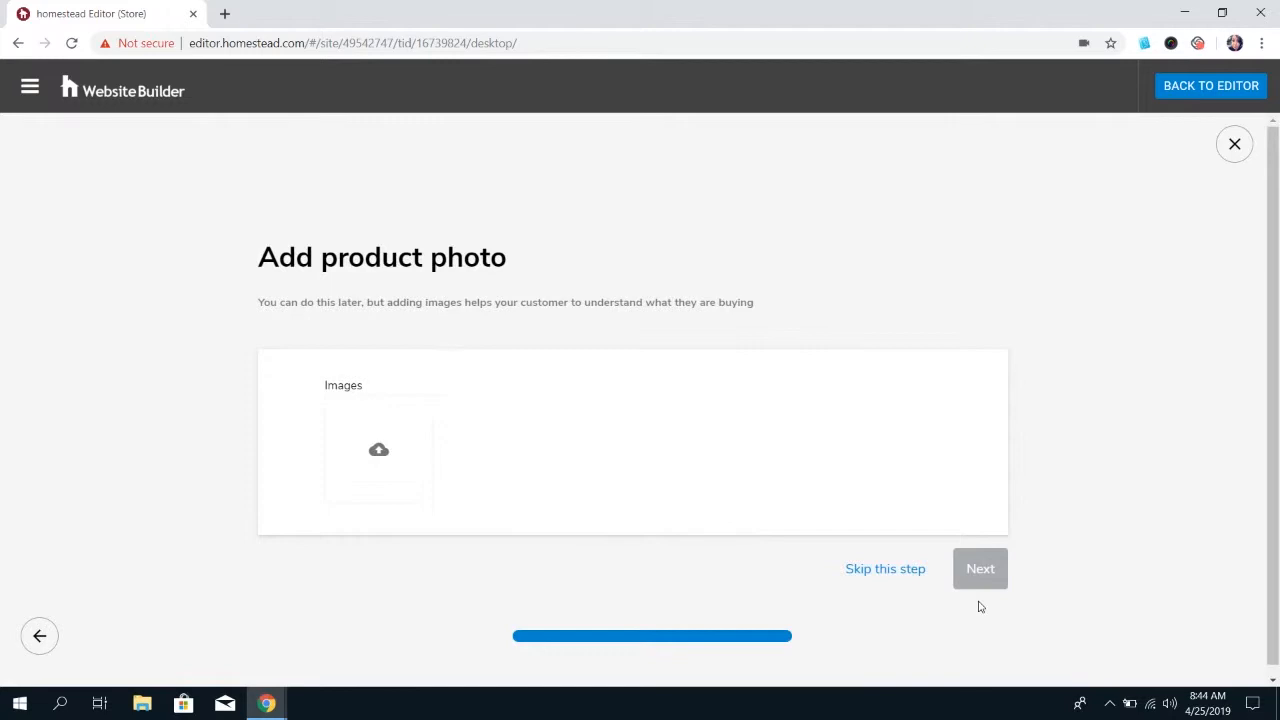
{"action": "left_click", "coordinate": [378, 450]}
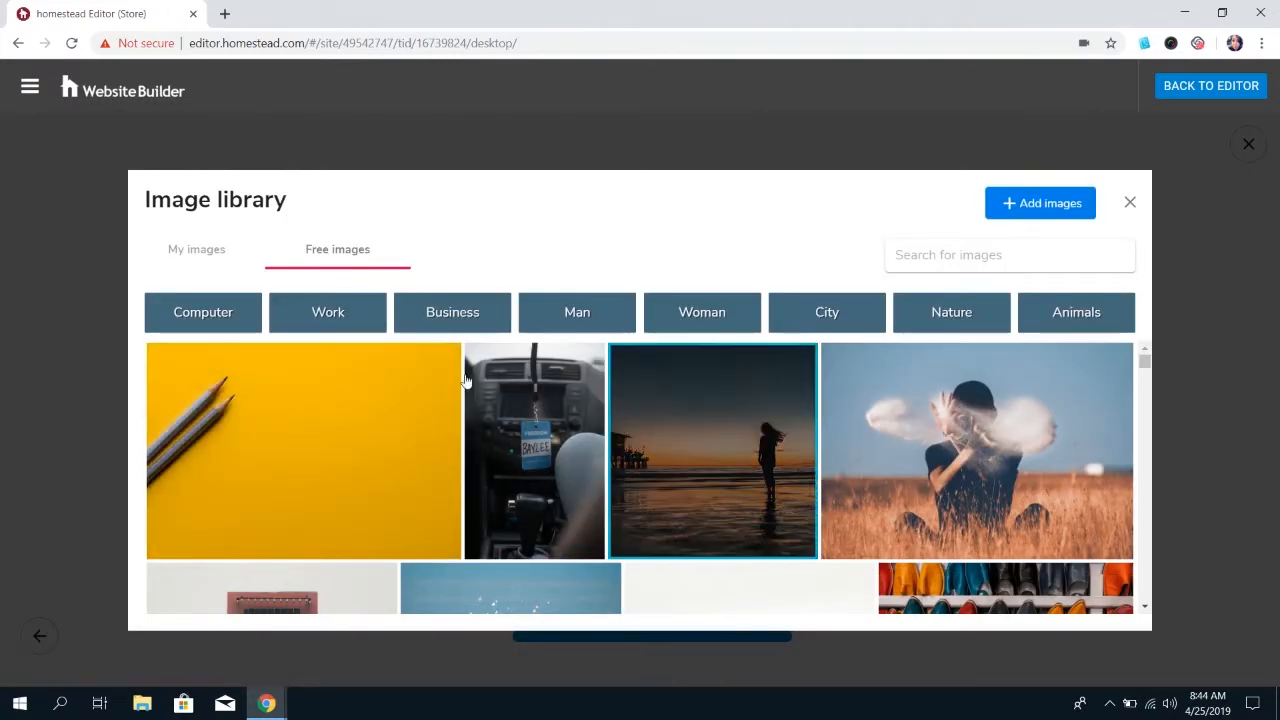
{"action": "left_click", "coordinate": [196, 248]}
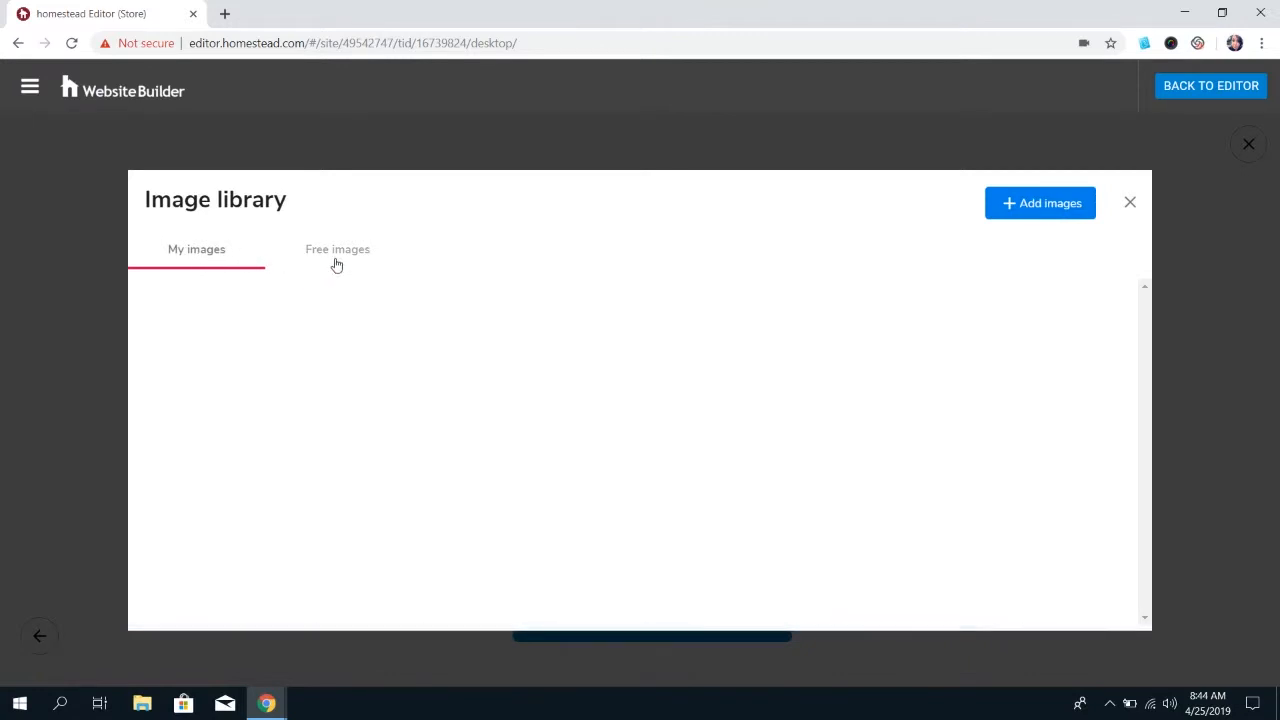
{"action": "left_click", "coordinate": [336, 248]}
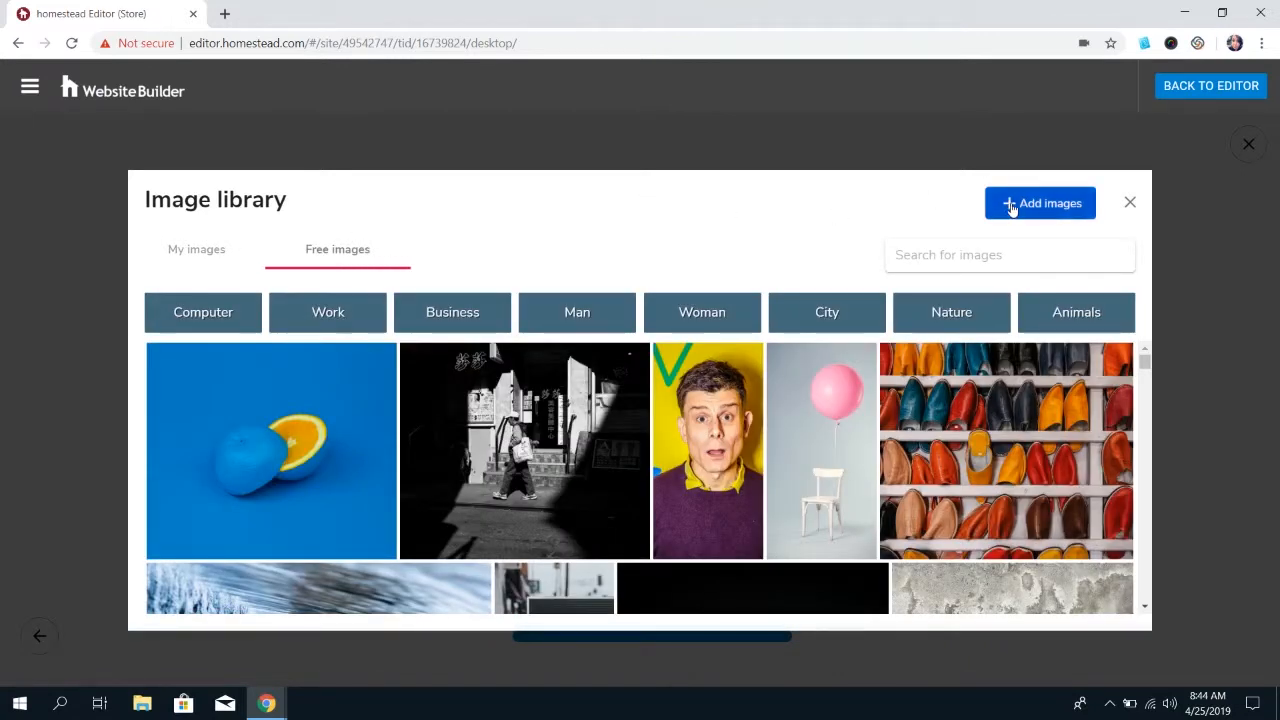
{"action": "left_click", "coordinate": [1040, 204]}
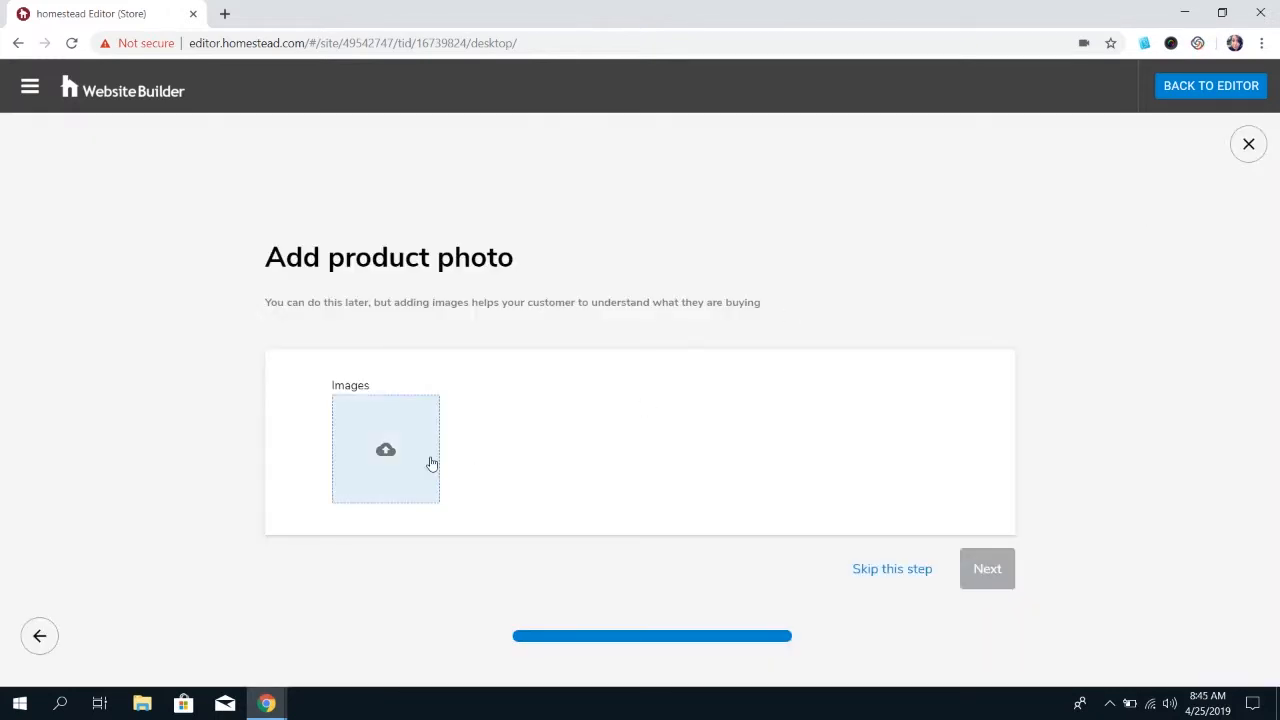
{"action": "left_click", "coordinate": [384, 448]}
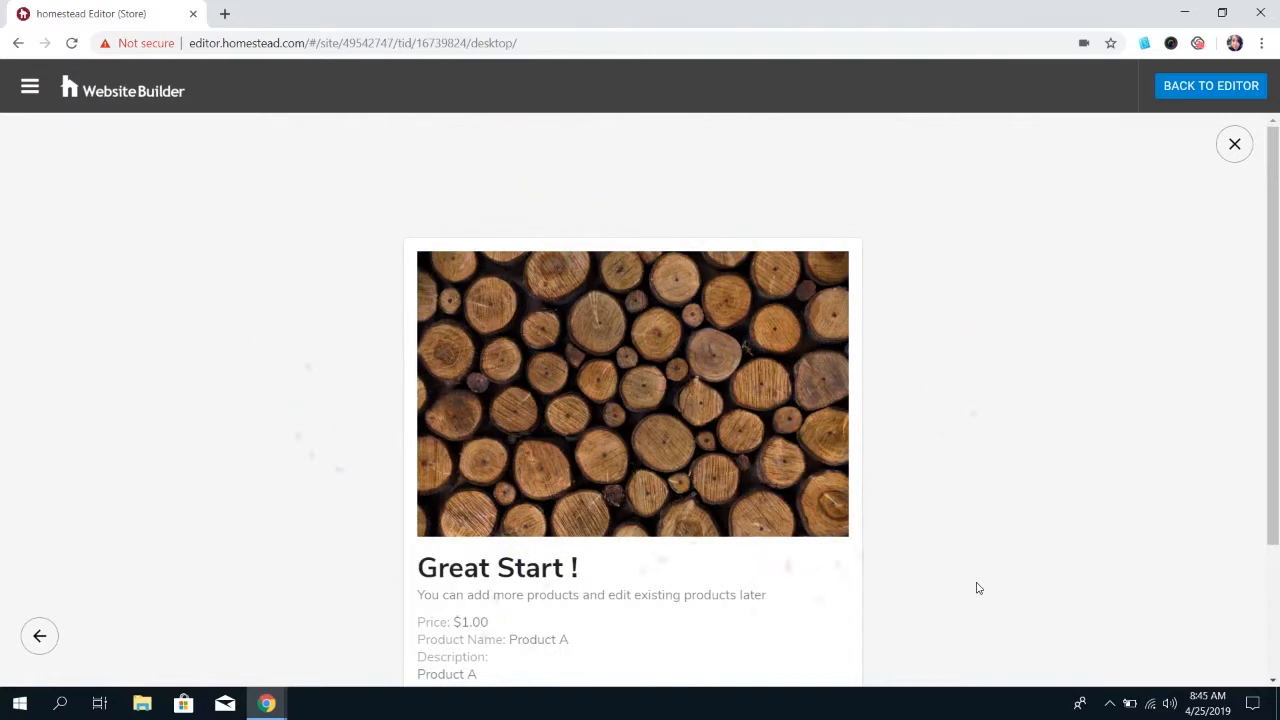
{"action": "scroll", "scroll_direction": "down", "scroll_amount": 3}
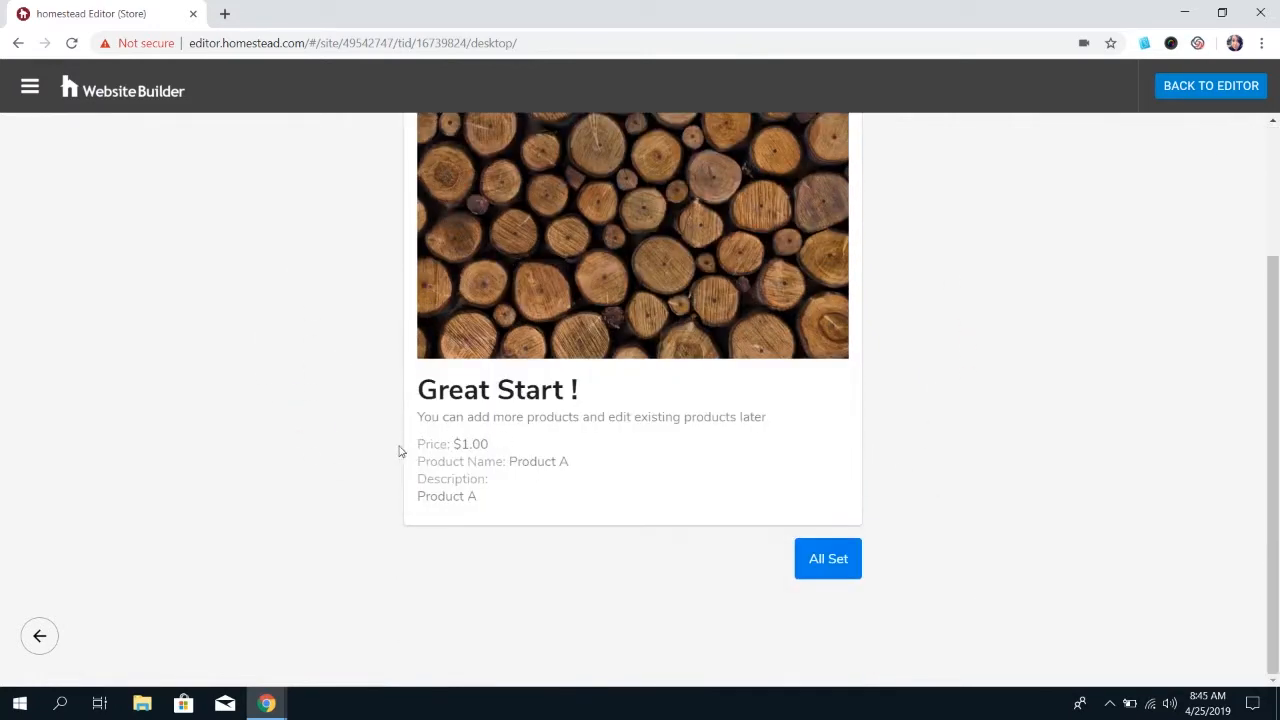
{"action": "mouse_move", "coordinate": [818, 558]}
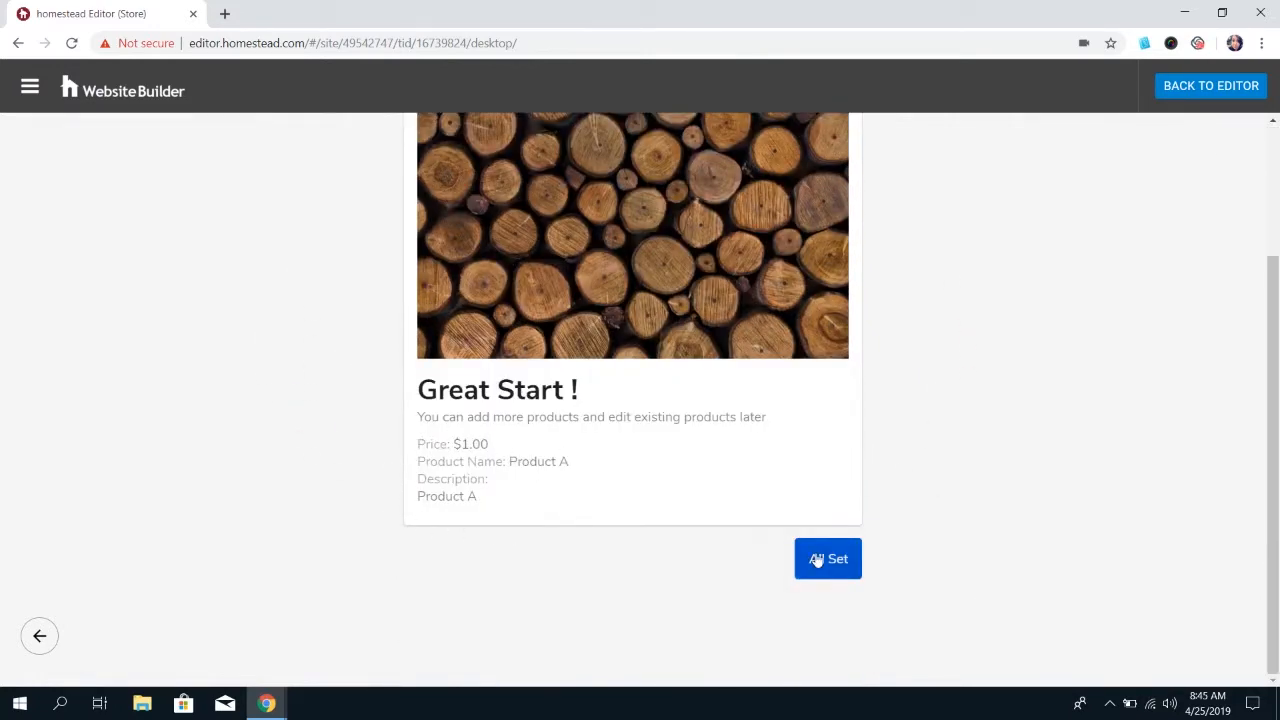
Step: Finish with All Set and show the Products list containing Product A at $1.00
{"action": "left_click", "coordinate": [828, 558]}
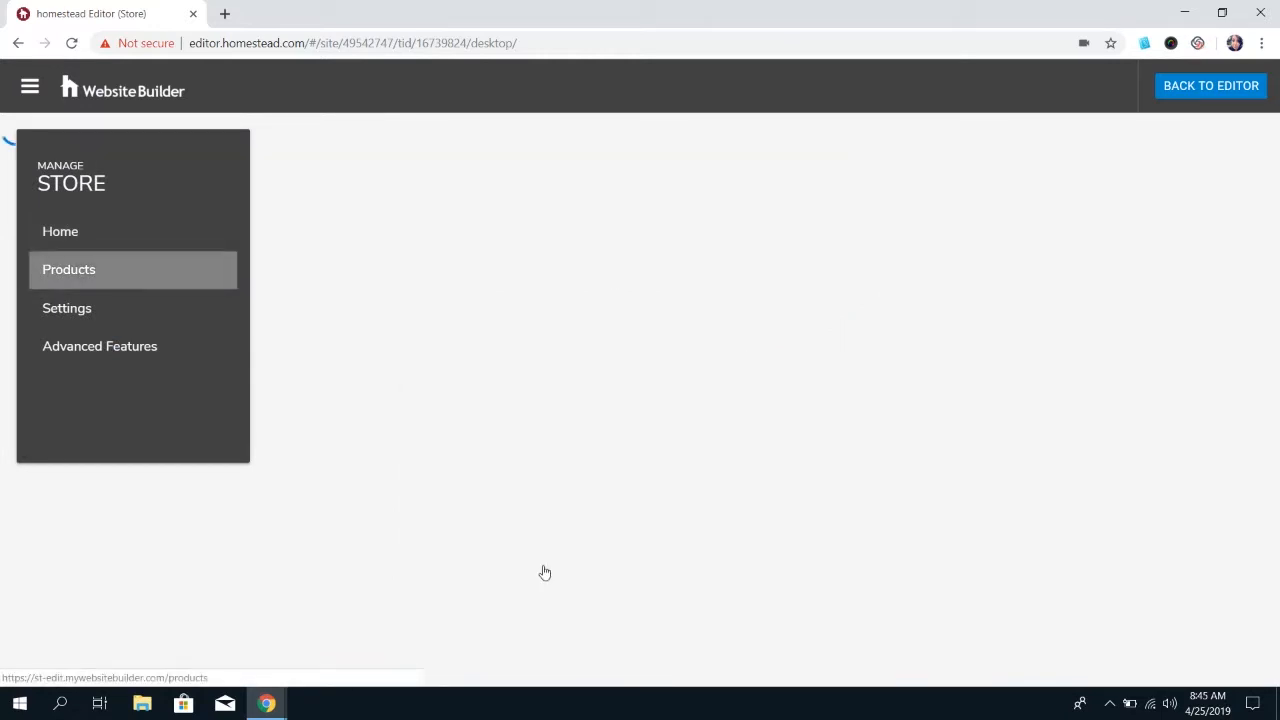
{"action": "left_click", "coordinate": [68, 268]}
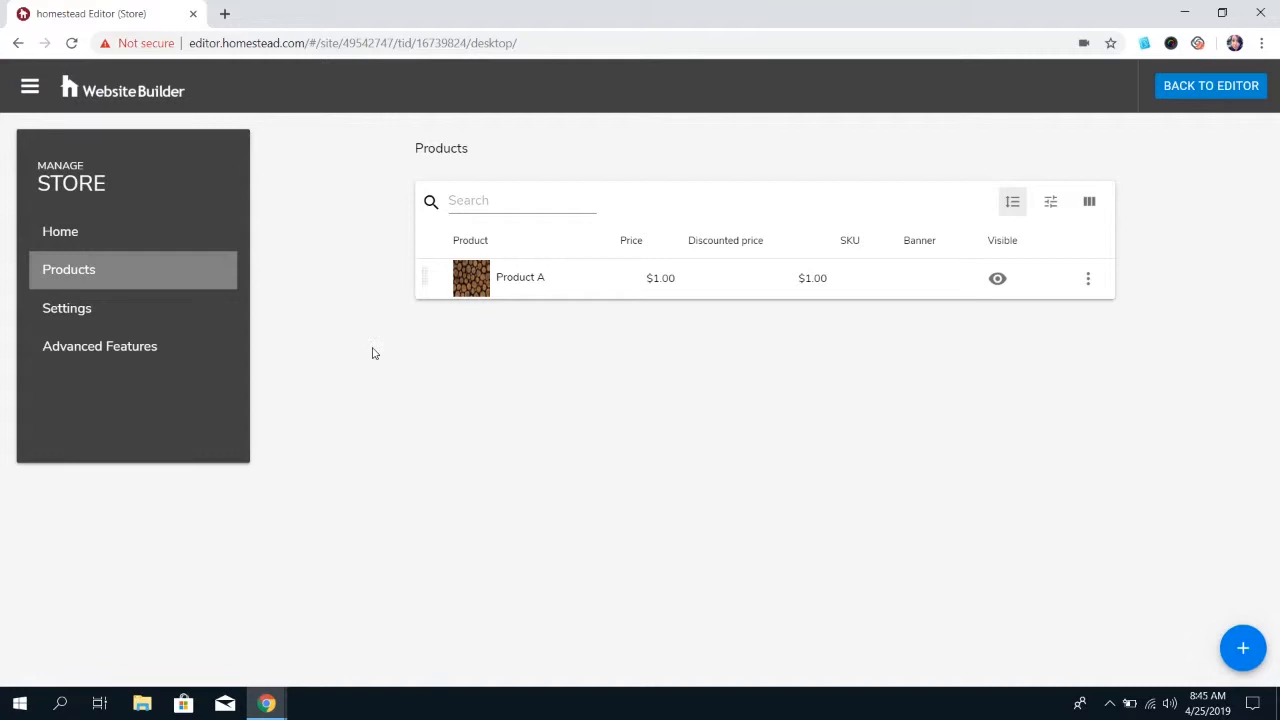
{"action": "mouse_move", "coordinate": [88, 272]}
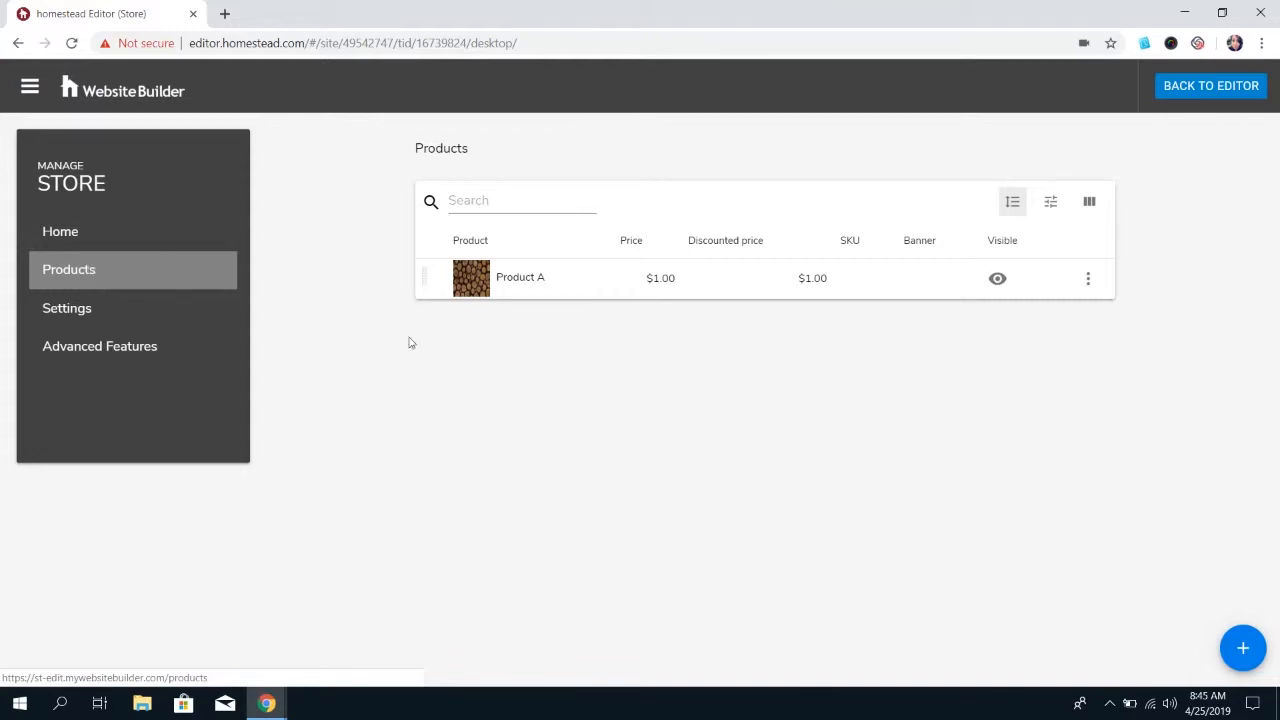
Step: Open Product A for editing and scroll past its images down toward Advanced settings
{"action": "left_click", "coordinate": [520, 276]}
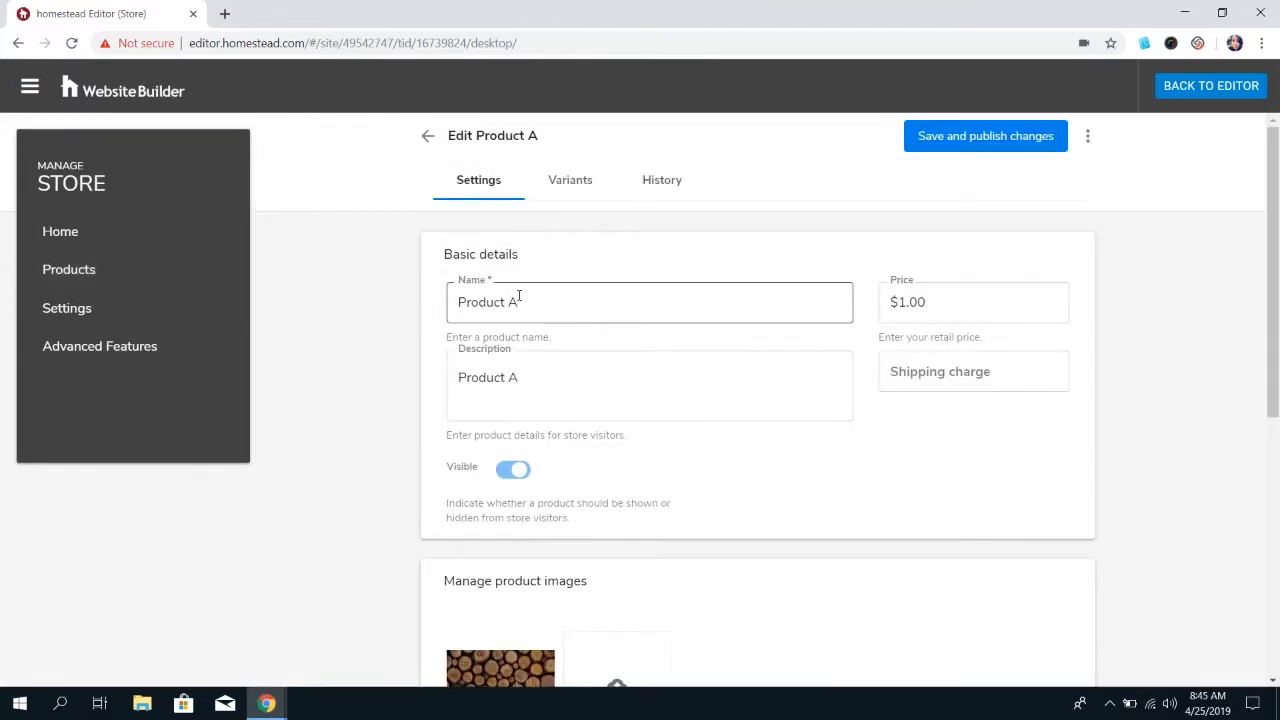
{"action": "scroll", "scroll_direction": "down", "scroll_amount": 3}
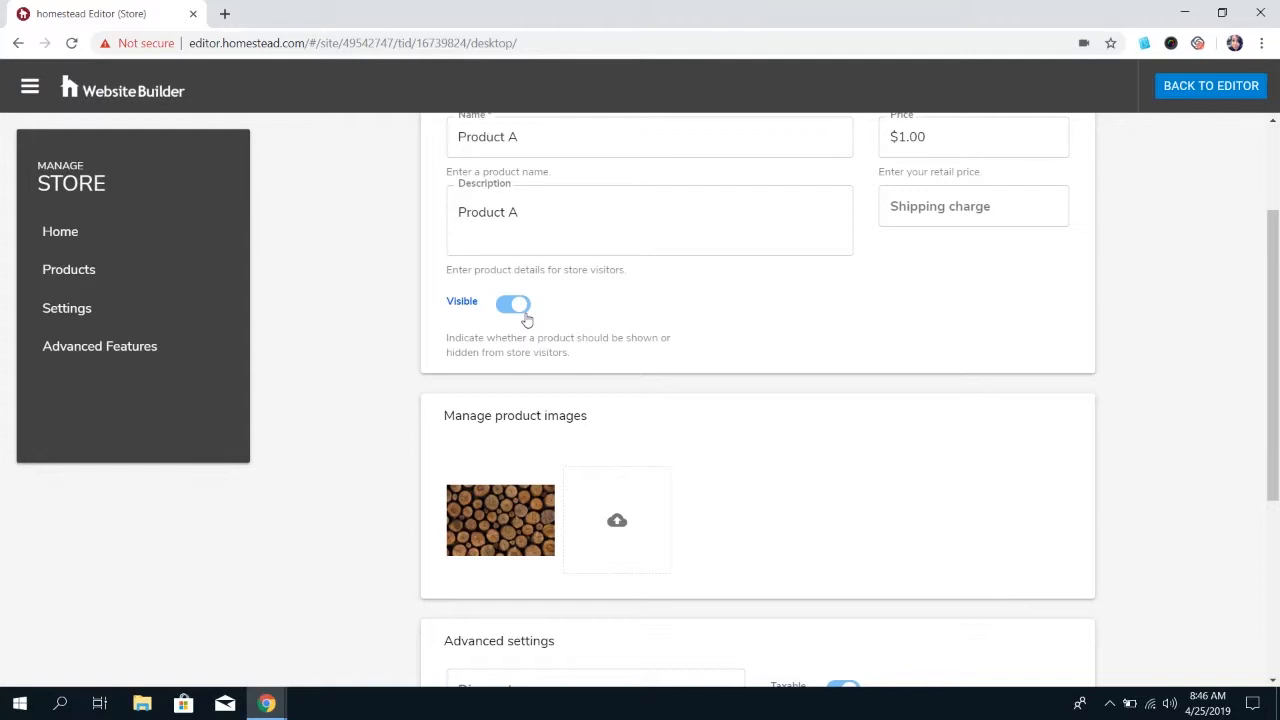
{"action": "scroll", "scroll_direction": "down", "scroll_amount": 3}
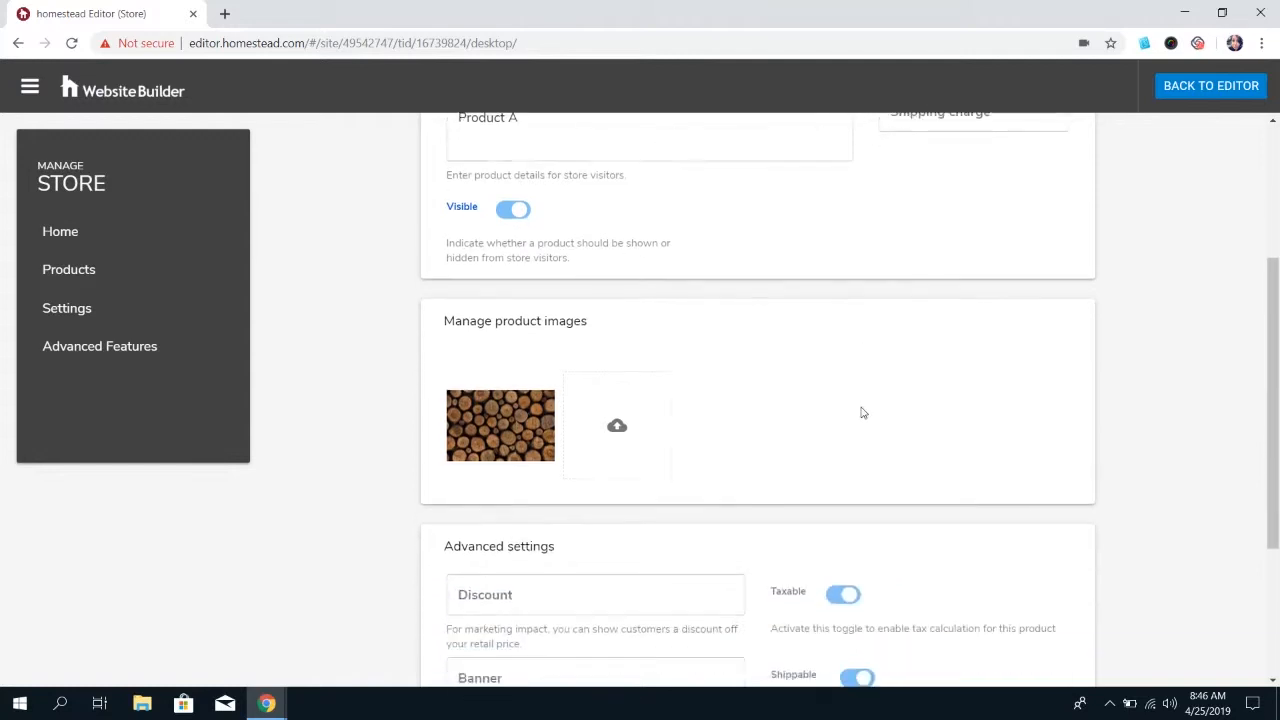
{"action": "scroll", "scroll_direction": "down", "scroll_amount": 3}
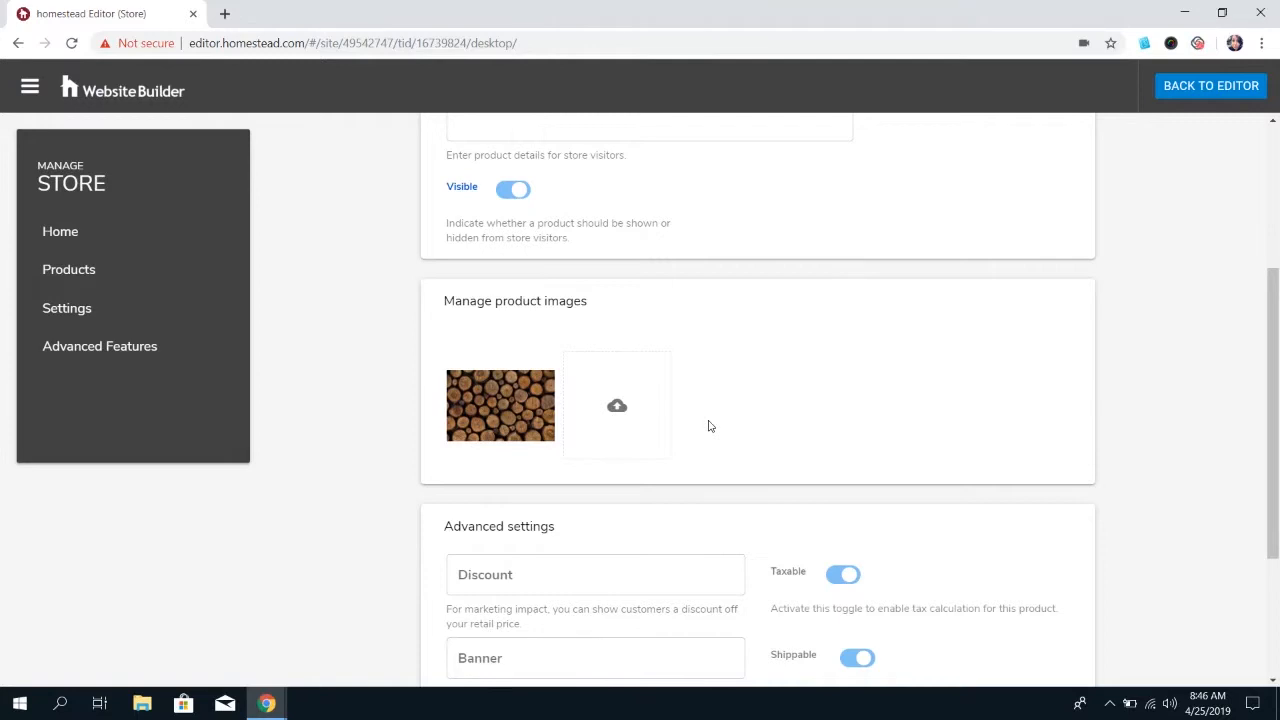
{"action": "scroll", "scroll_direction": "down", "scroll_amount": 3}
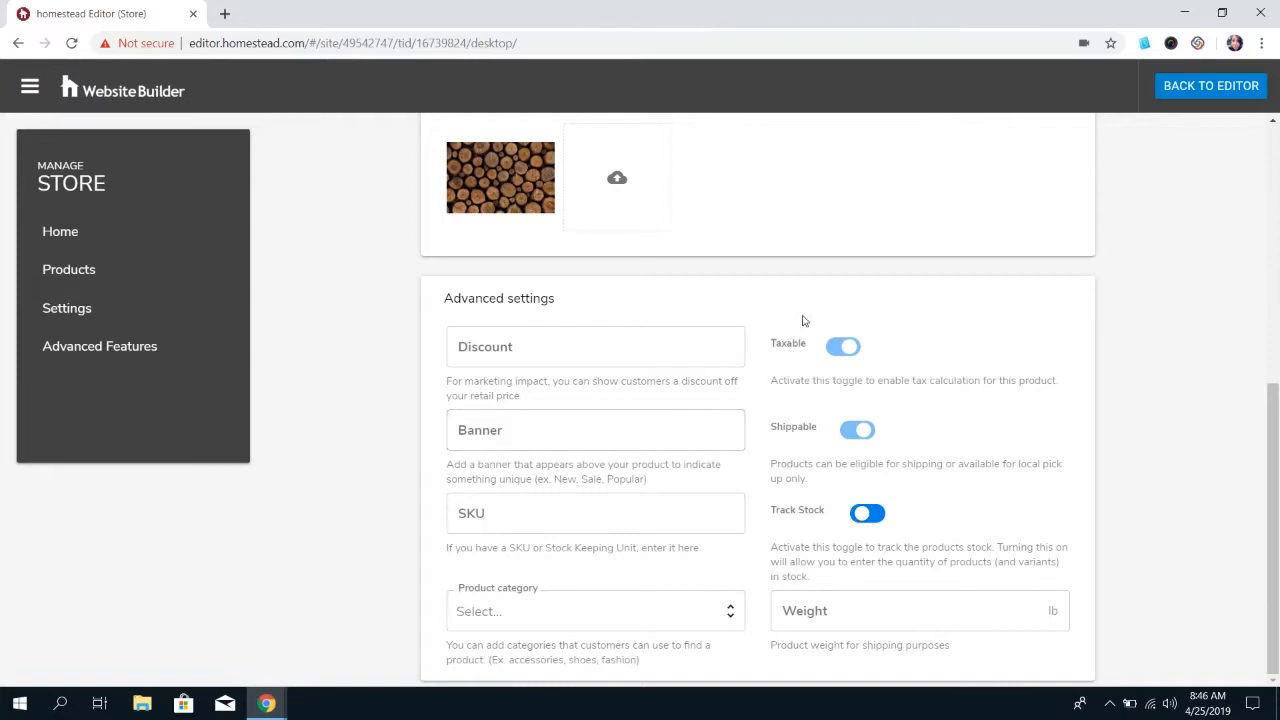
{"action": "mouse_move", "coordinate": [798, 436]}
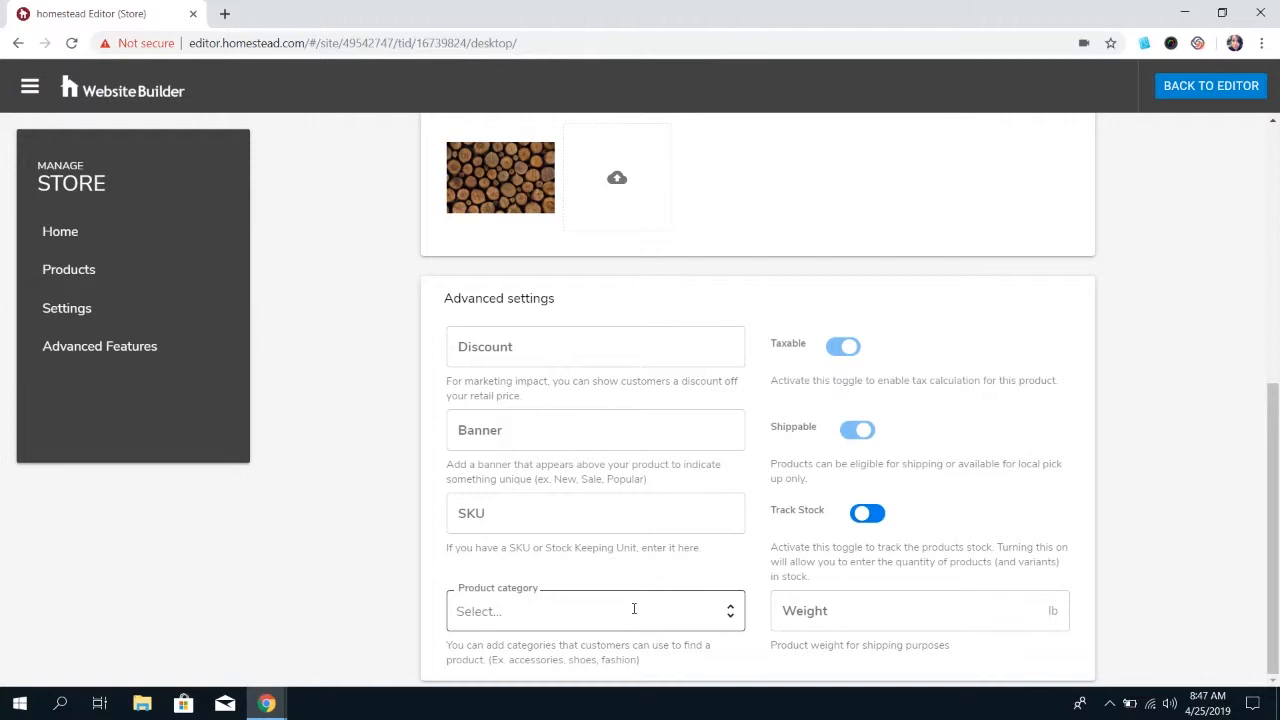
{"action": "left_click", "coordinate": [596, 612]}
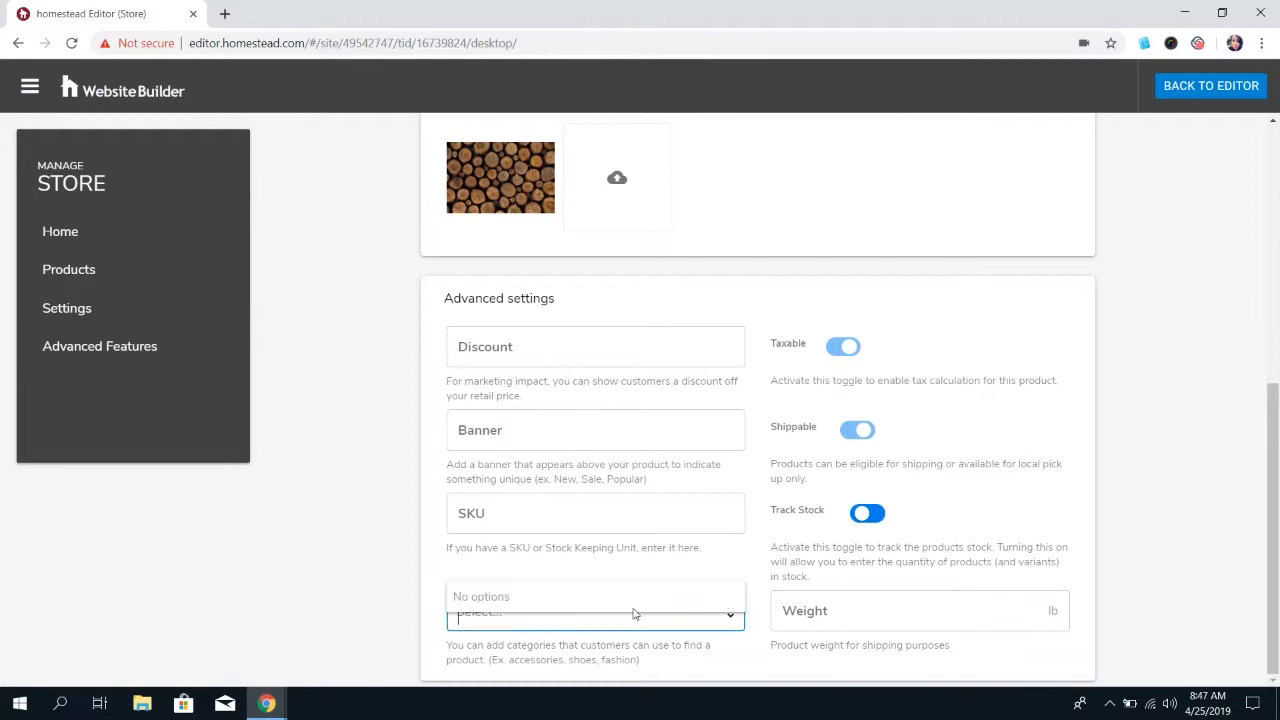
{"action": "left_click", "coordinate": [596, 612]}
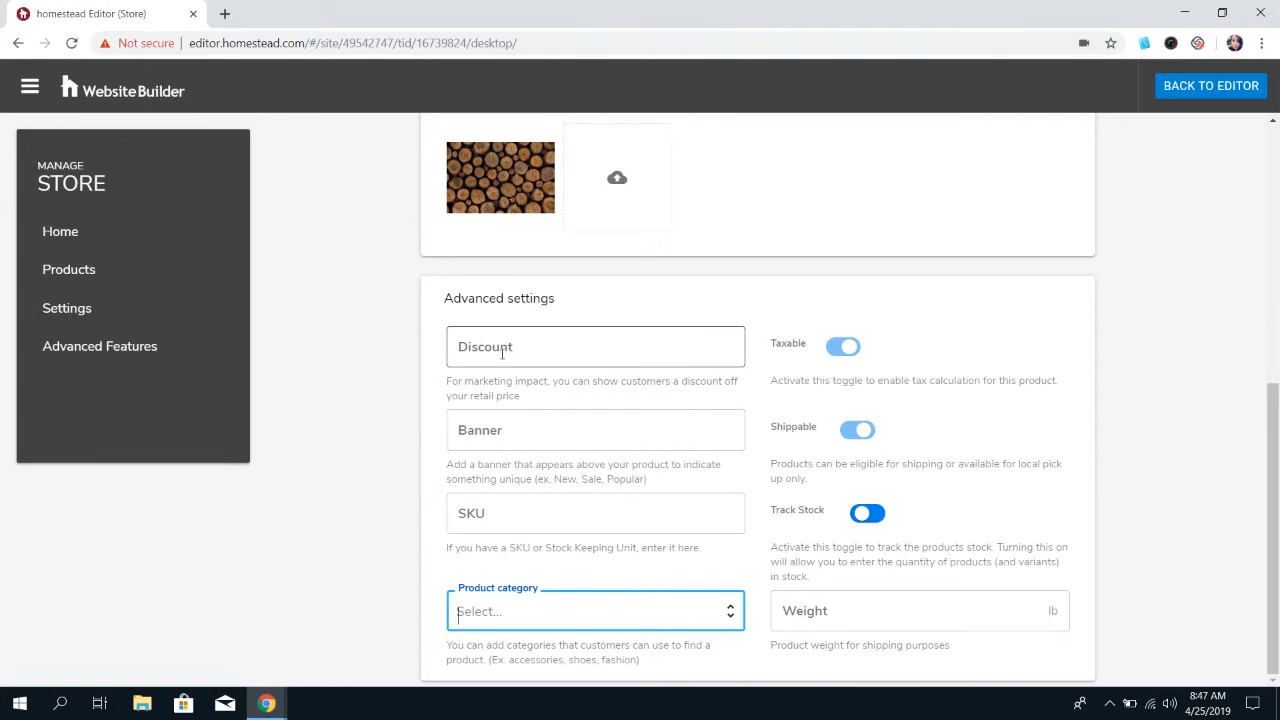
Step: Enter a 5% discount for Product A and start a banner text in the Banner field
{"action": "left_click", "coordinate": [596, 346]}
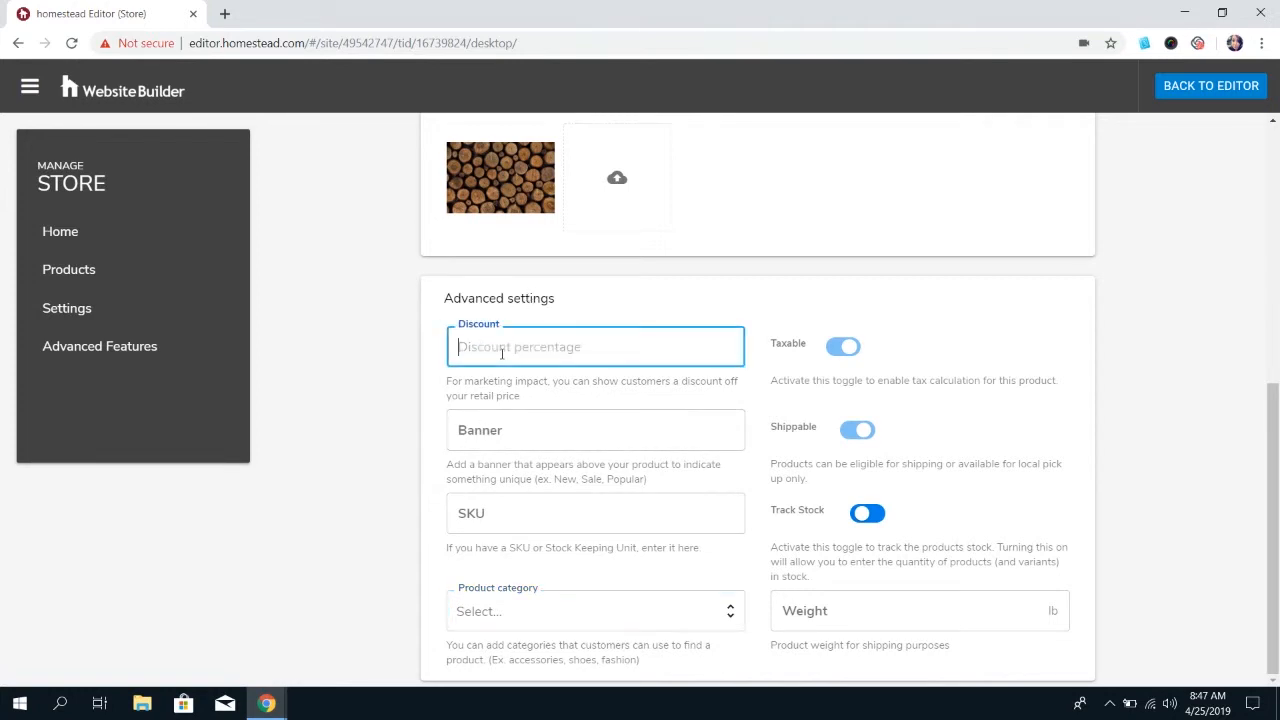
{"action": "type", "text": "5%"}
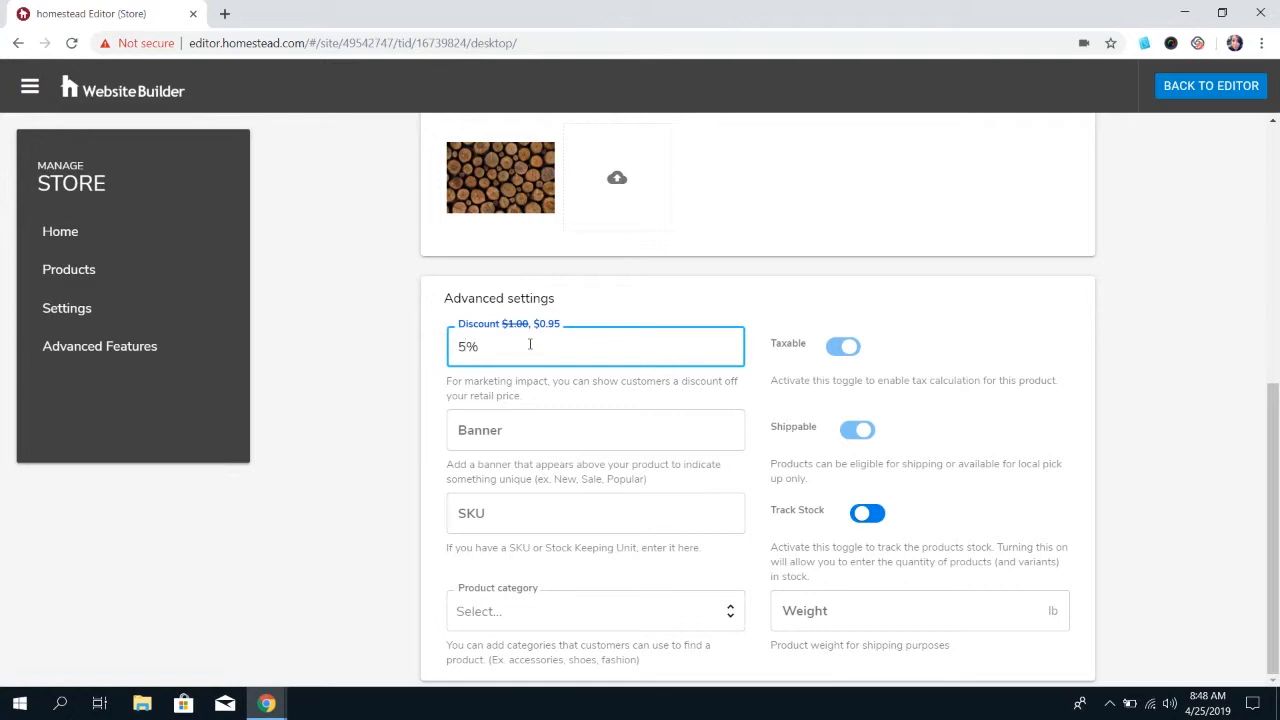
{"action": "left_click", "coordinate": [596, 430]}
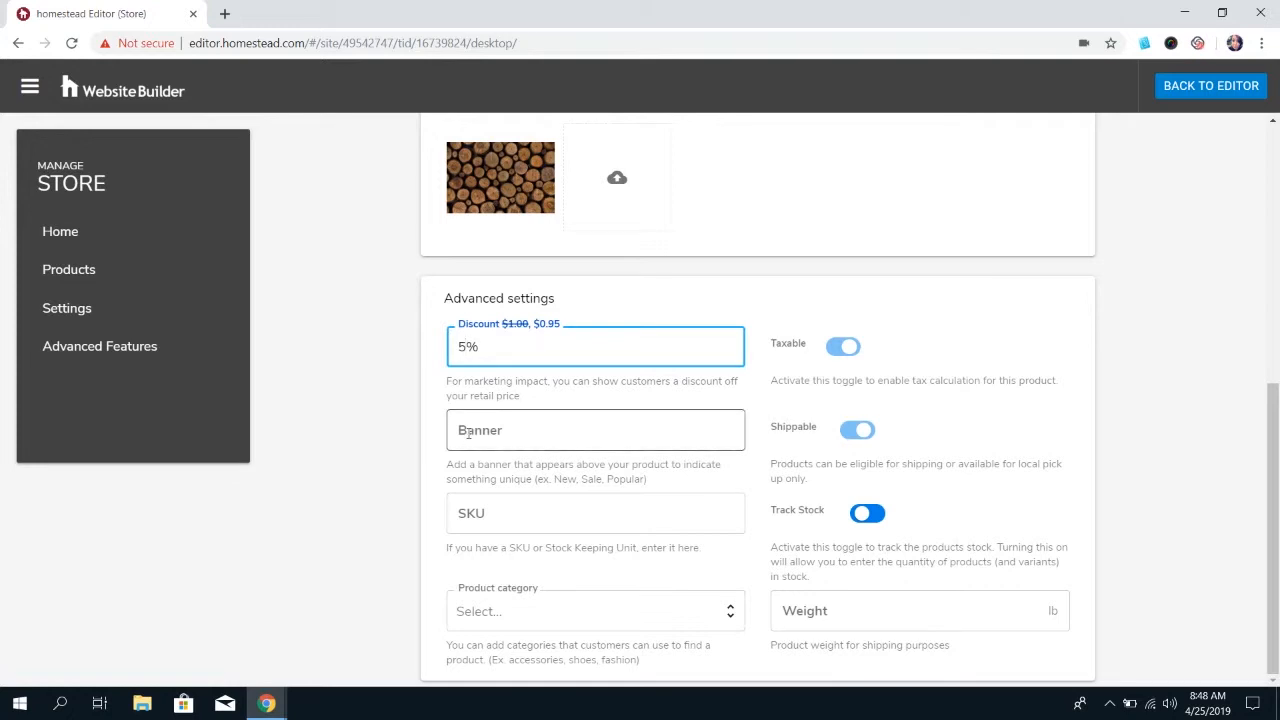
{"action": "left_click", "coordinate": [596, 430]}
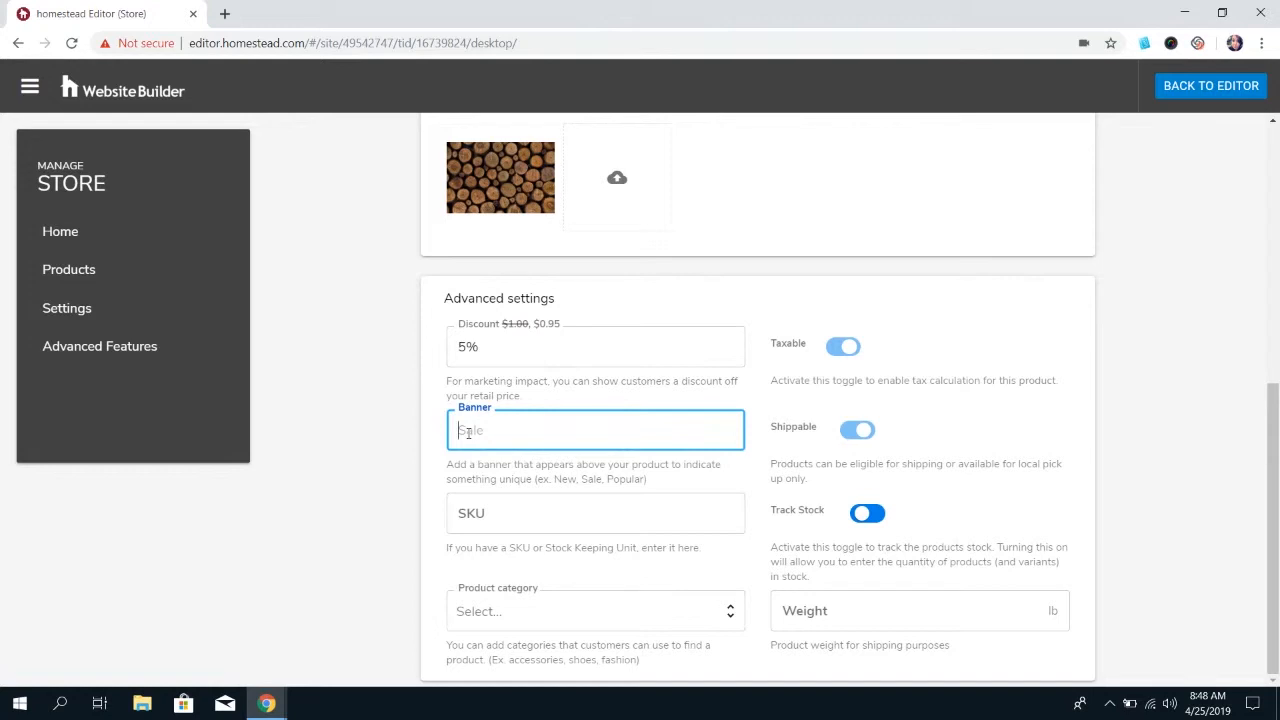
{"action": "type", "text": "Crea"}
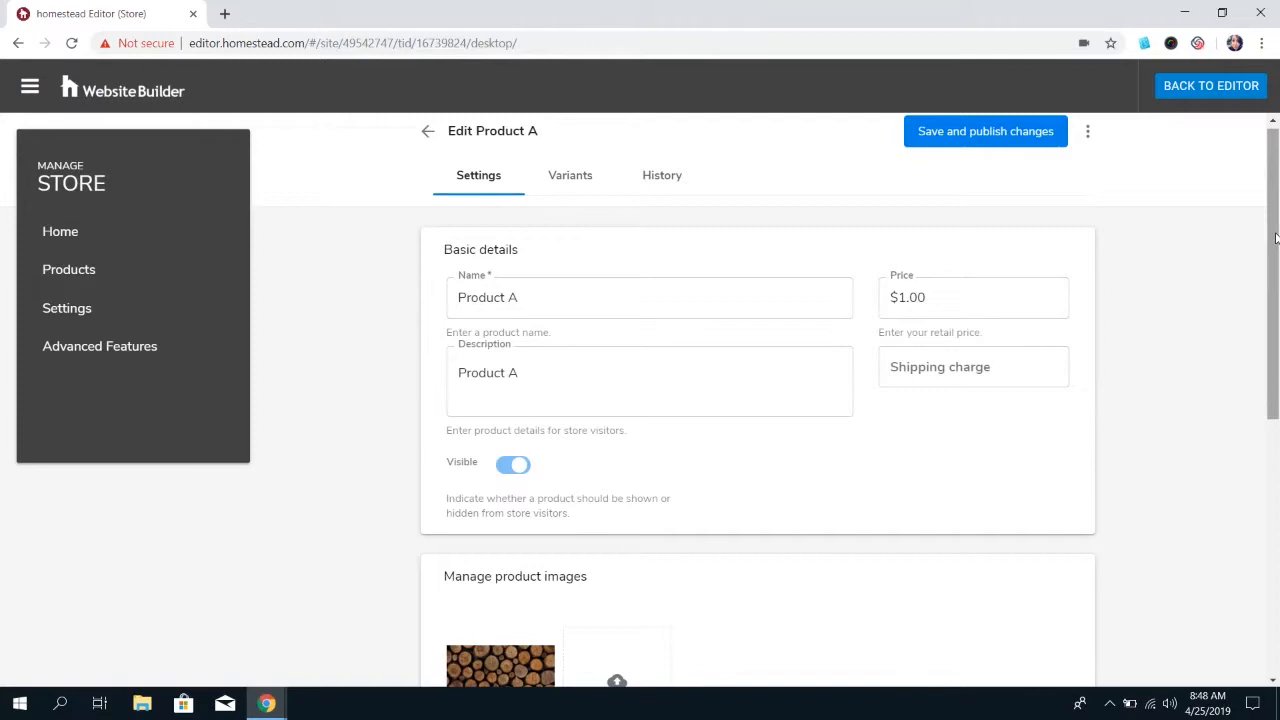
{"action": "mouse_move", "coordinate": [588, 184]}
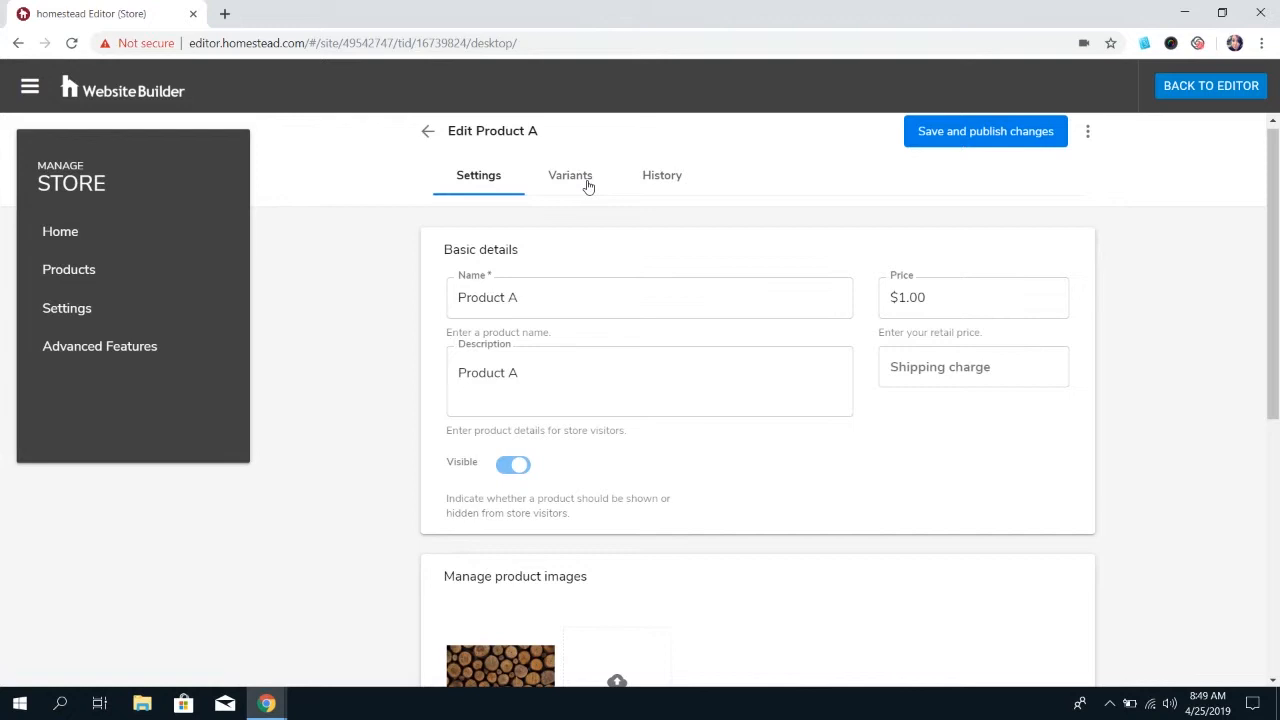
Step: Create a Shirt Size variant from the presets and add XXL to its S, M, L, XL choices
{"action": "left_click", "coordinate": [576, 180]}
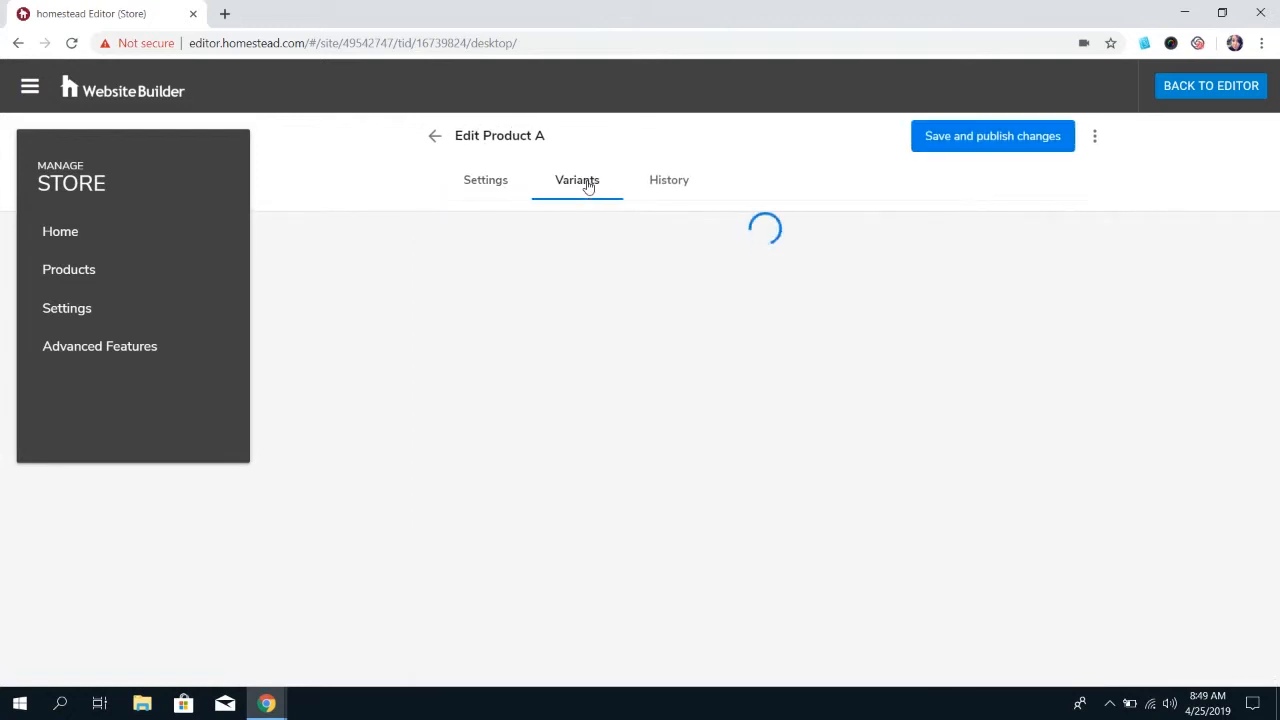
{"action": "left_click", "coordinate": [576, 180]}
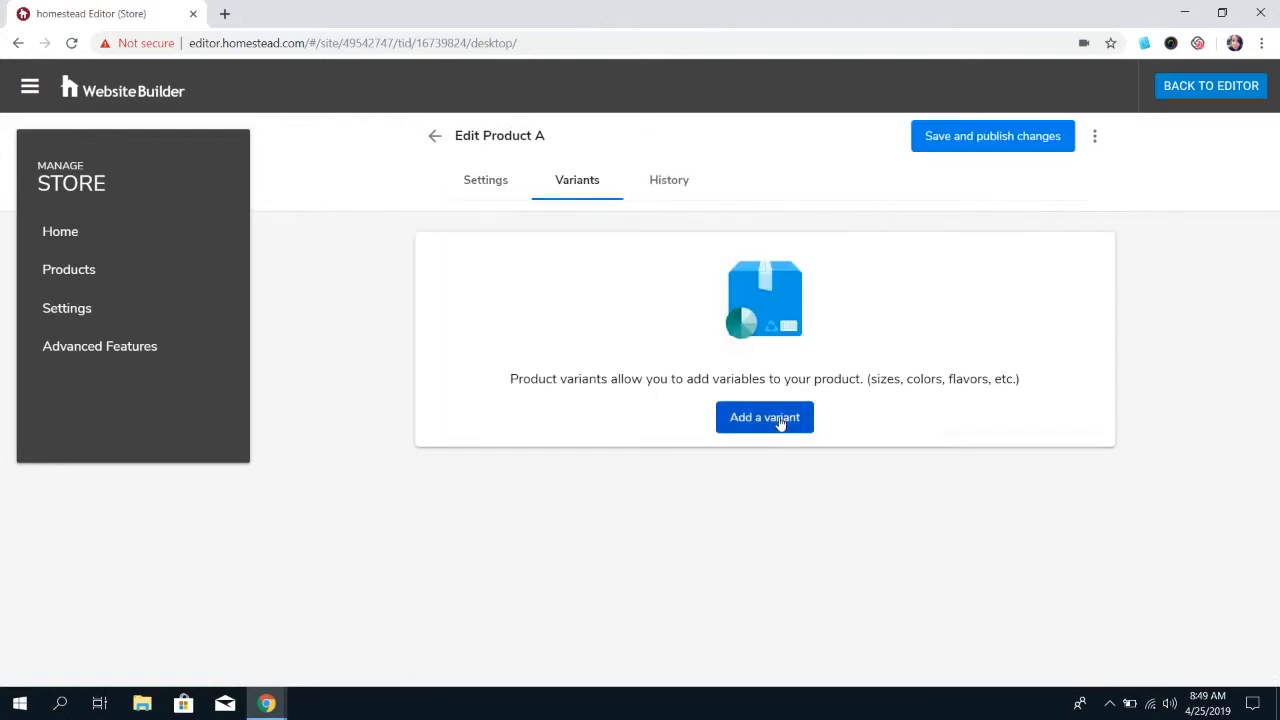
{"action": "left_click", "coordinate": [764, 418]}
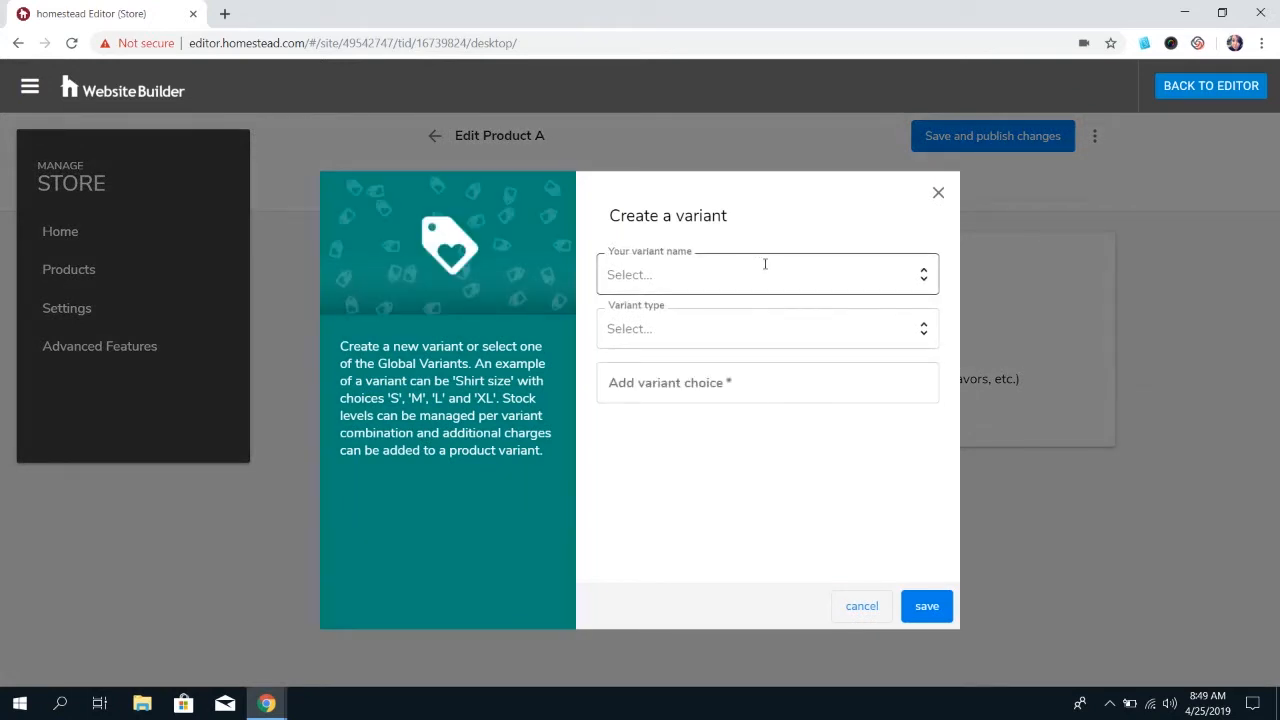
{"action": "left_click", "coordinate": [764, 274]}
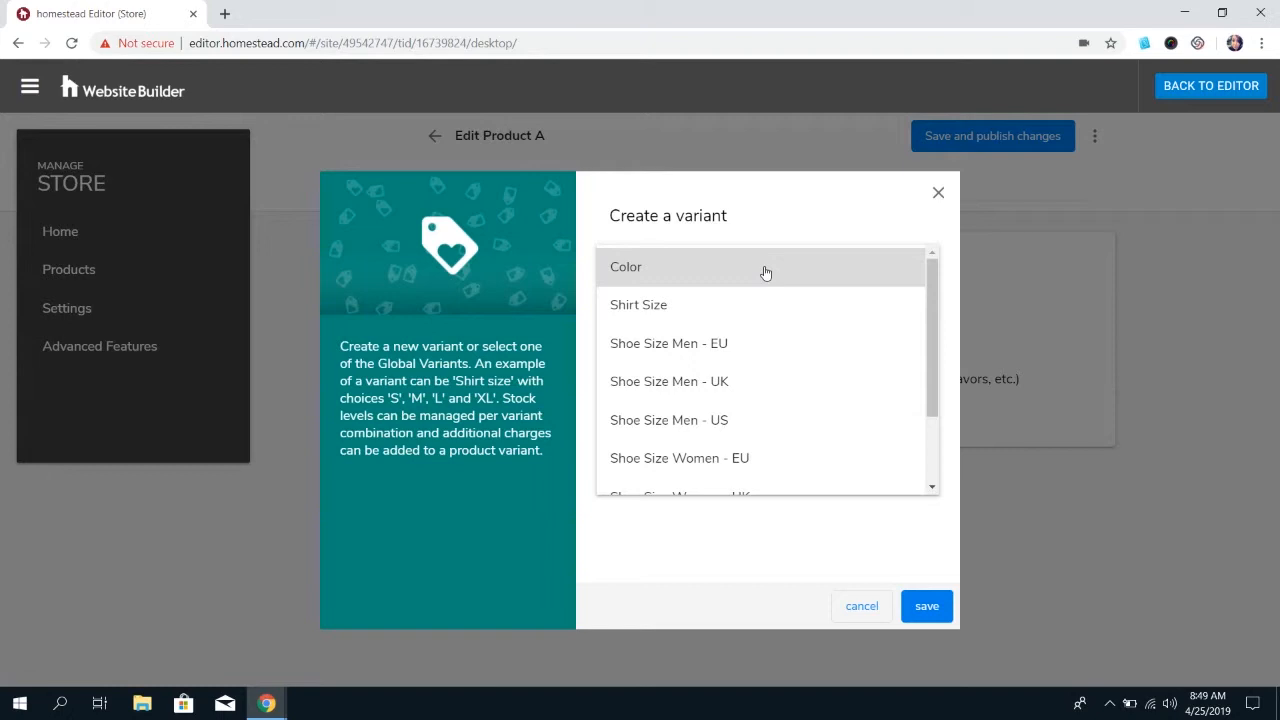
{"action": "scroll", "scroll_direction": "down", "scroll_amount": 3}
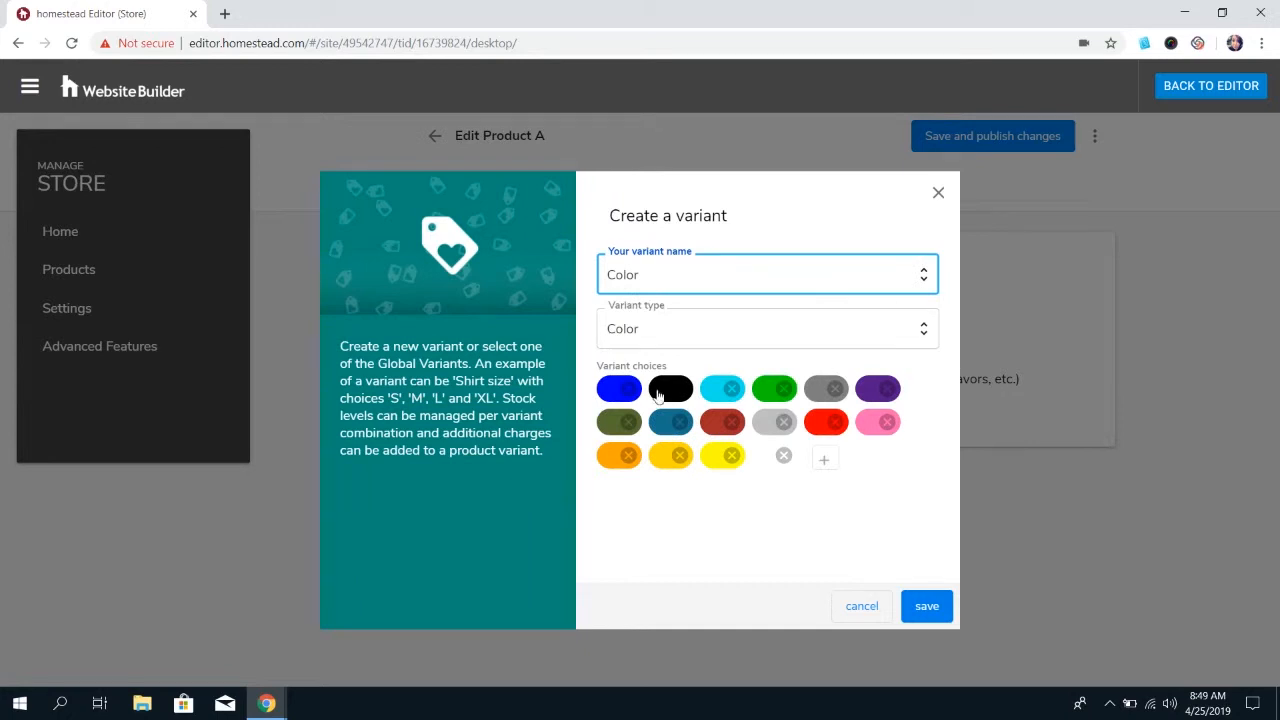
{"action": "mouse_move", "coordinate": [718, 300]}
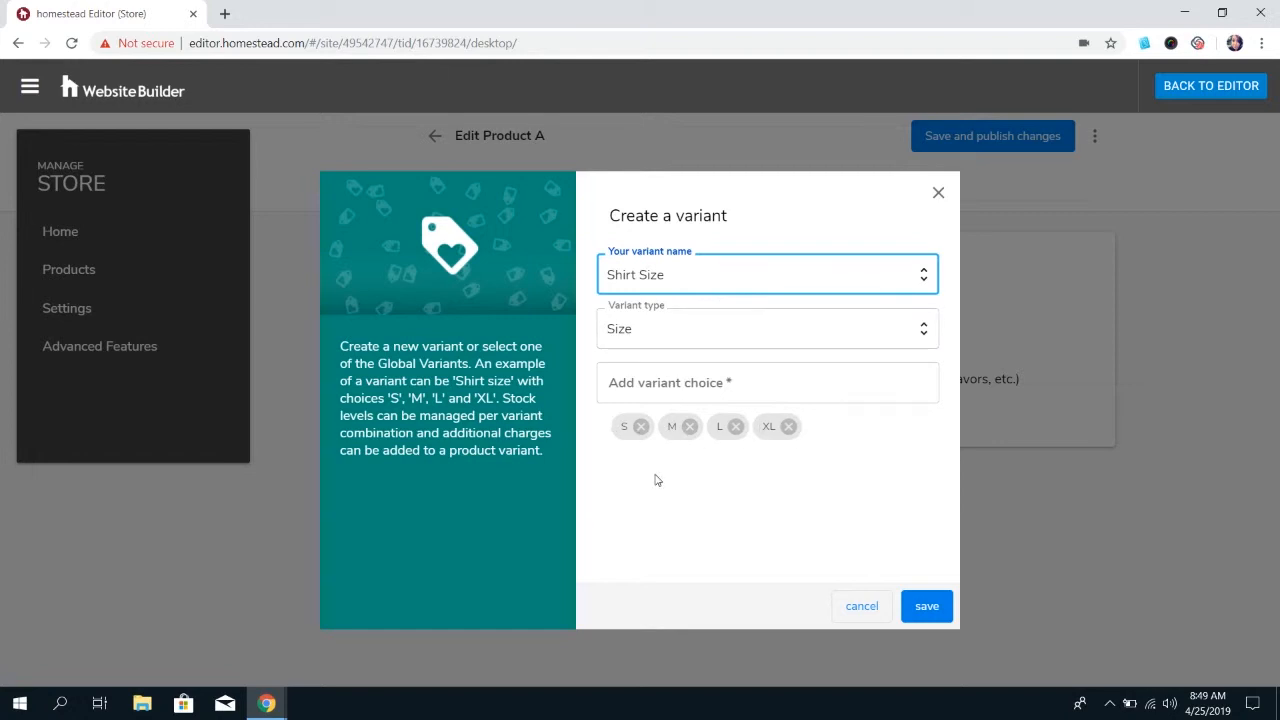
{"action": "mouse_move", "coordinate": [788, 458]}
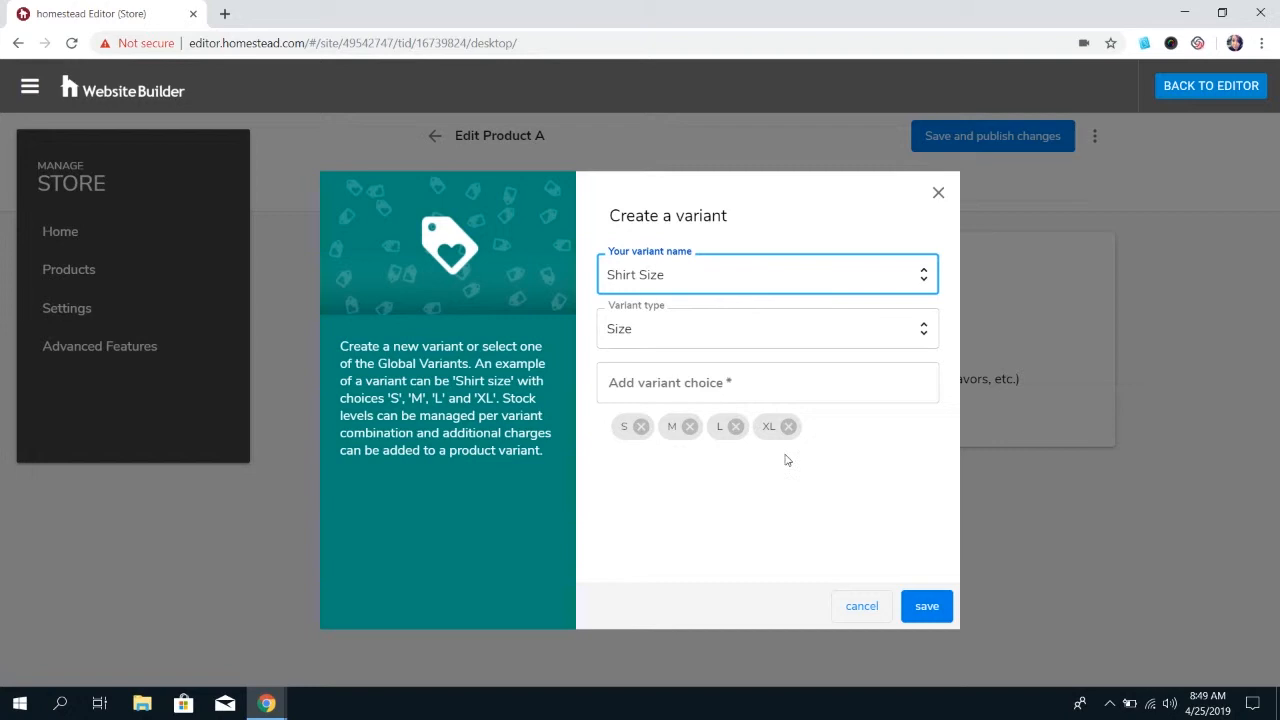
{"action": "left_click", "coordinate": [768, 382]}
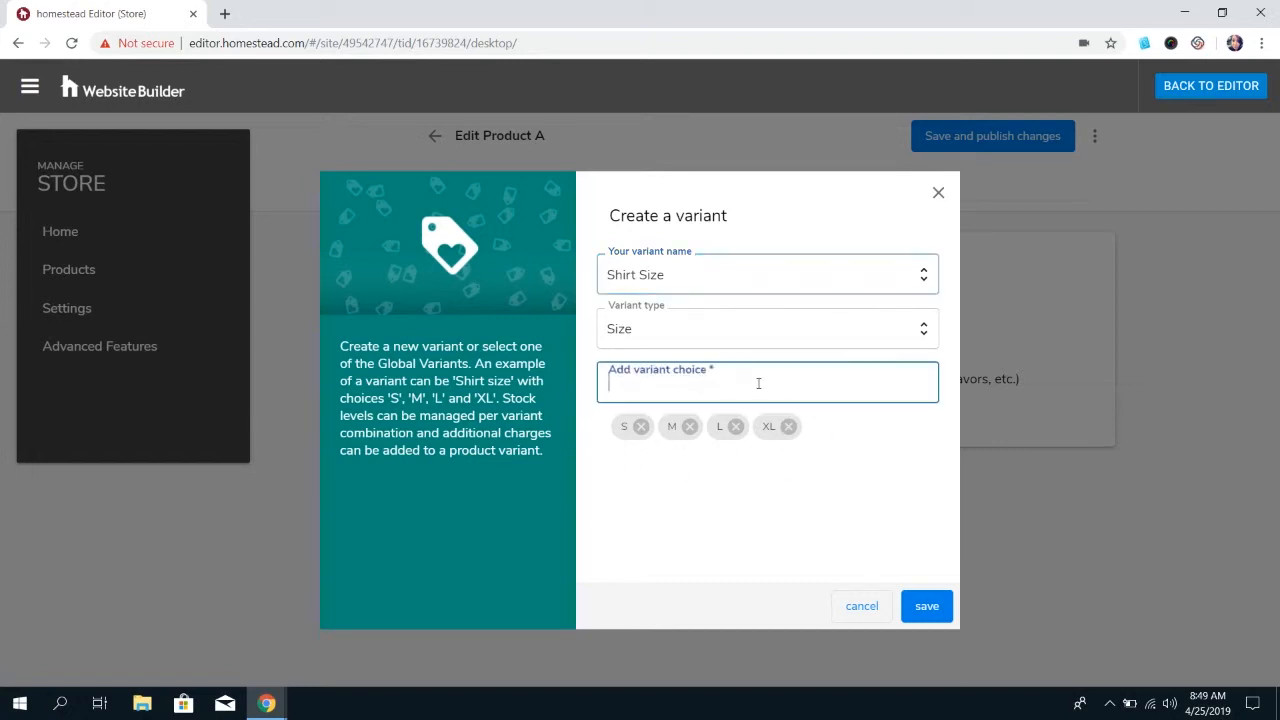
{"action": "type", "text": "XXL"}
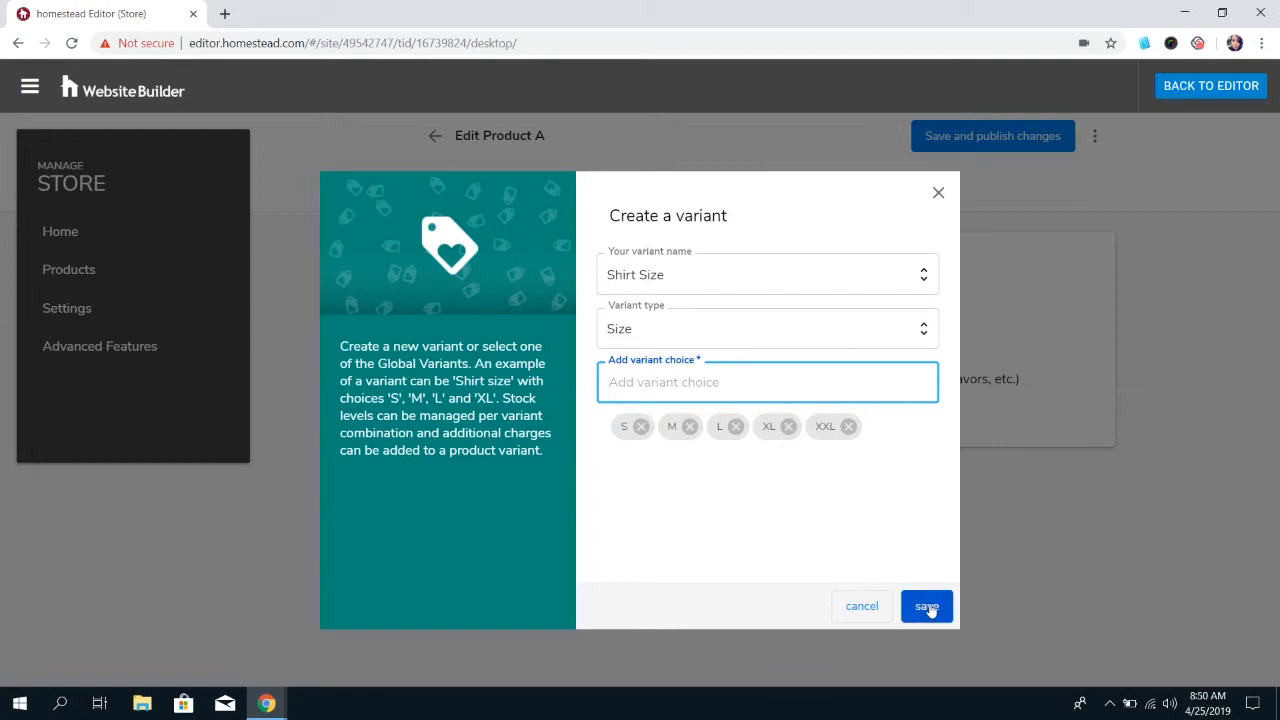
Step: Save the Shirt Size variant and set additional charges 0.00, 0.20, 0.40, 0.60, 0.80 per size
{"action": "left_click", "coordinate": [928, 606]}
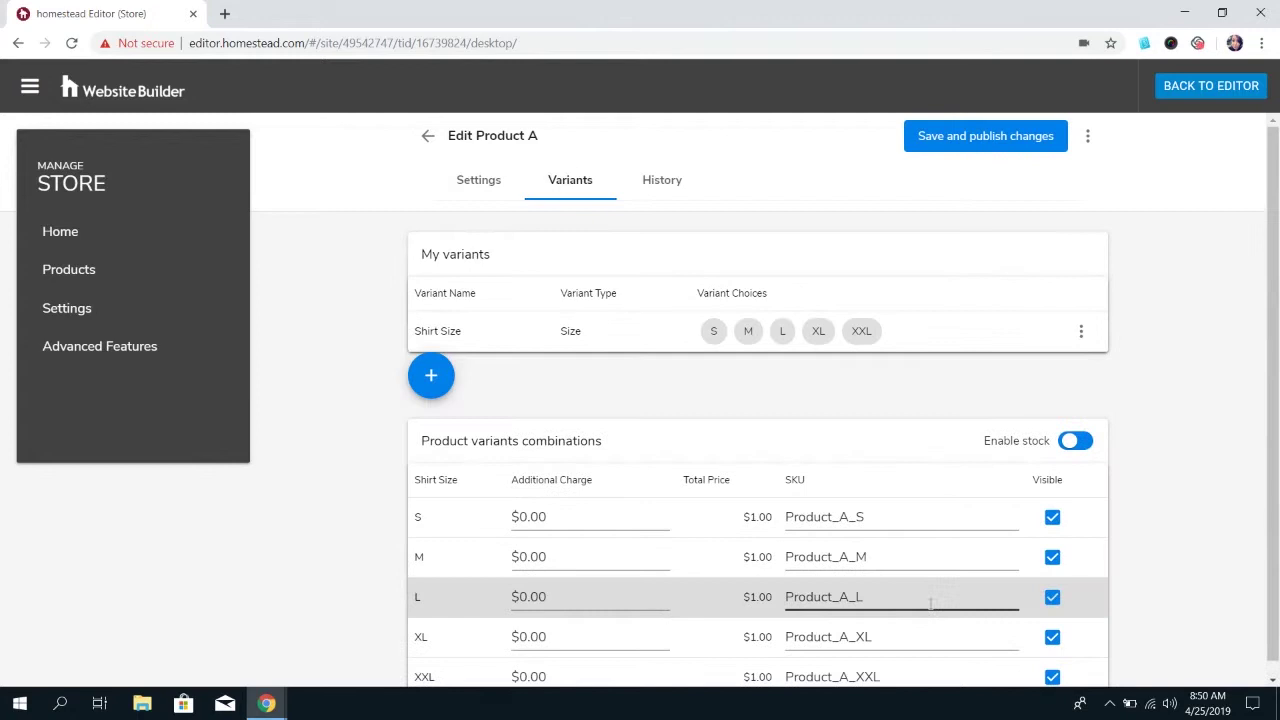
{"action": "mouse_move", "coordinate": [1236, 428]}
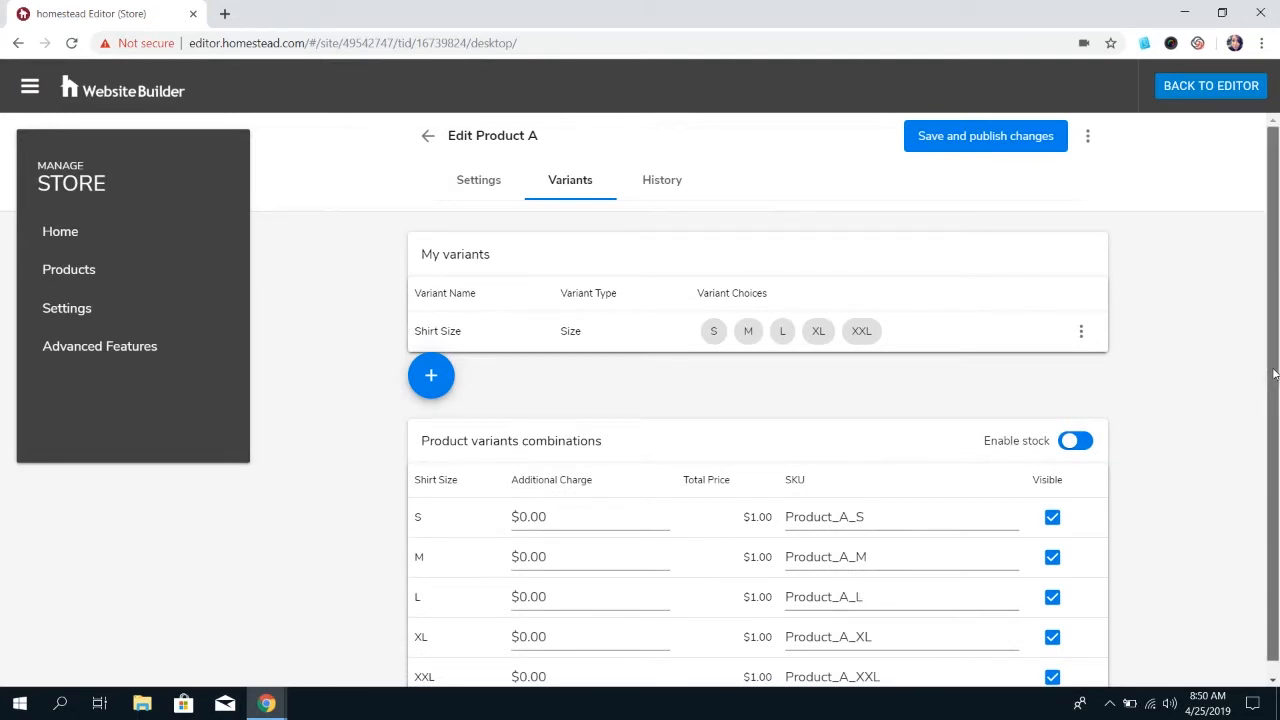
{"action": "scroll", "scroll_direction": "down", "scroll_amount": 3}
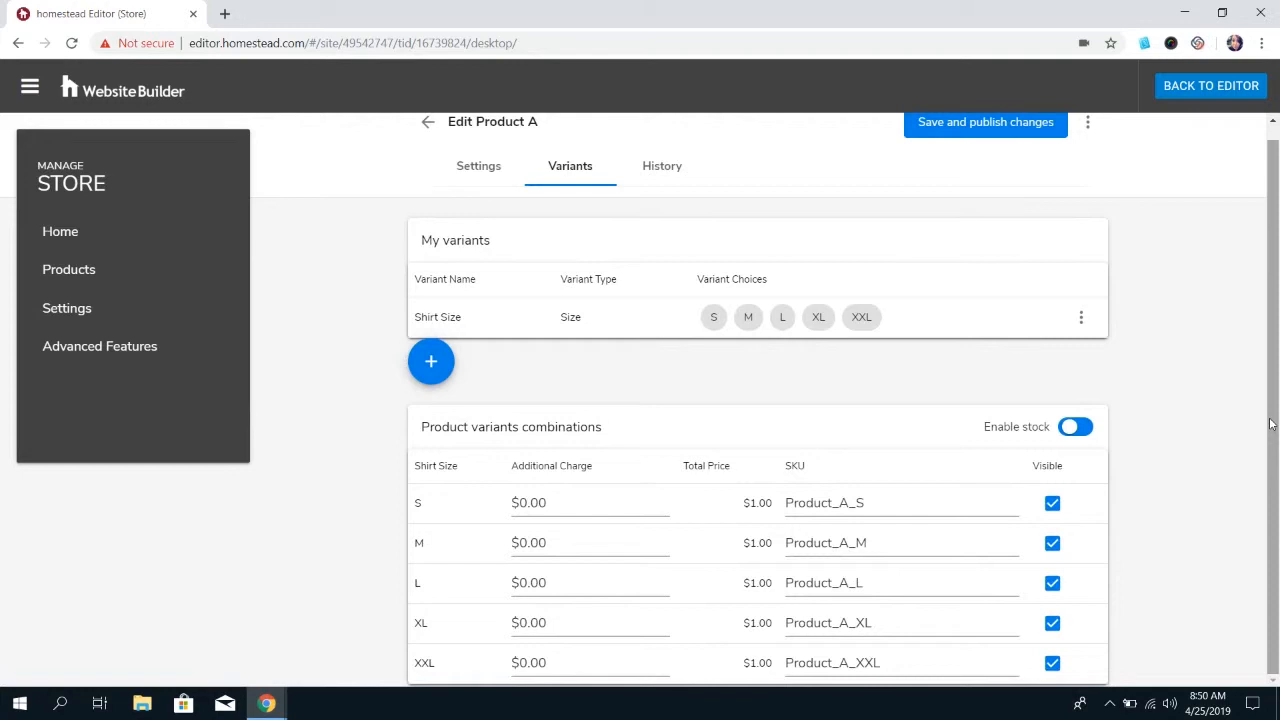
{"action": "mouse_move", "coordinate": [420, 504]}
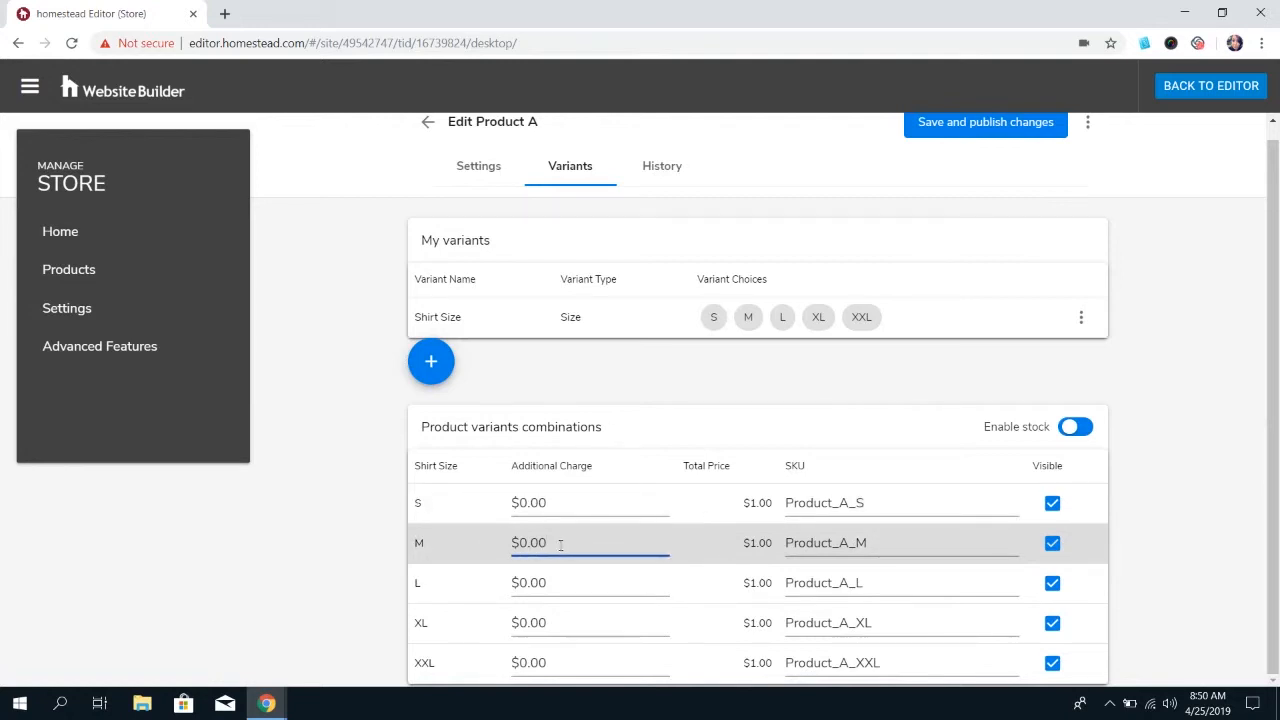
{"action": "type", "text": "0.20"}
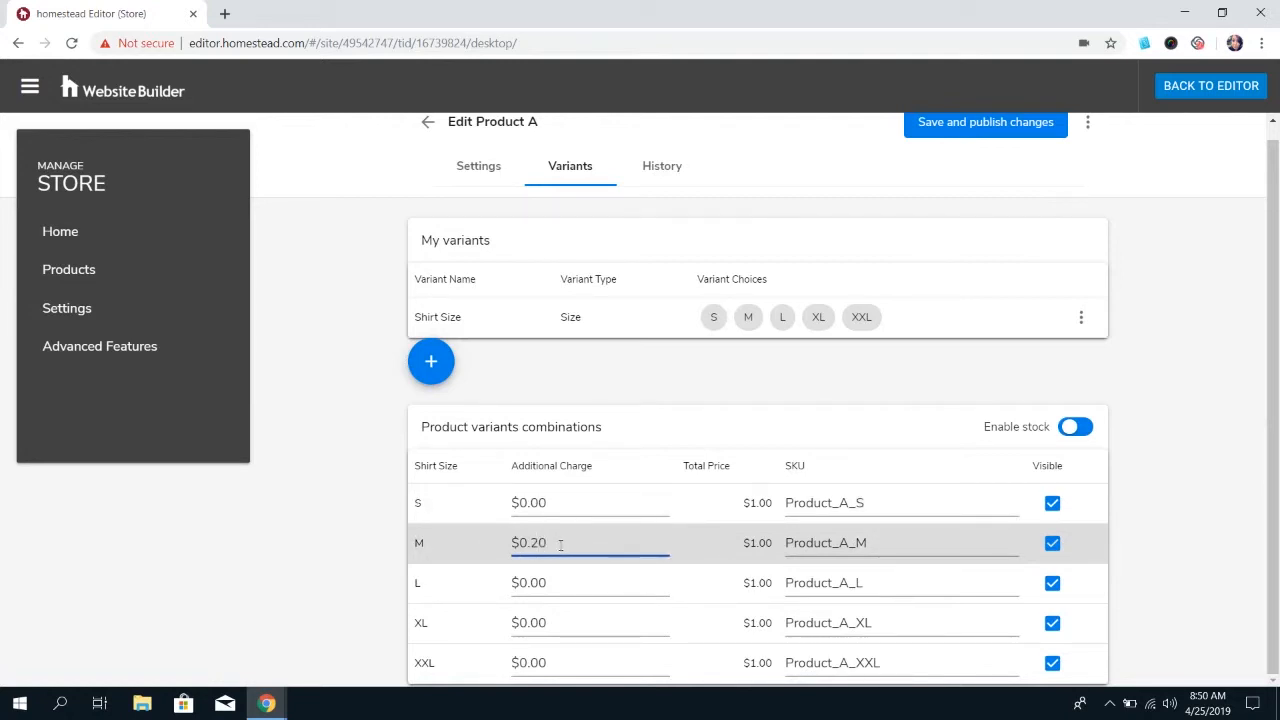
{"action": "type", "text": "0.4"}
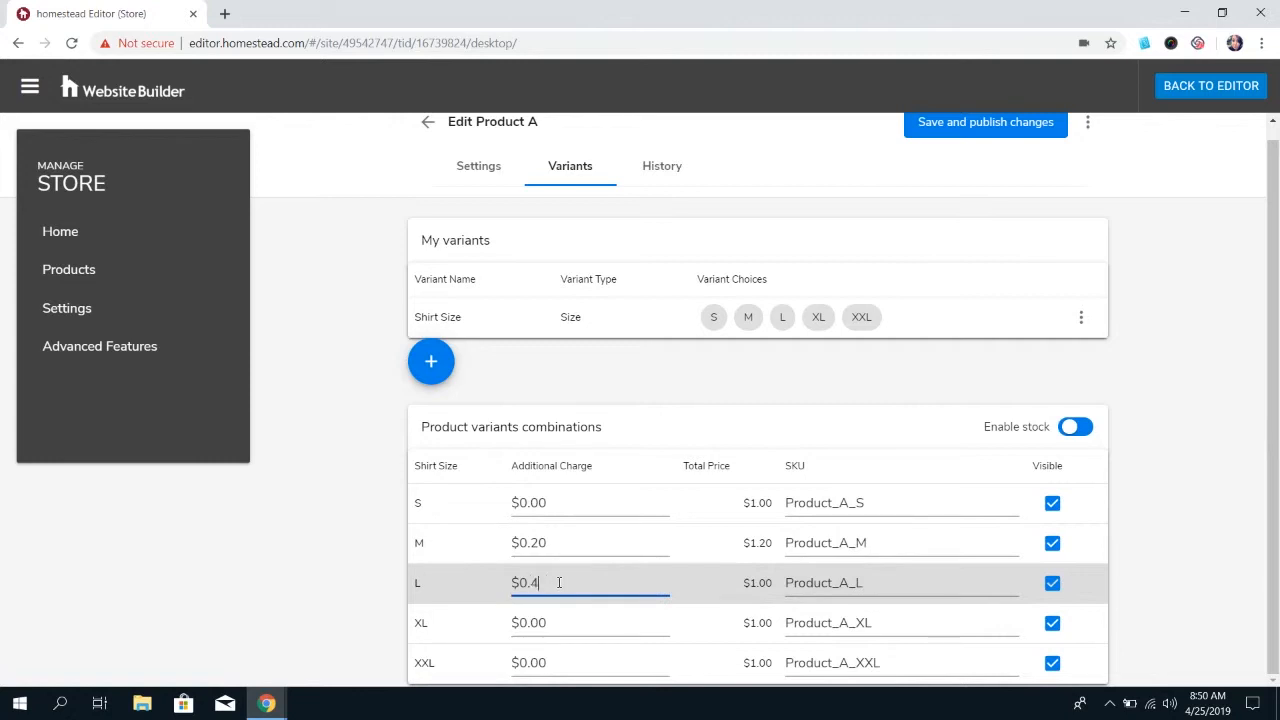
{"action": "left_click", "coordinate": [570, 622]}
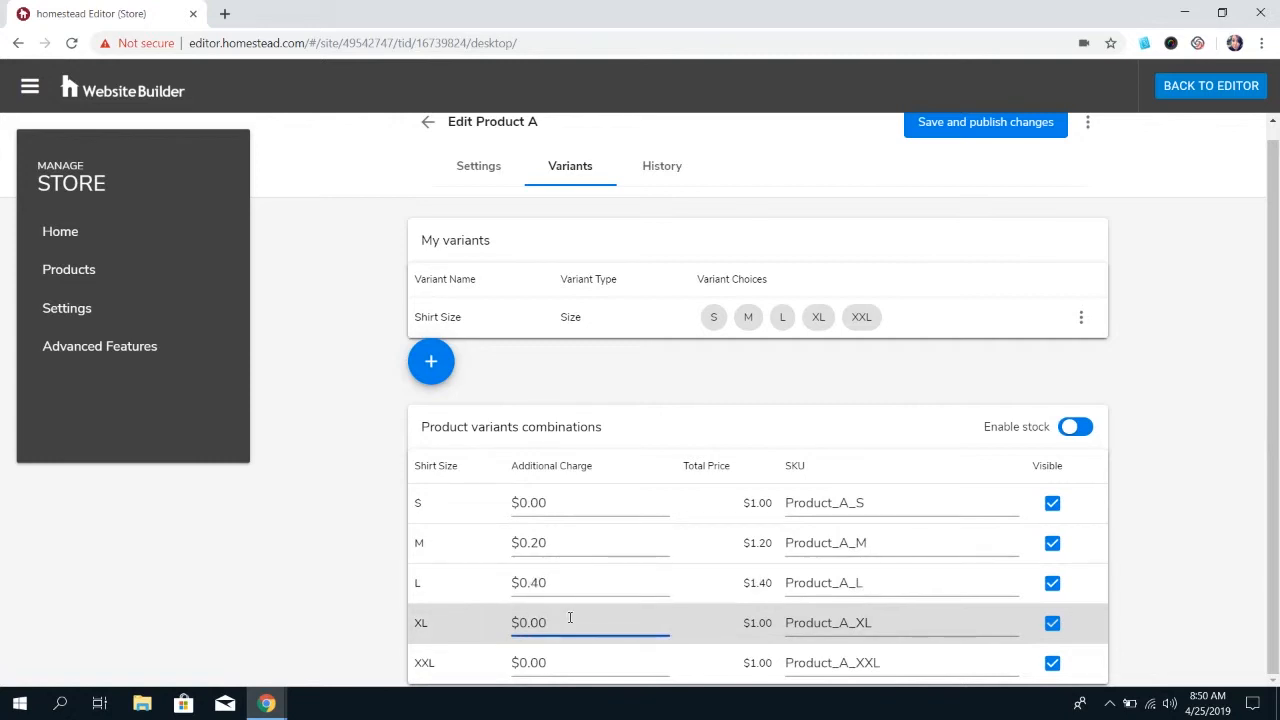
{"action": "type", "text": "0.60"}
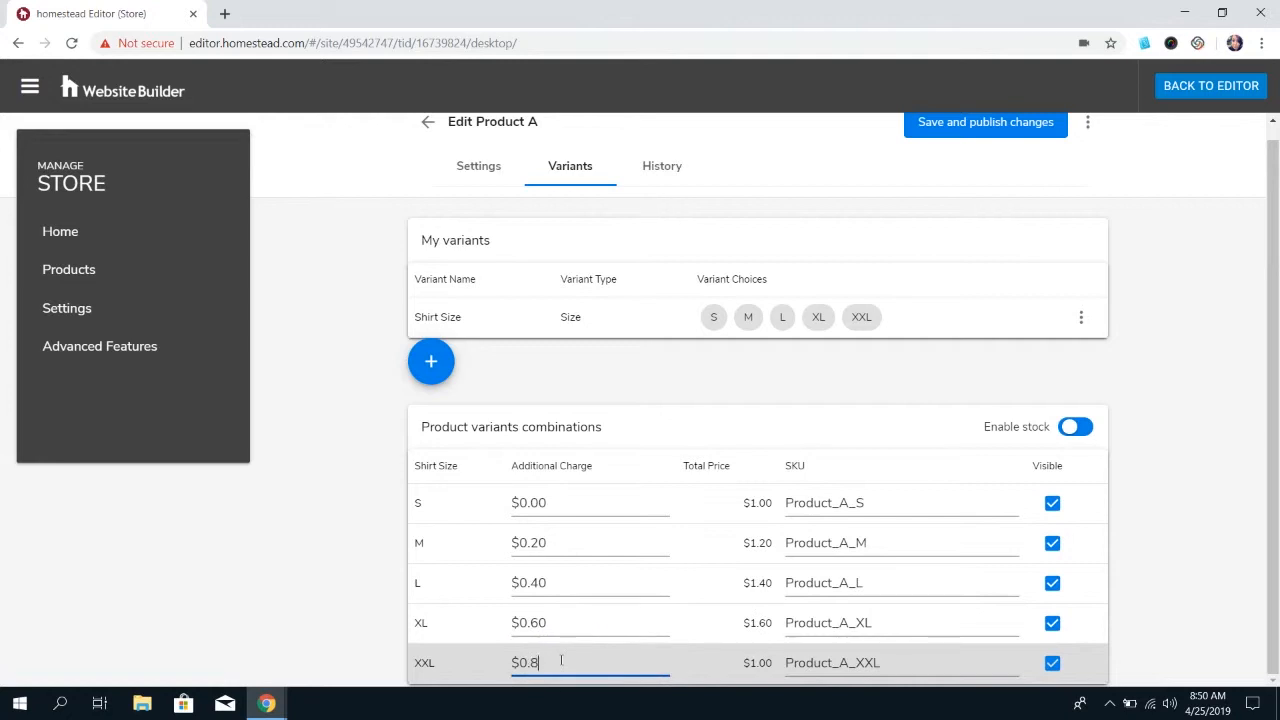
{"action": "type", "text": "0"}
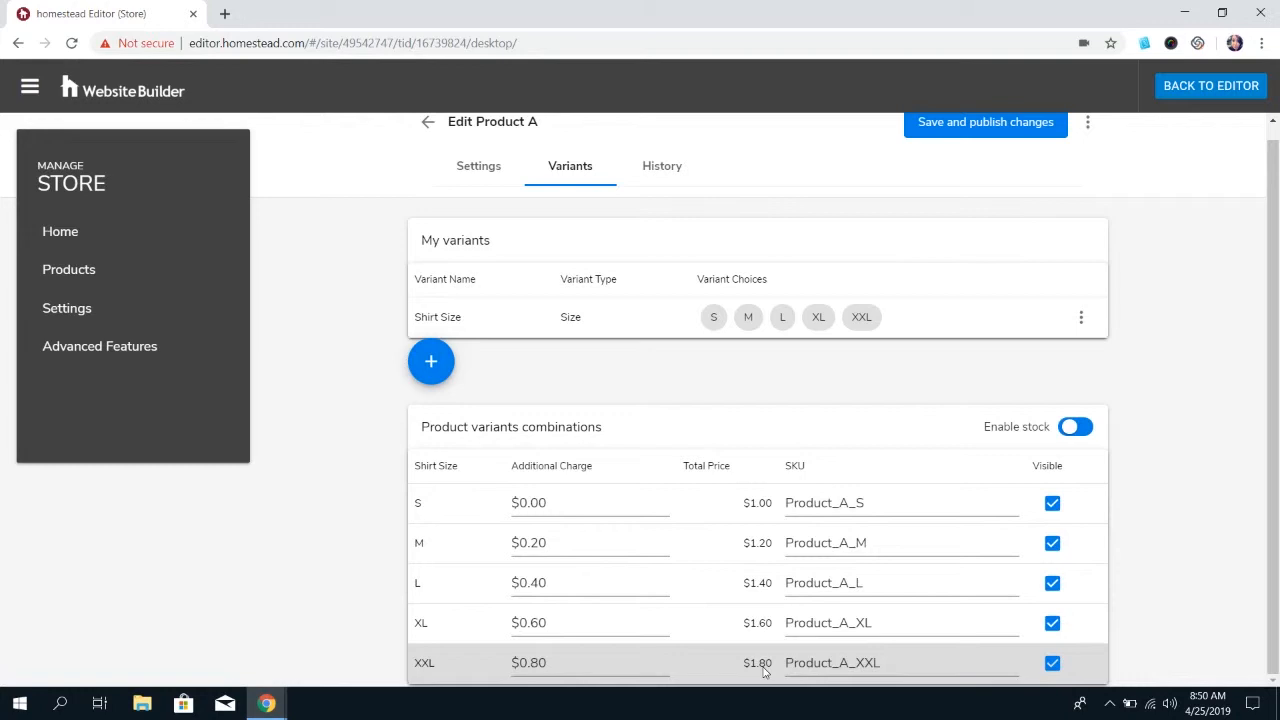
{"action": "mouse_move", "coordinate": [728, 584]}
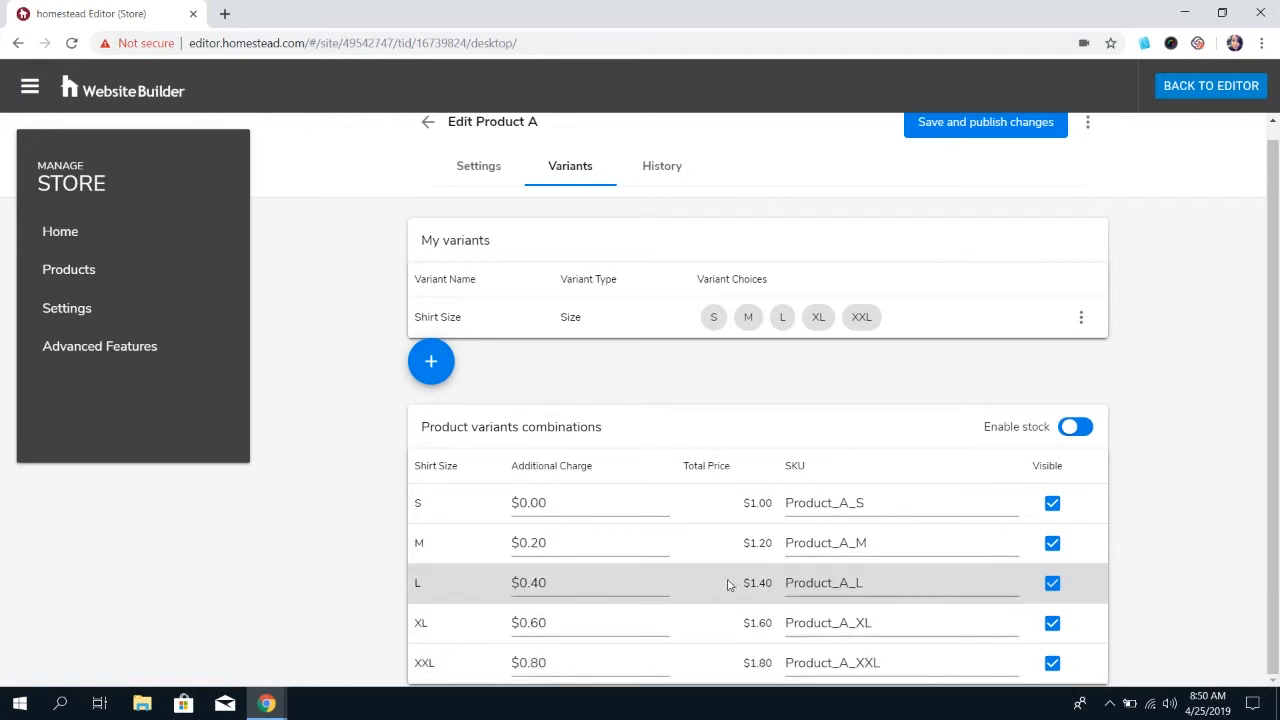
{"action": "mouse_move", "coordinate": [738, 584]}
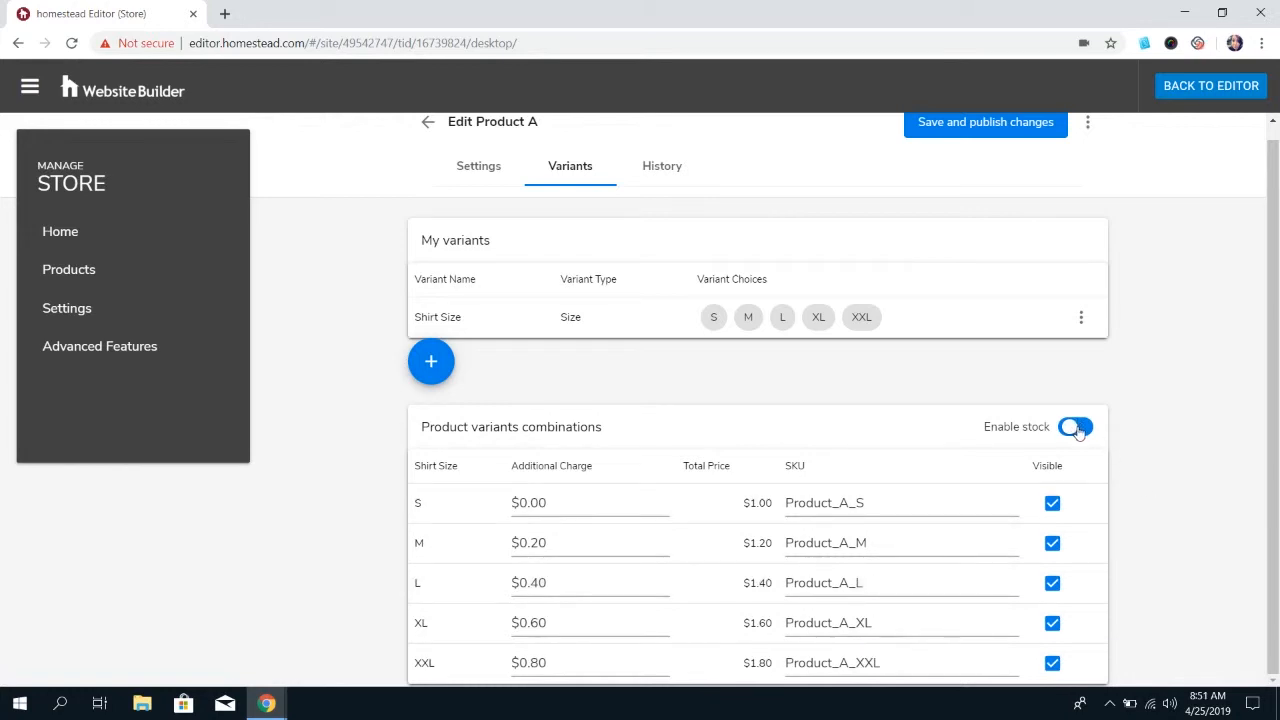
Step: Enable stock tracking and submit 5 in stock for size S
{"action": "left_click", "coordinate": [1076, 426]}
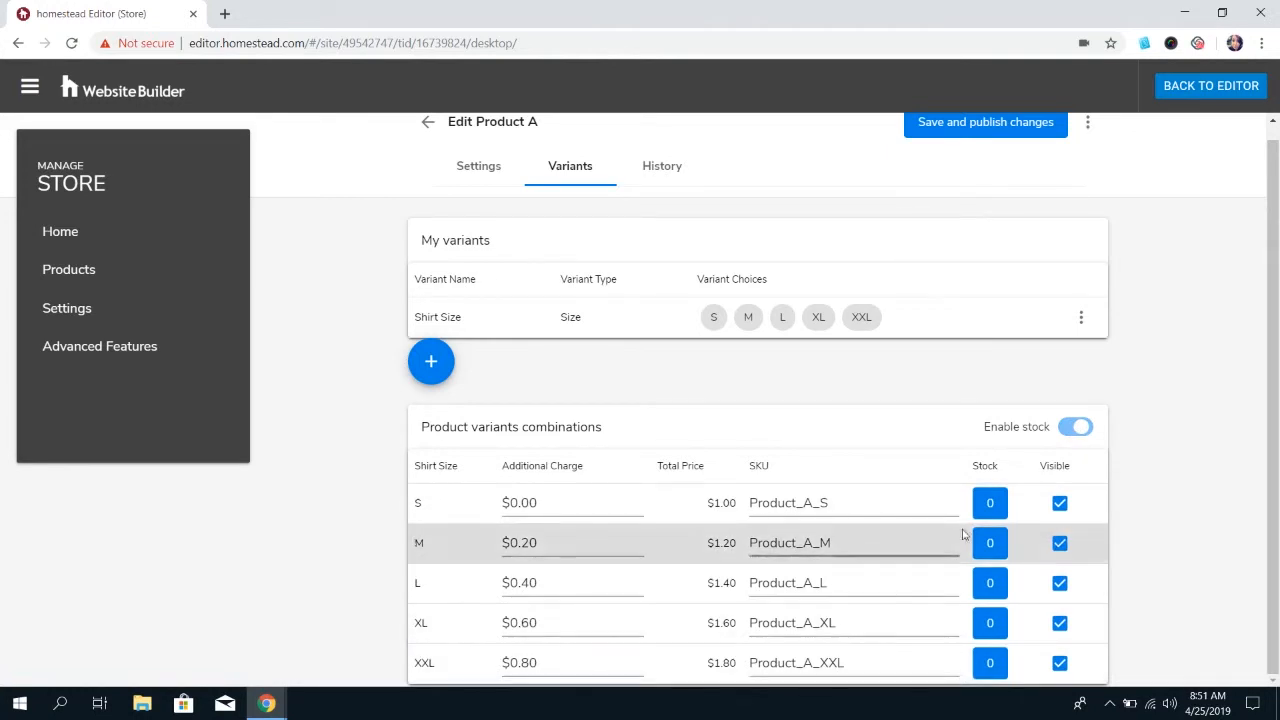
{"action": "left_click", "coordinate": [988, 544]}
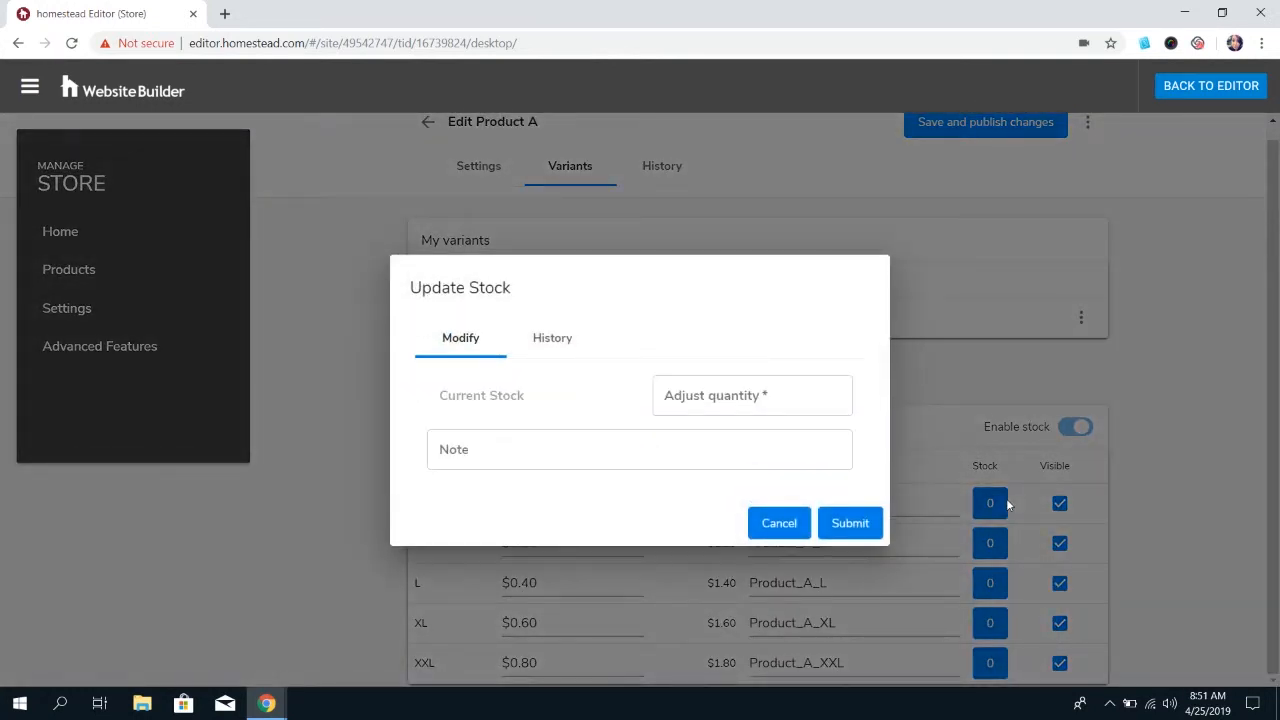
{"action": "left_click", "coordinate": [752, 396]}
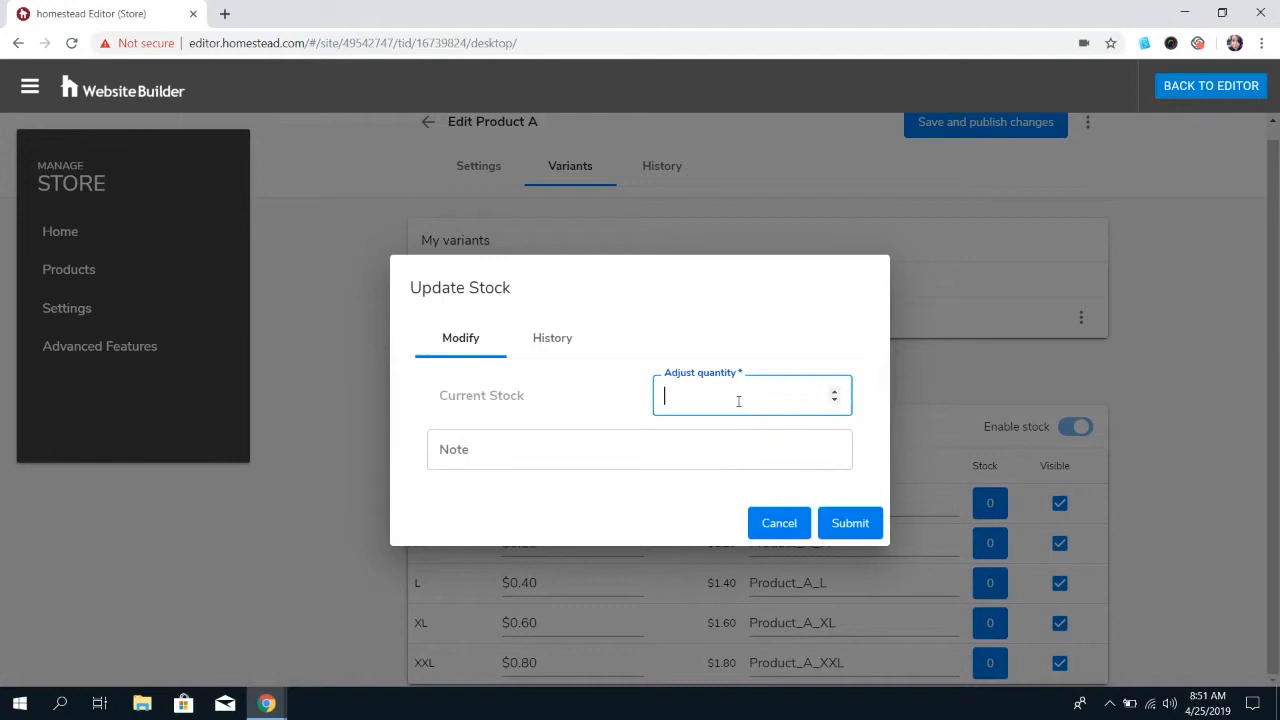
{"action": "type", "text": "5"}
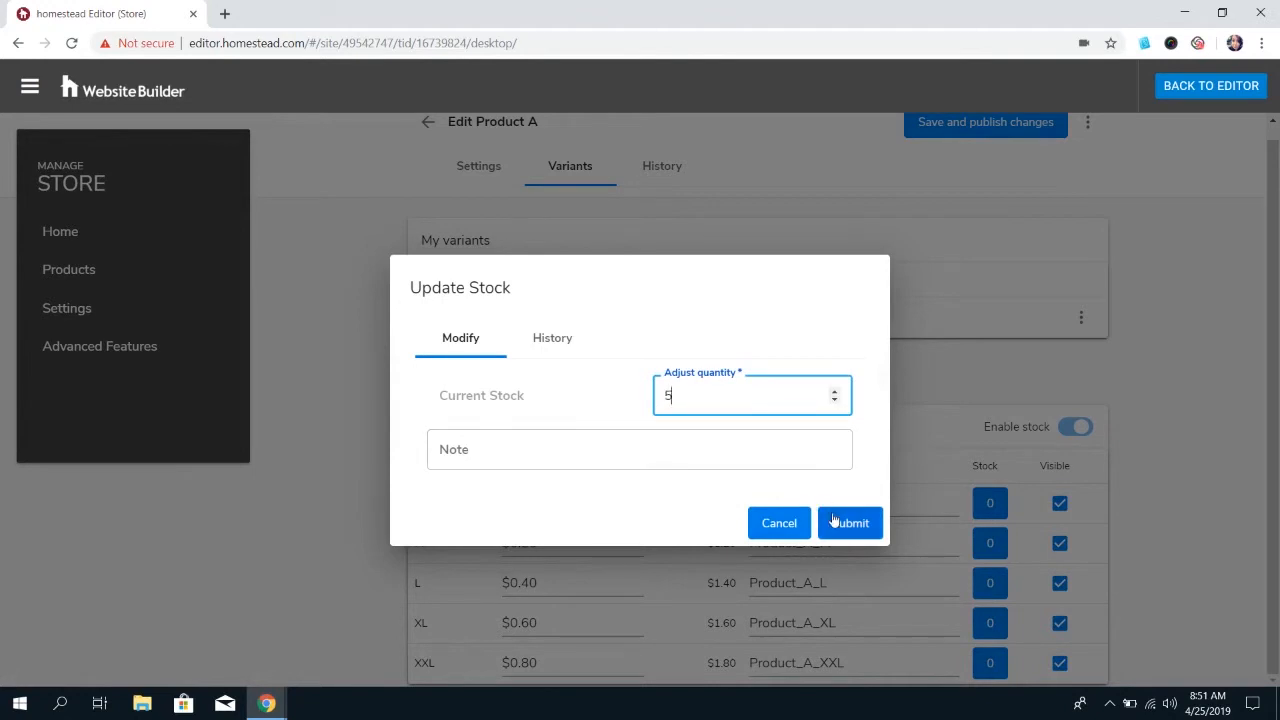
{"action": "left_click", "coordinate": [850, 522]}
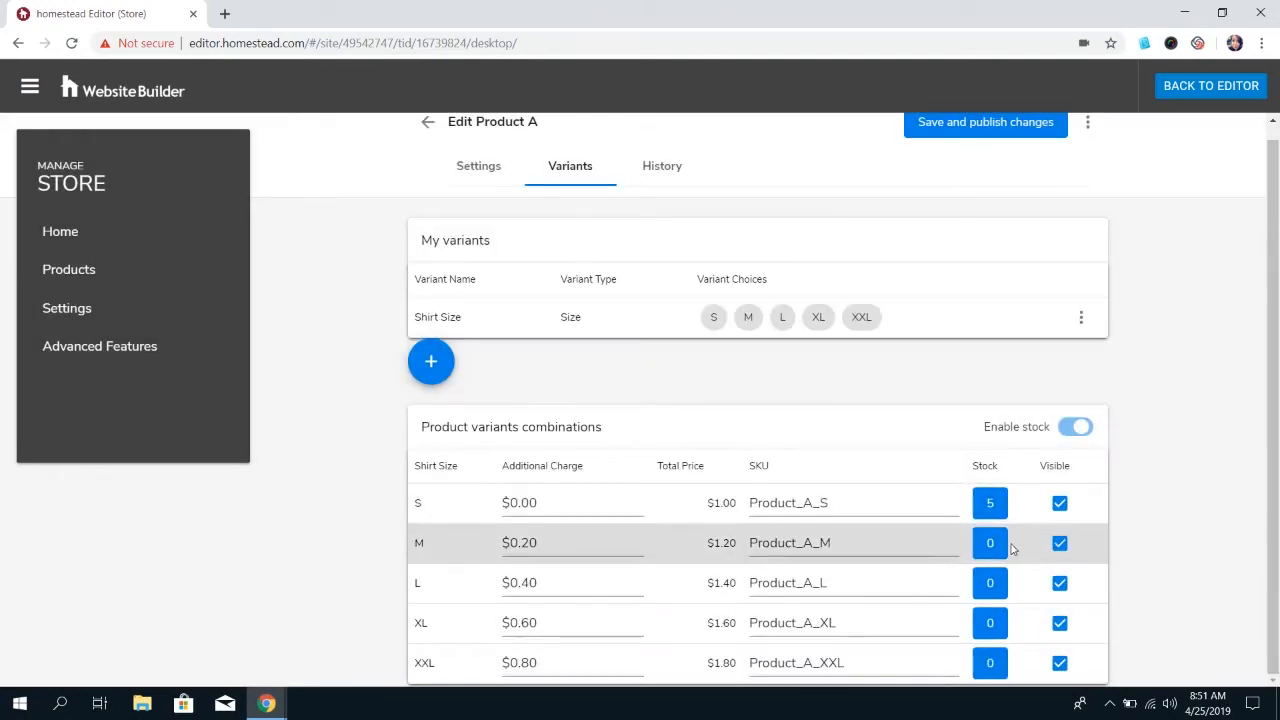
Step: Submit stock of 3 for M, 2 for L and 1 for XL
{"action": "left_click", "coordinate": [988, 544]}
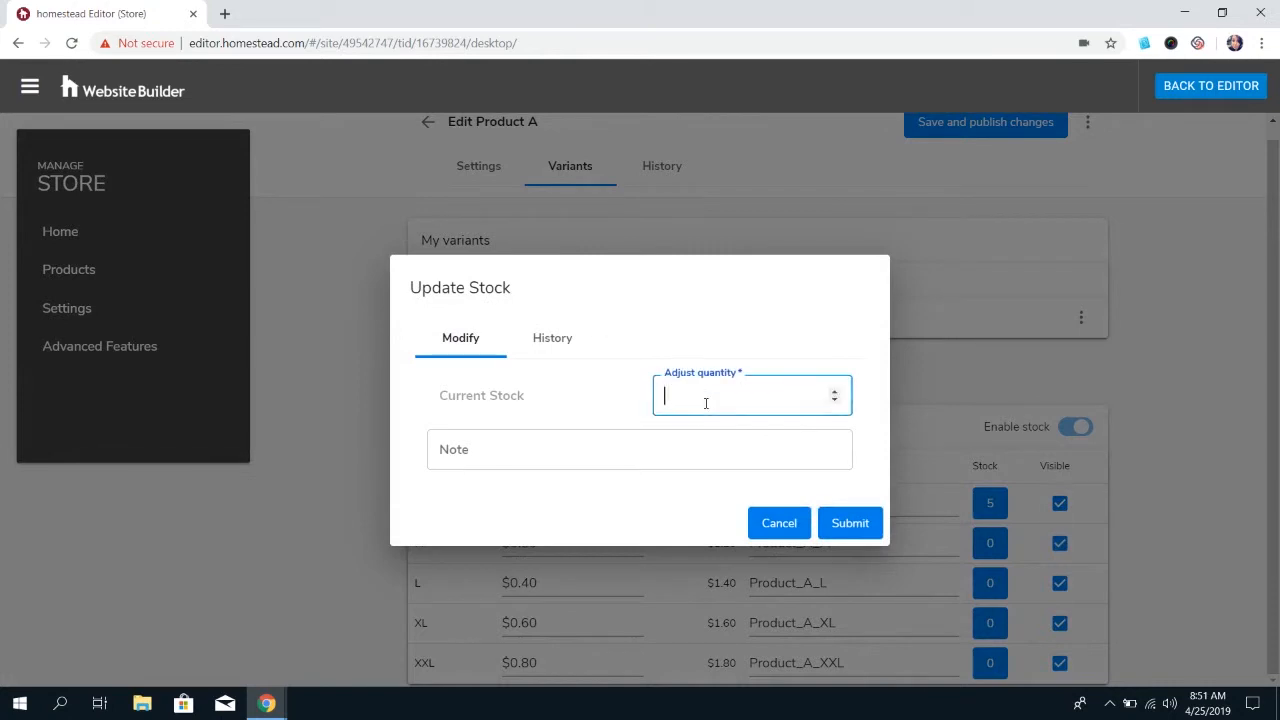
{"action": "type", "text": "3"}
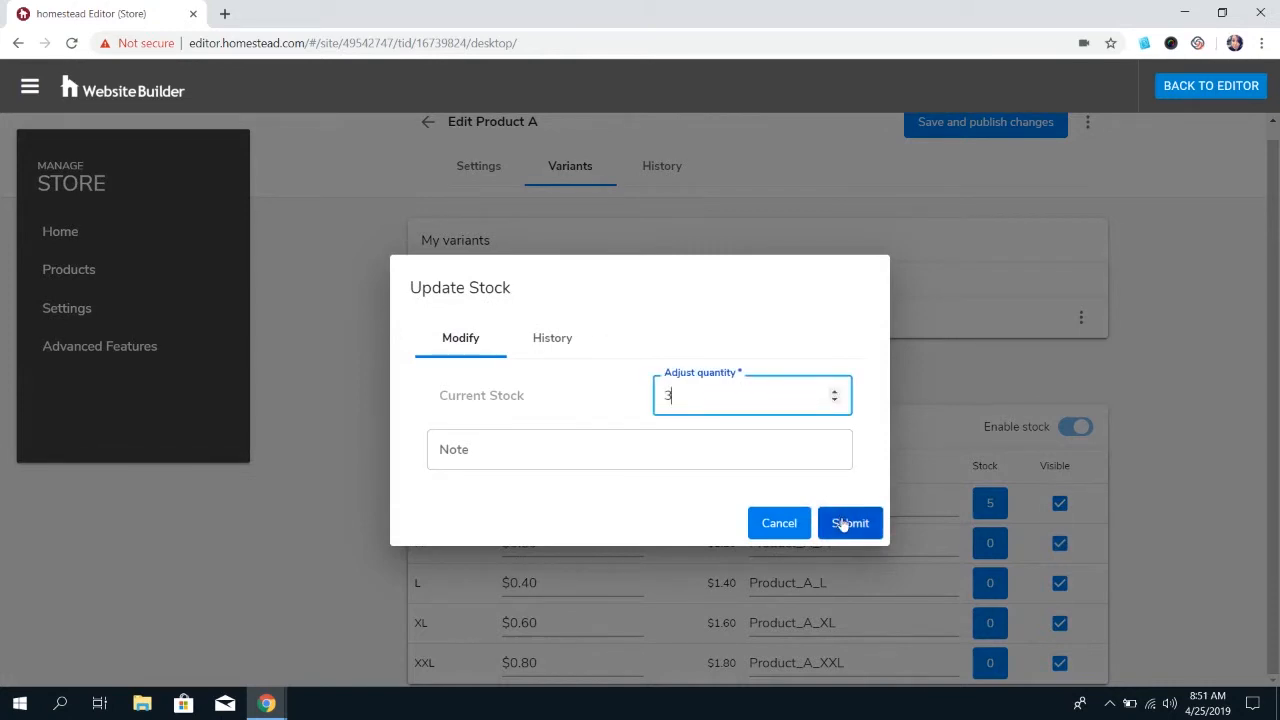
{"action": "left_click", "coordinate": [850, 522]}
{"action": "type", "text": "2"}
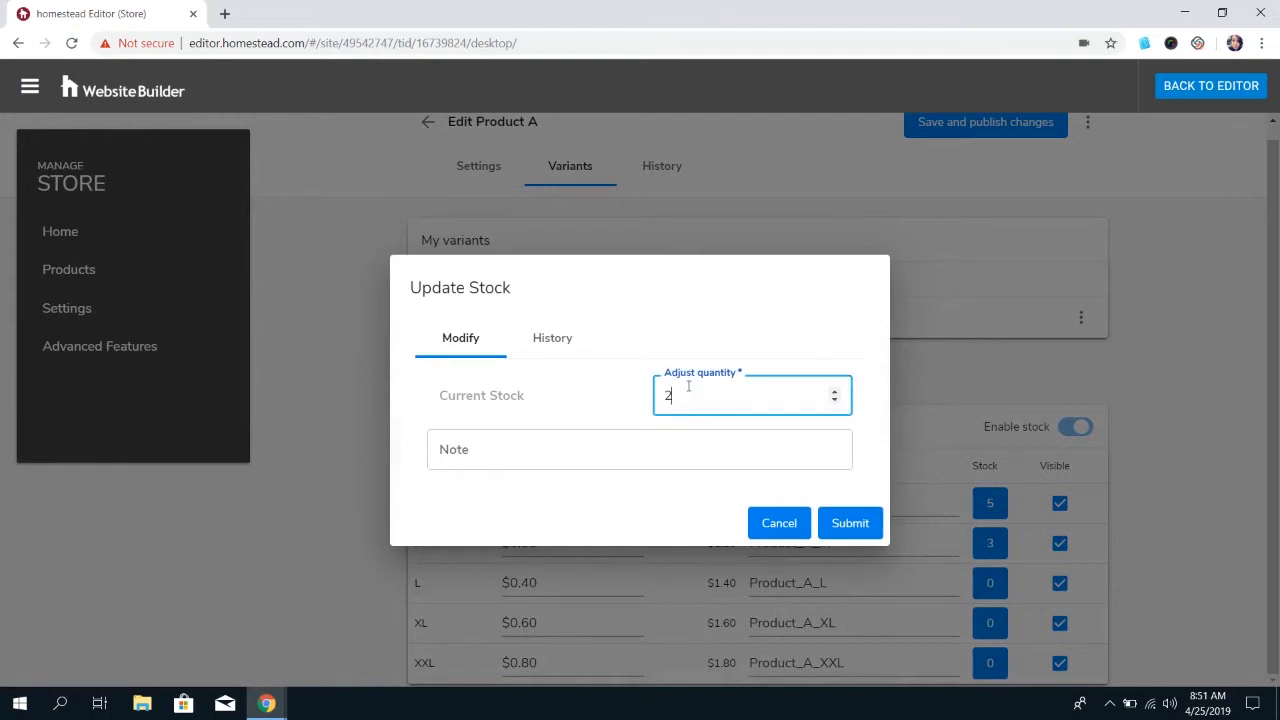
{"action": "left_click", "coordinate": [850, 522]}
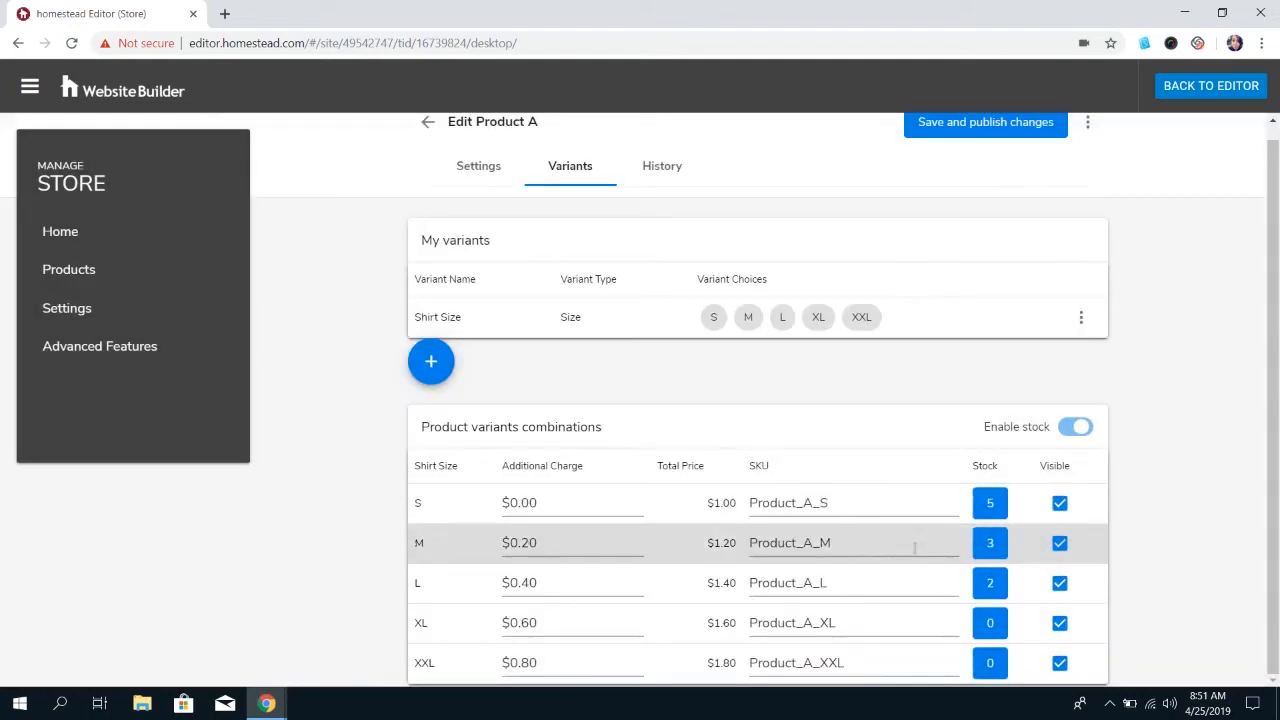
{"action": "left_click", "coordinate": [988, 622]}
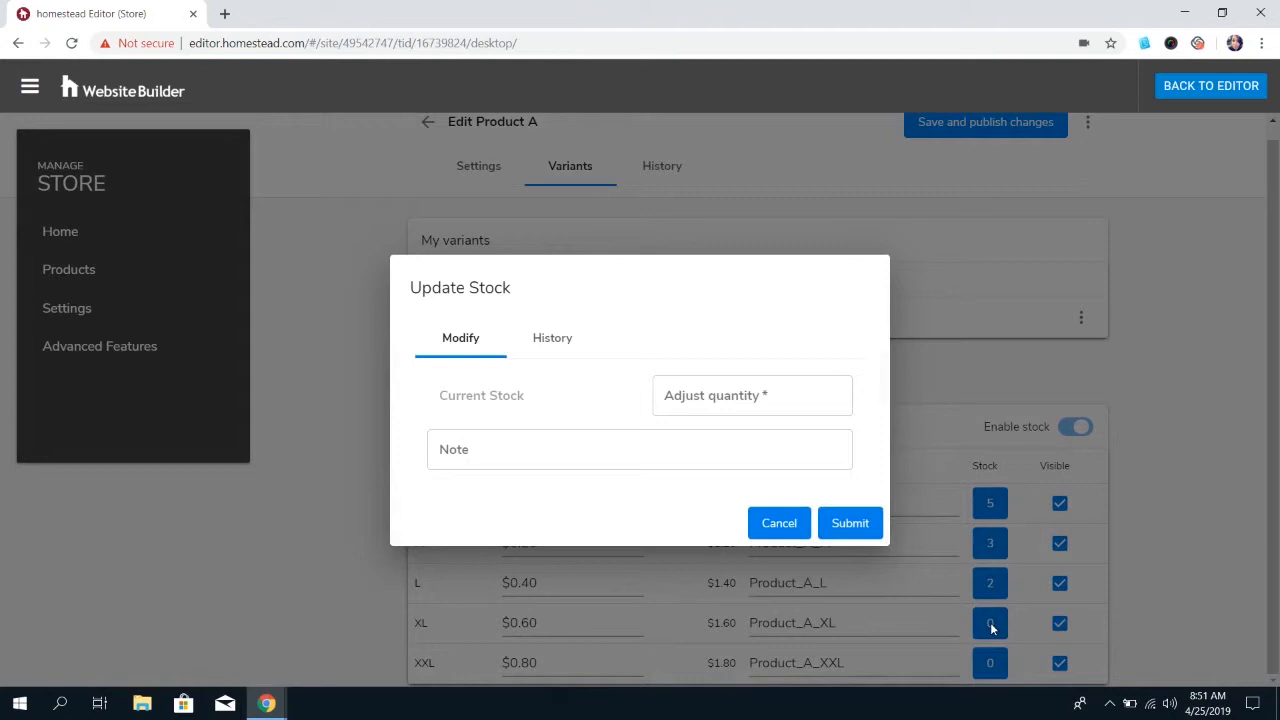
{"action": "type", "text": "1"}
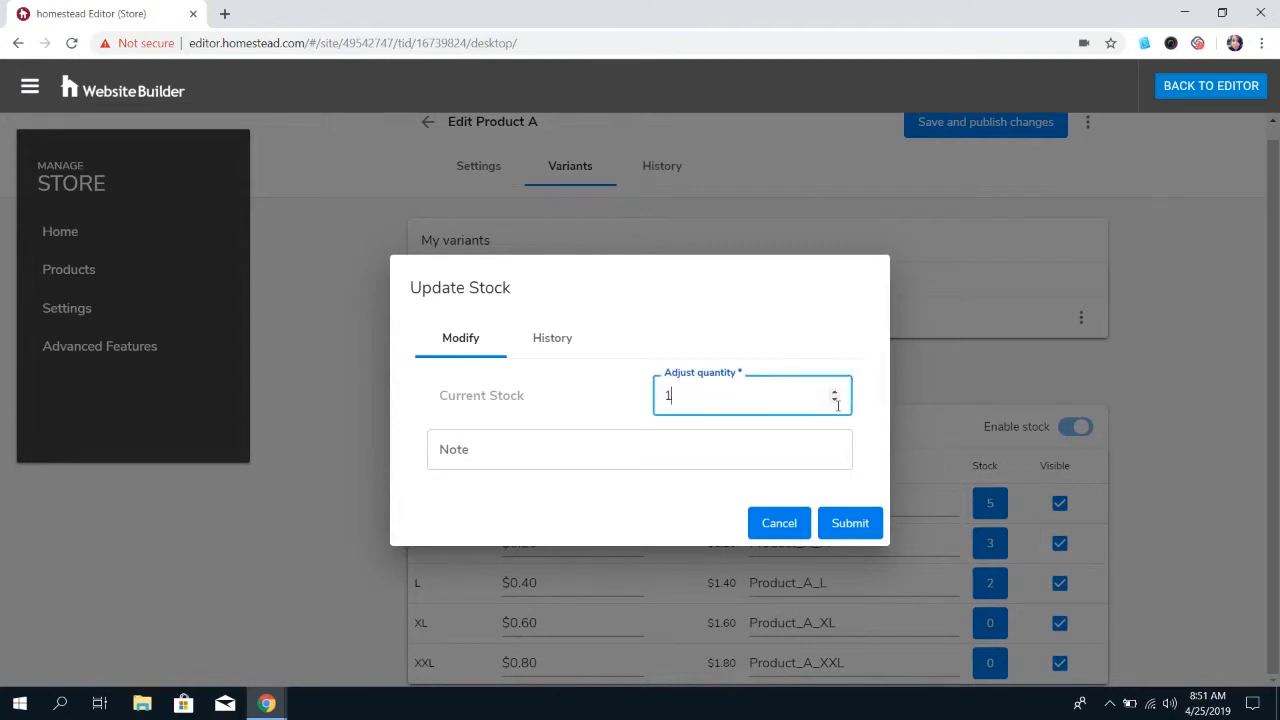
{"action": "left_click", "coordinate": [850, 524]}
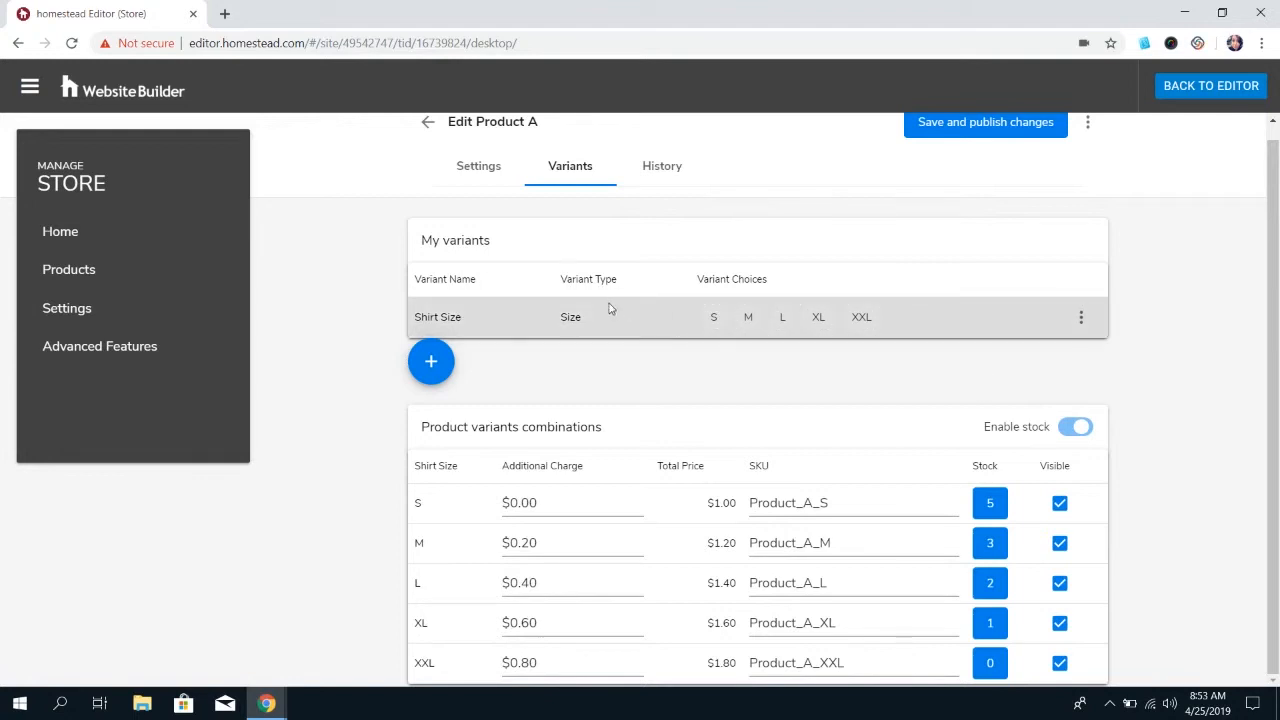
Step: Add a Color variant to Product A and return to the store's product list
{"action": "left_click", "coordinate": [432, 360]}
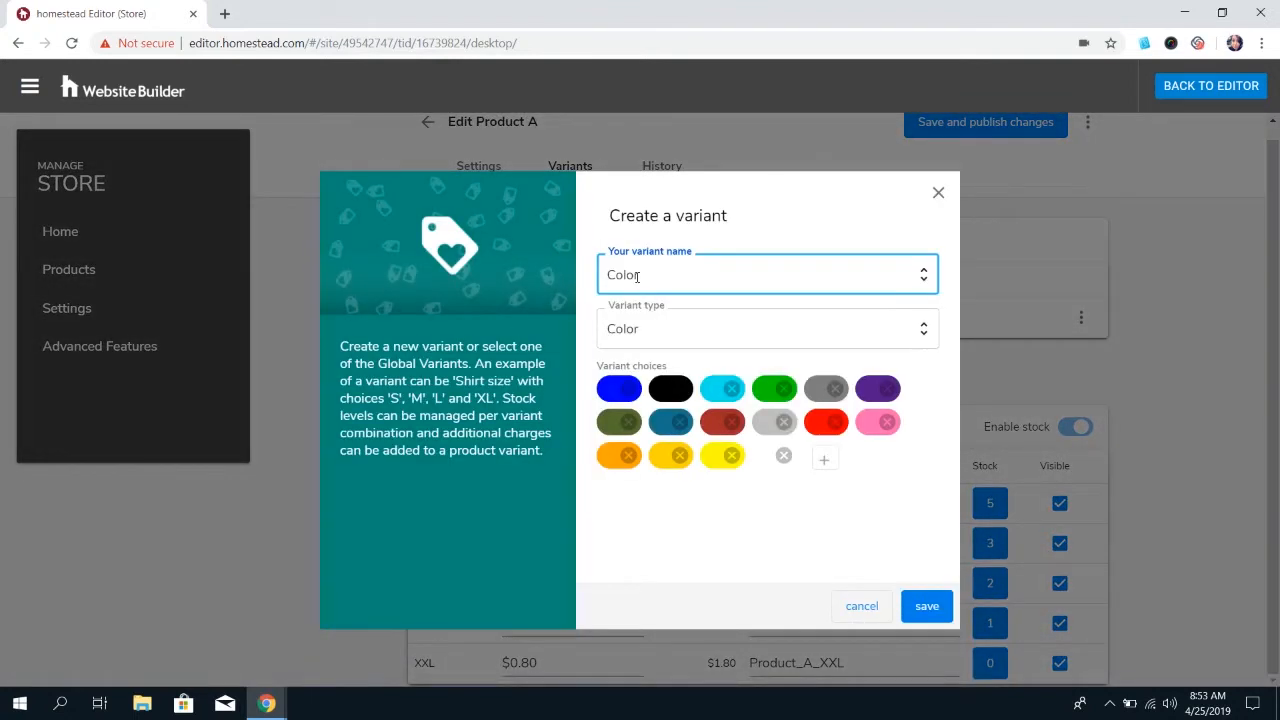
{"action": "left_click", "coordinate": [928, 604]}
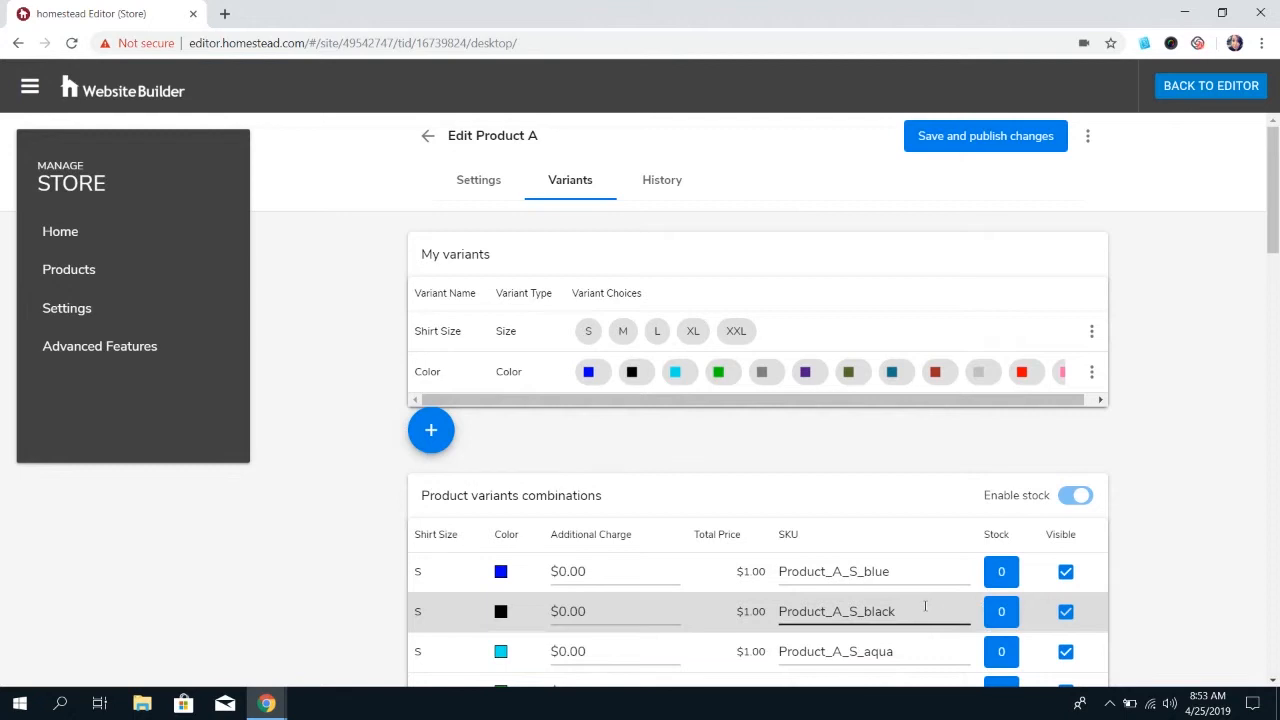
{"action": "left_click", "coordinate": [984, 136]}
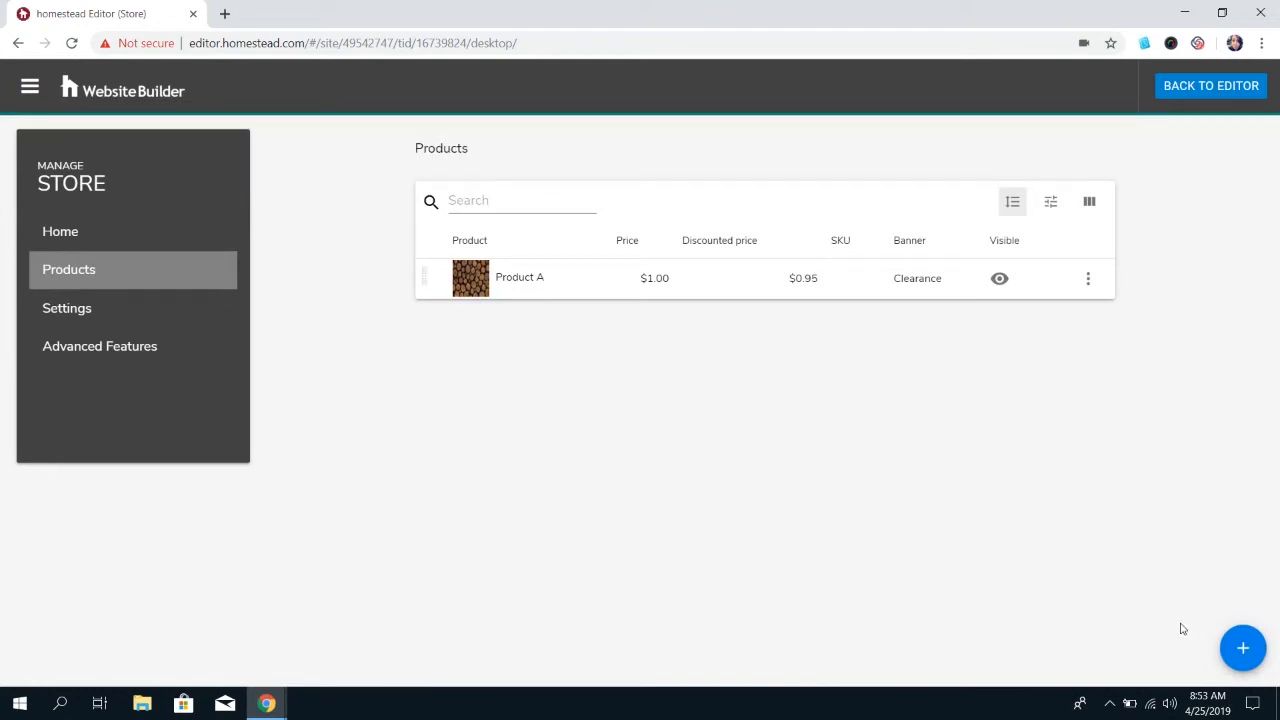
{"action": "left_click", "coordinate": [1242, 648]}
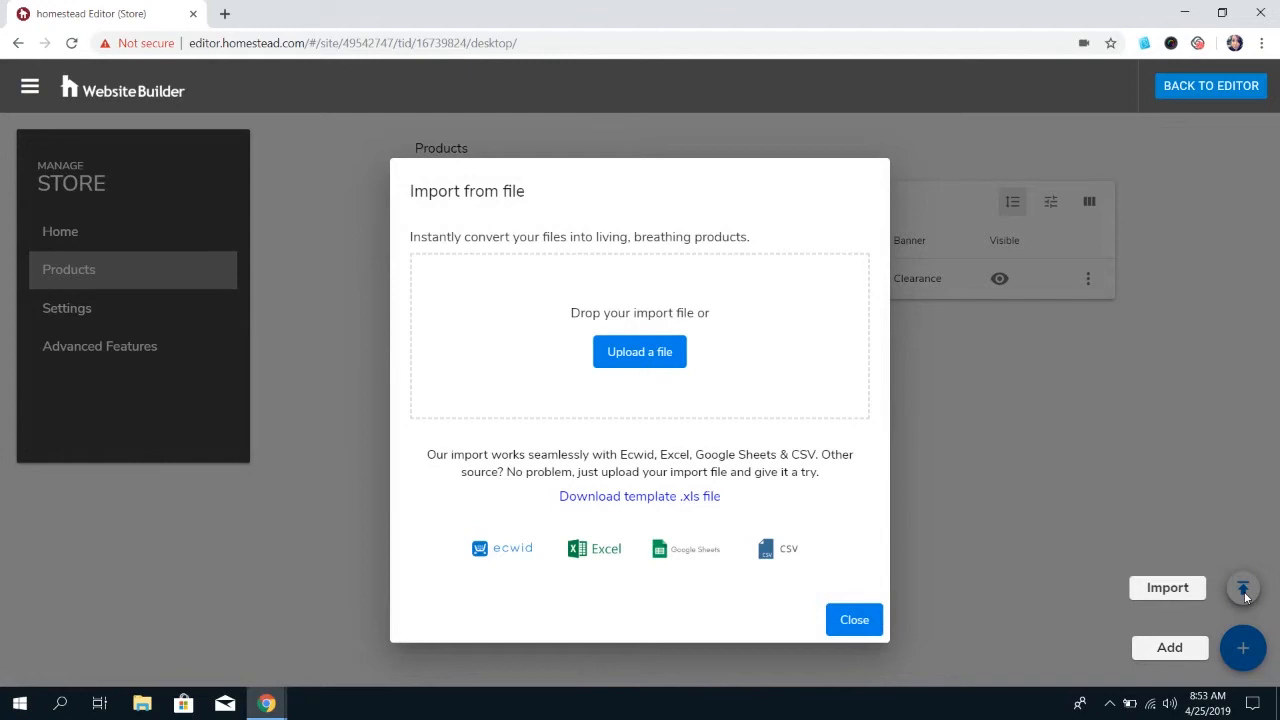
{"action": "mouse_move", "coordinate": [750, 498]}
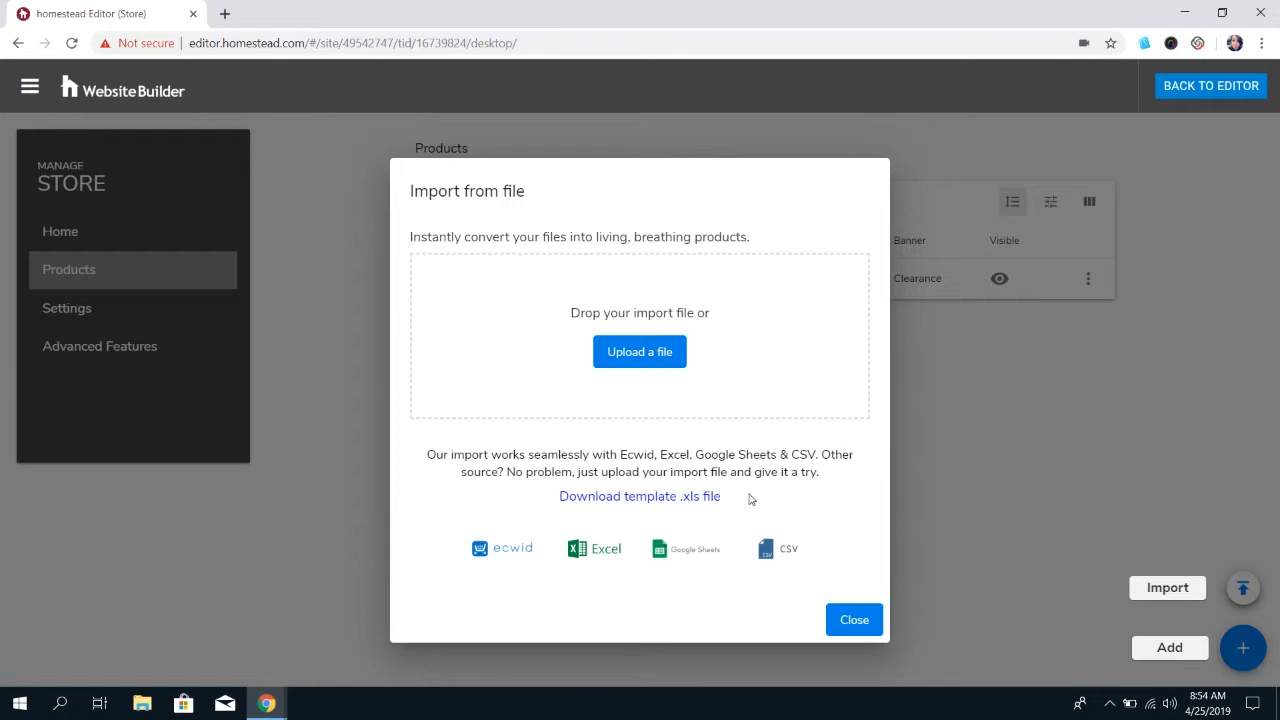
{"action": "mouse_move", "coordinate": [804, 592]}
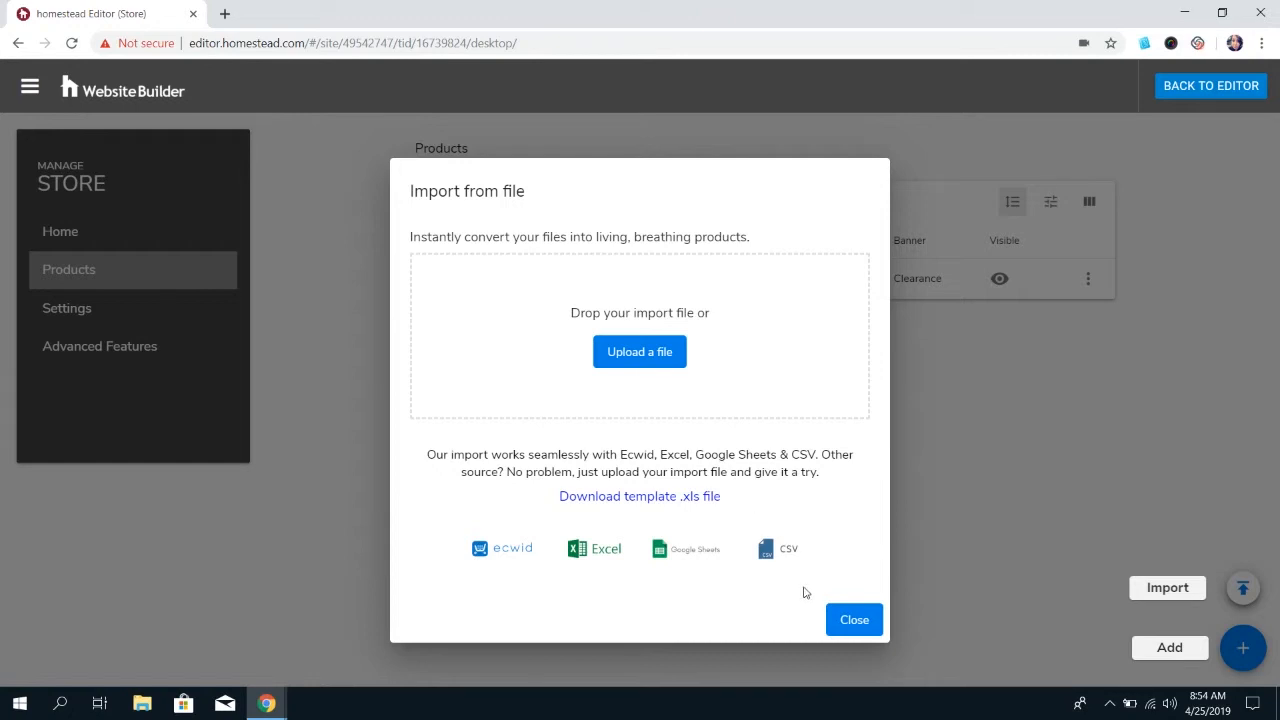
{"action": "left_click", "coordinate": [854, 620]}
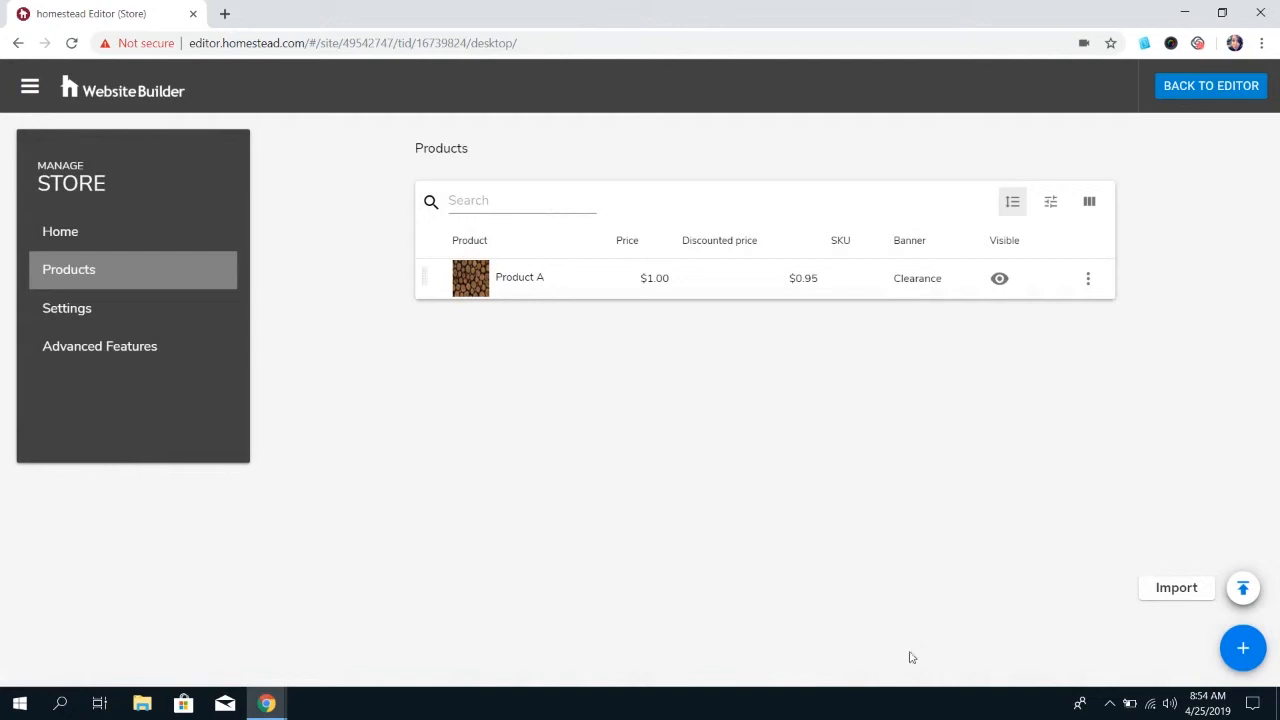
Step: Start a new product named Product B with description and $2.00 price
{"action": "left_click", "coordinate": [1244, 648]}
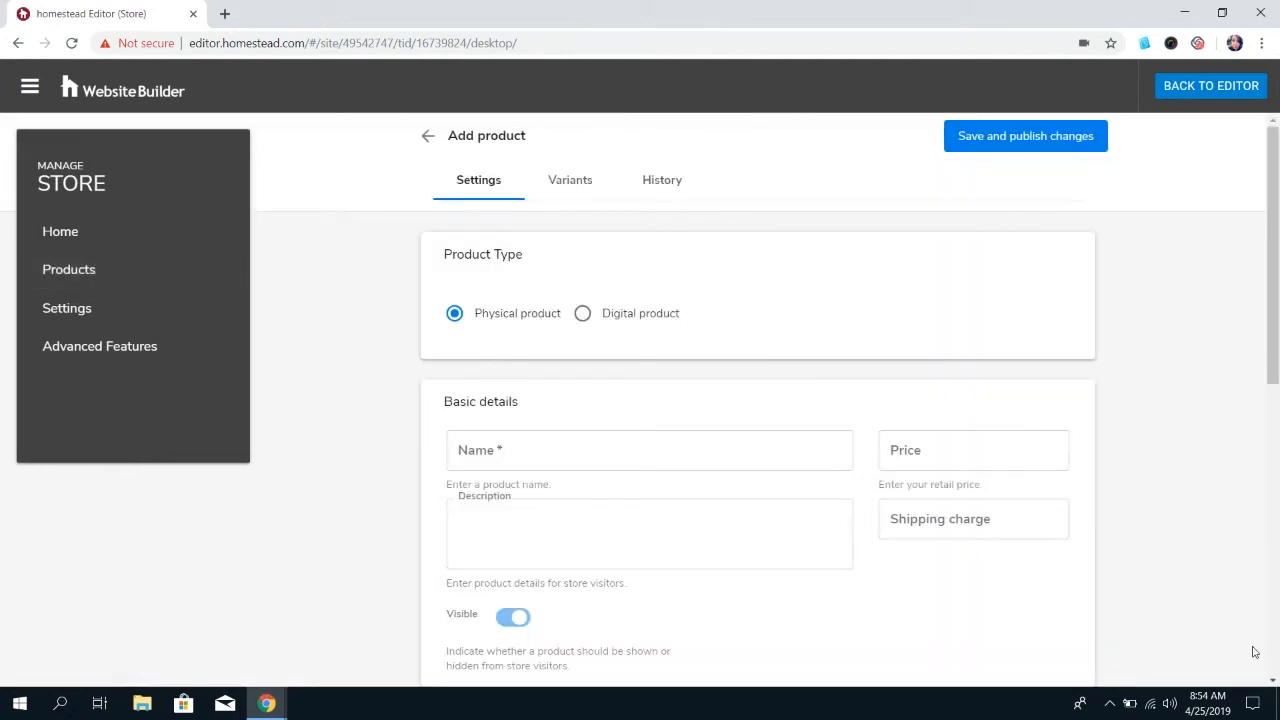
{"action": "mouse_move", "coordinate": [504, 330]}
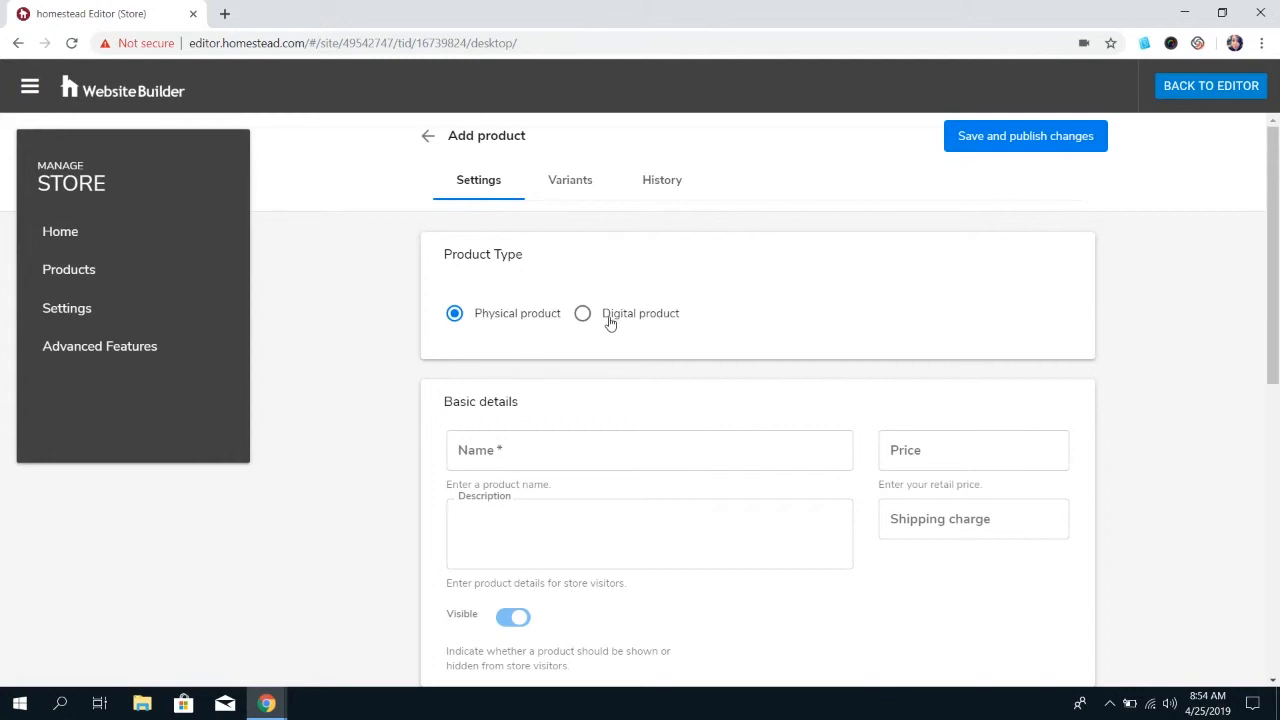
{"action": "scroll", "scroll_direction": "down", "scroll_amount": 3}
{"action": "type", "text": "P"}
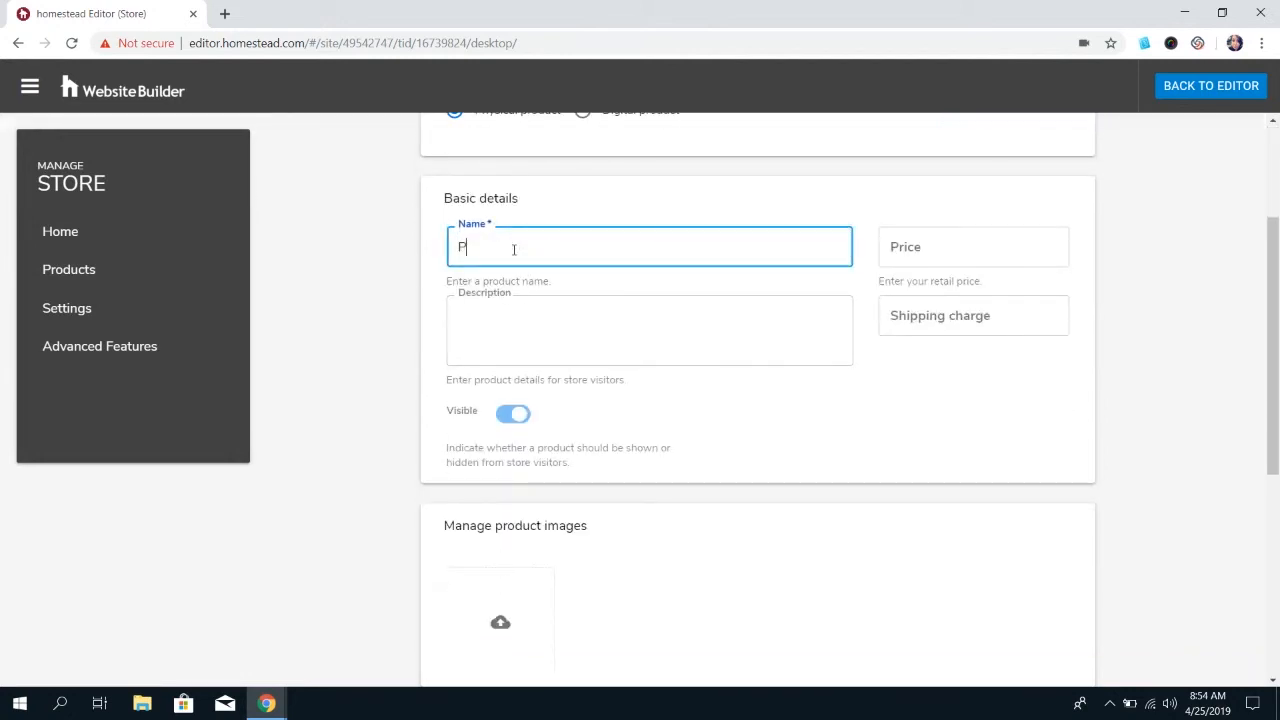
{"action": "type", "text": "roduct B"}
{"action": "left_click", "coordinate": [972, 248]}
{"action": "type", "text": "$2.00"}
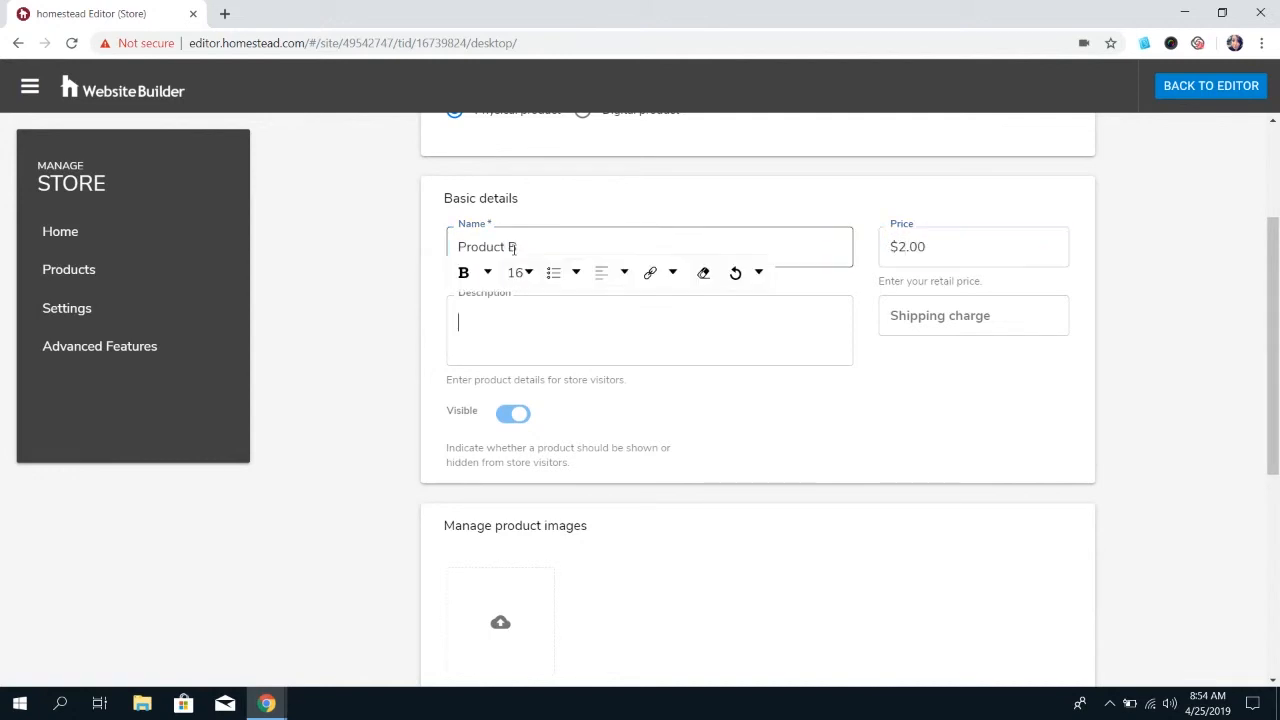
{"action": "type", "text": "Product B"}
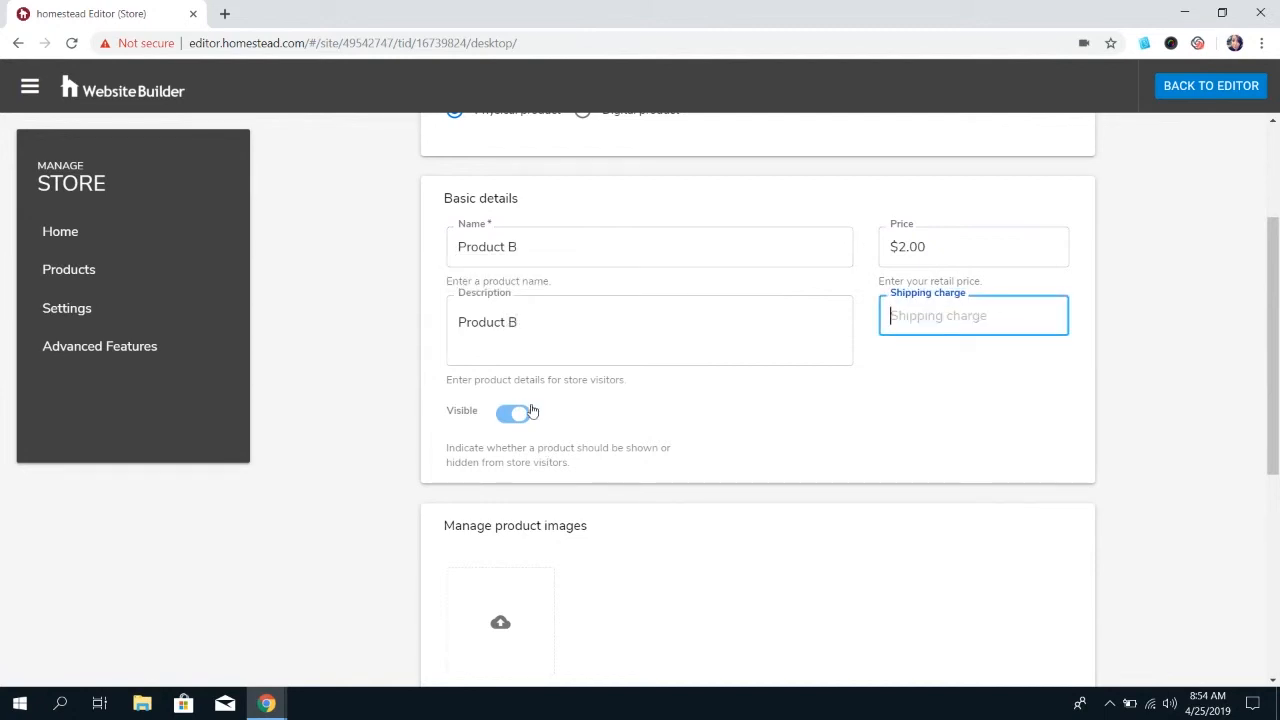
{"action": "left_click", "coordinate": [500, 620]}
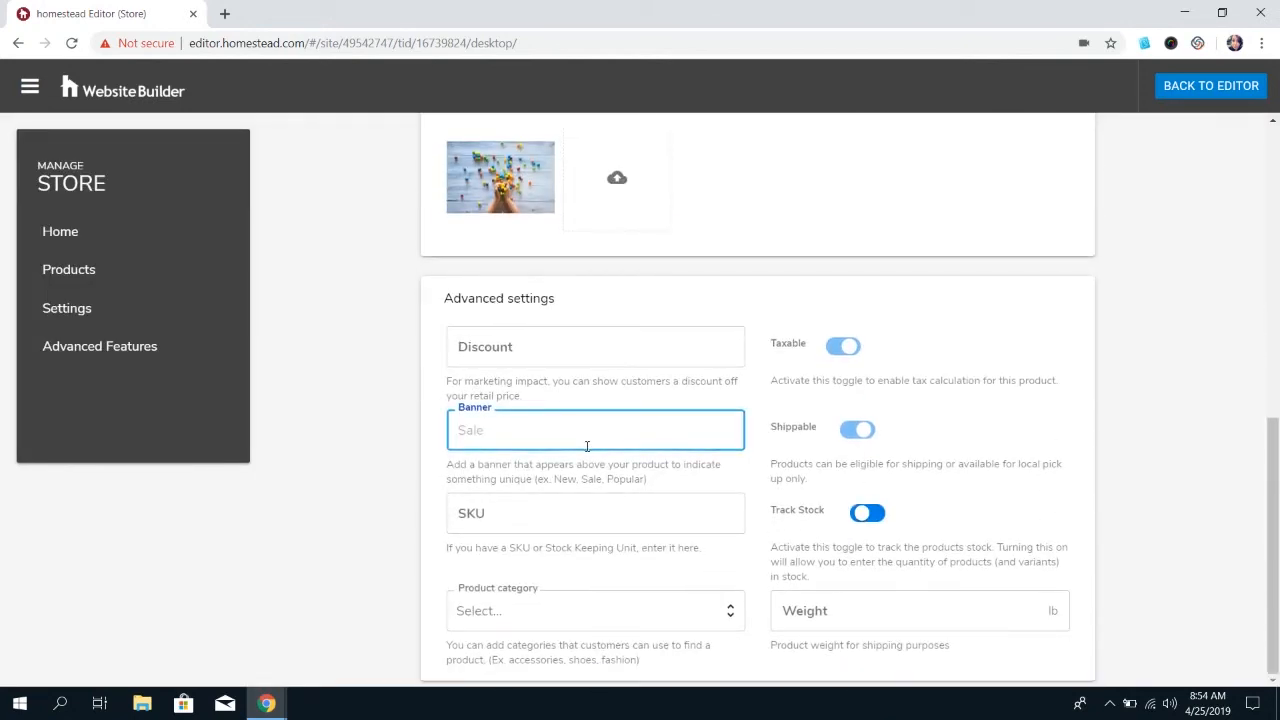
Step: Enter New! as the banner under Advanced settings and save and publish the product
{"action": "type", "text": "New!"}
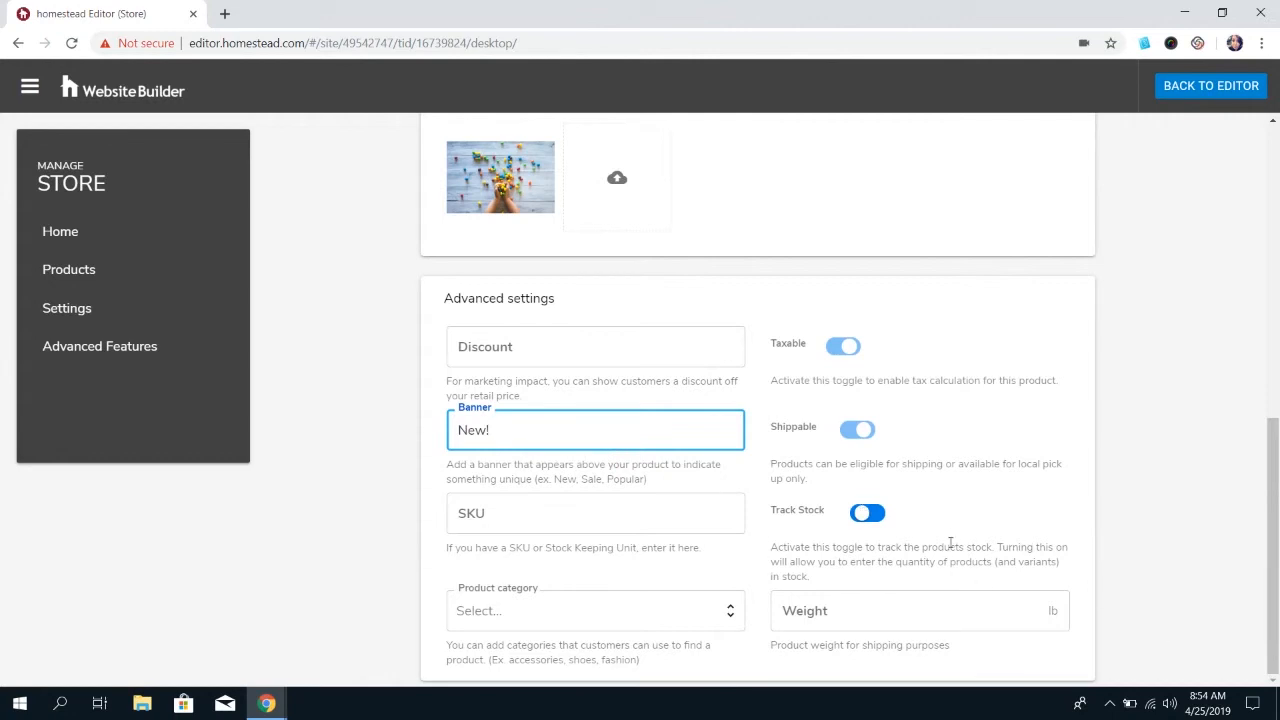
{"action": "mouse_move", "coordinate": [1220, 428]}
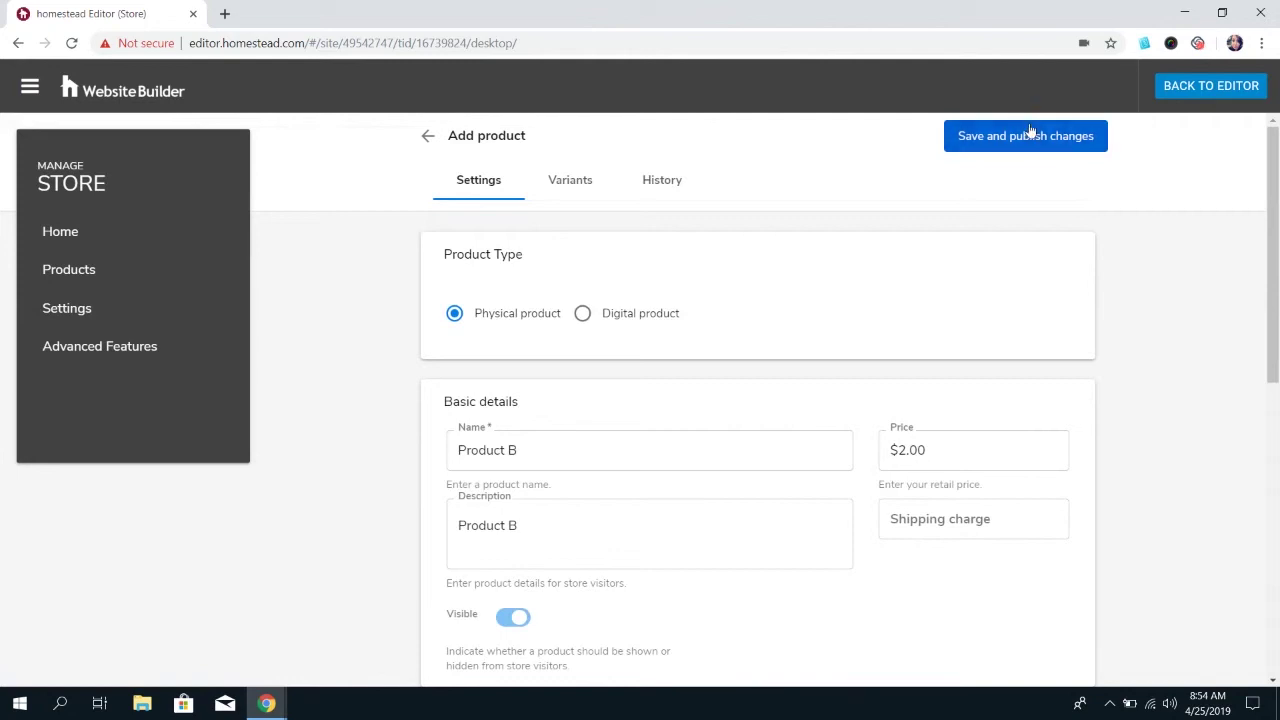
{"action": "left_click", "coordinate": [1024, 136]}
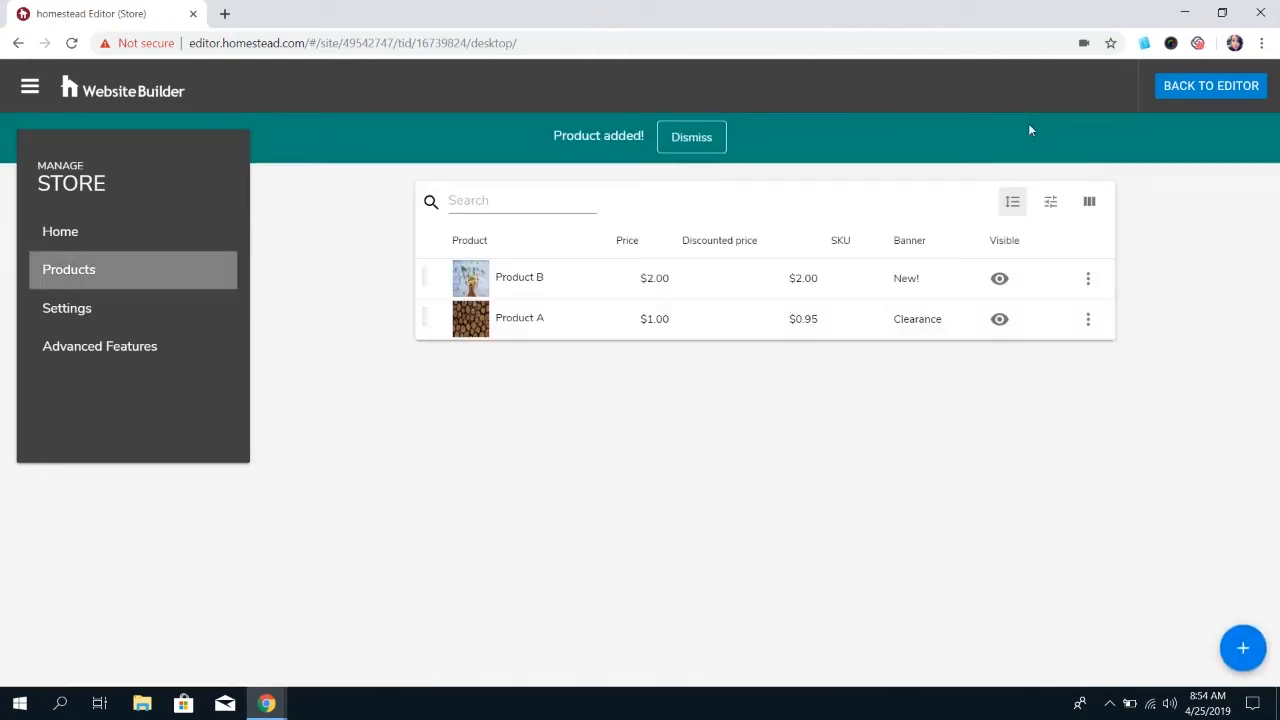
Step: Dismiss the Product added notice and return to the website editor
{"action": "left_click", "coordinate": [692, 136]}
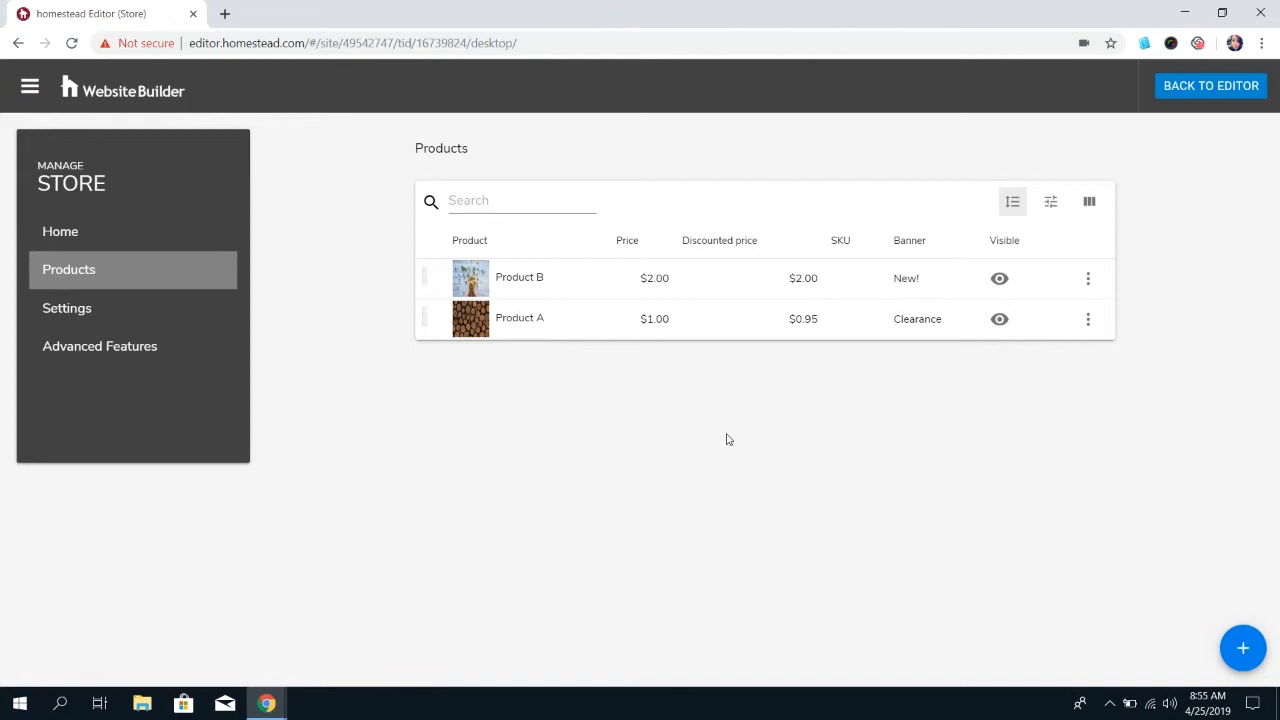
{"action": "left_click", "coordinate": [1212, 84]}
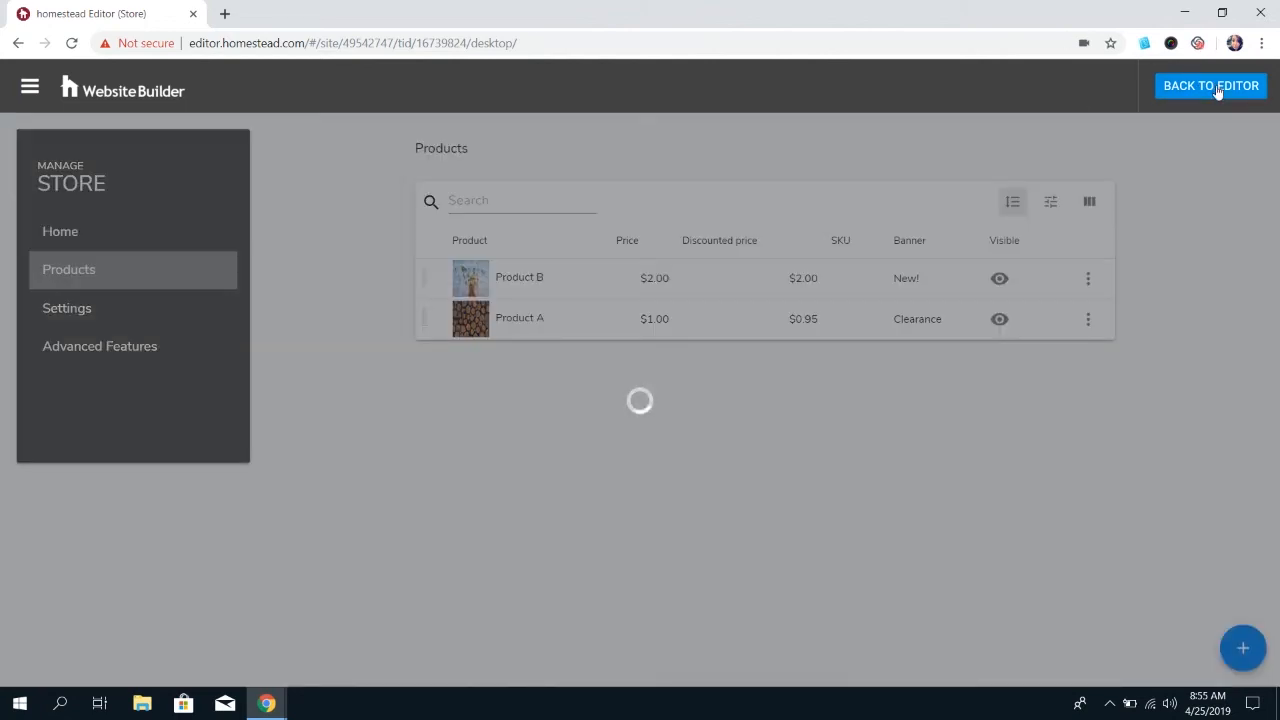
{"action": "left_click", "coordinate": [1210, 86]}
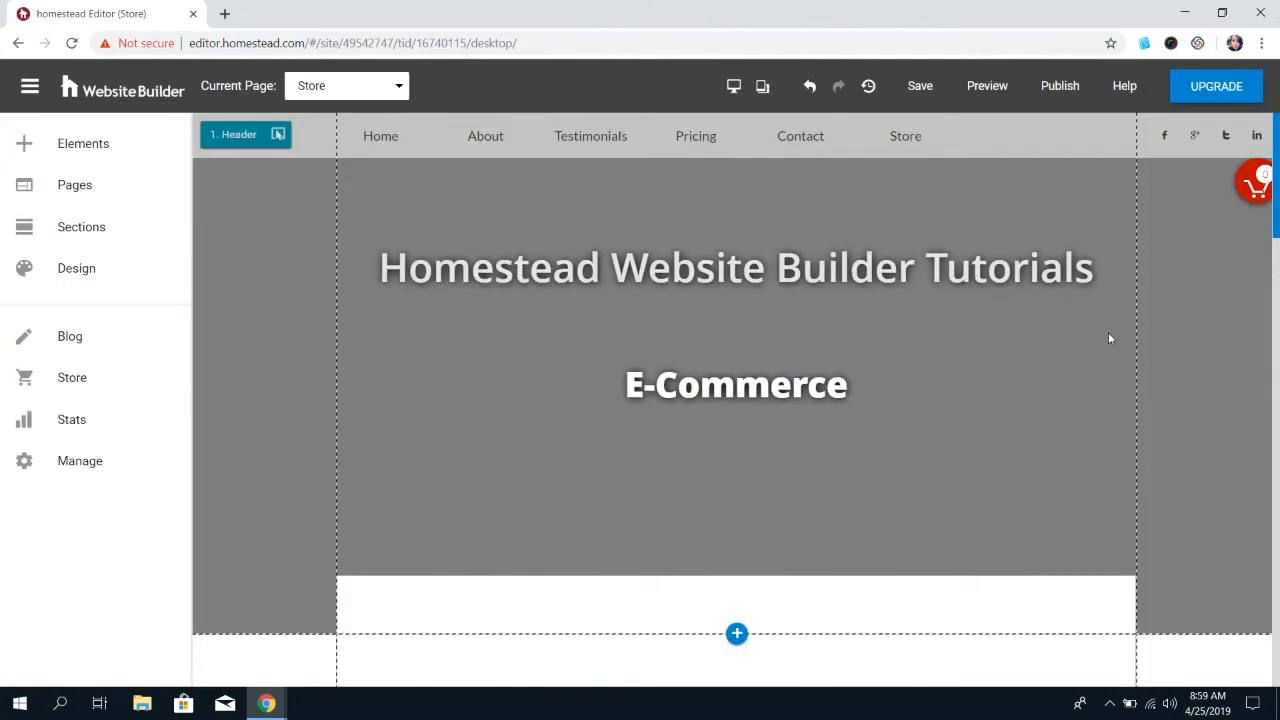
Step: Scroll to the Store page's products section showing both cards and preview the site
{"action": "scroll", "scroll_direction": "down", "scroll_amount": 3}
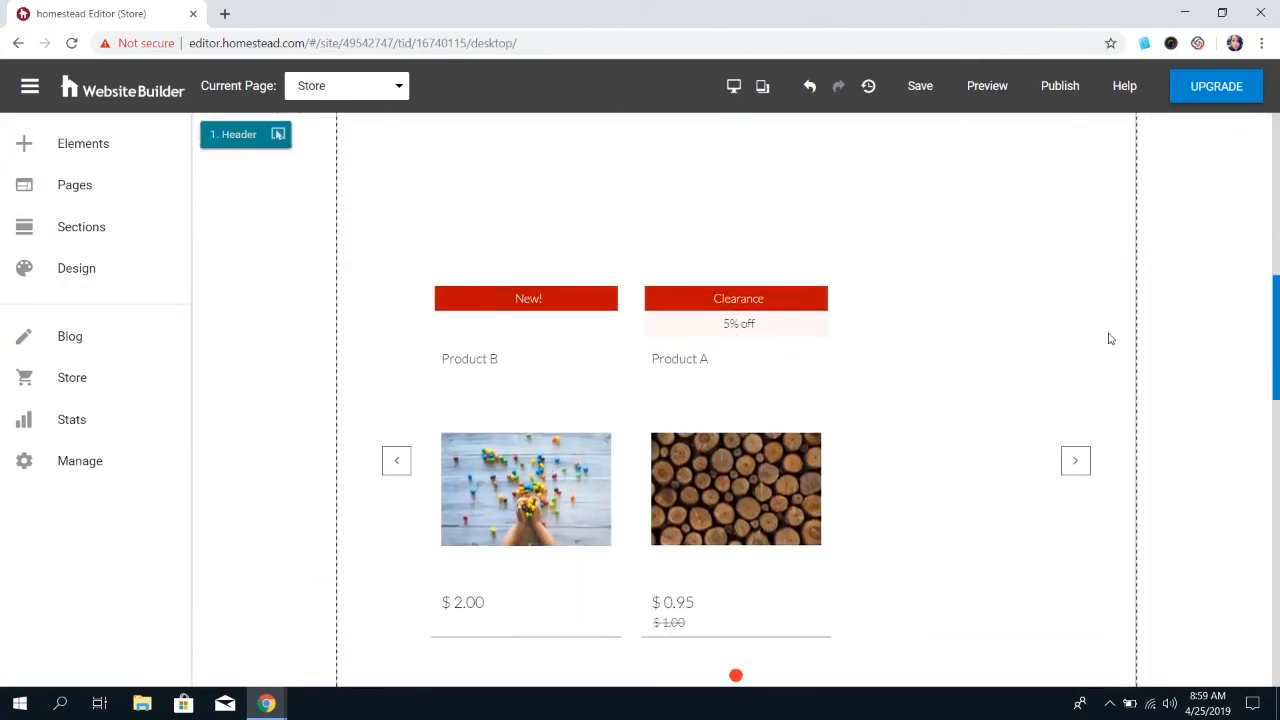
{"action": "left_click", "coordinate": [500, 300]}
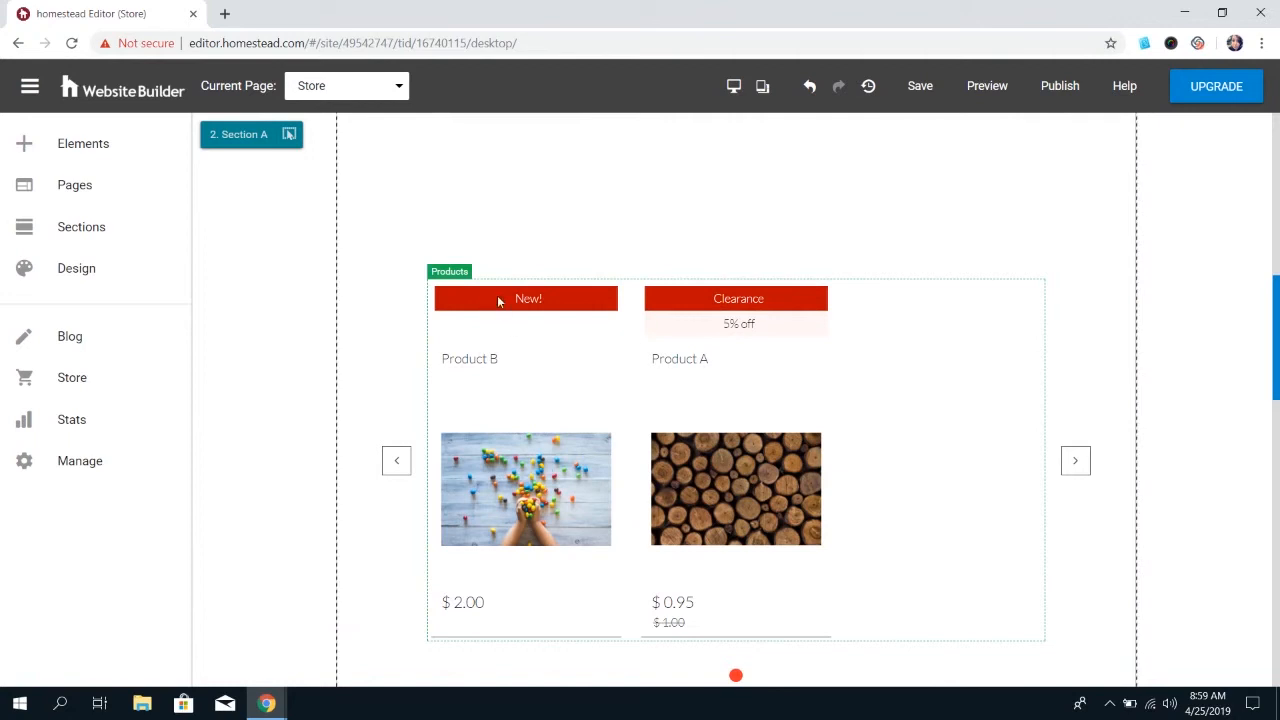
{"action": "mouse_move", "coordinate": [728, 336]}
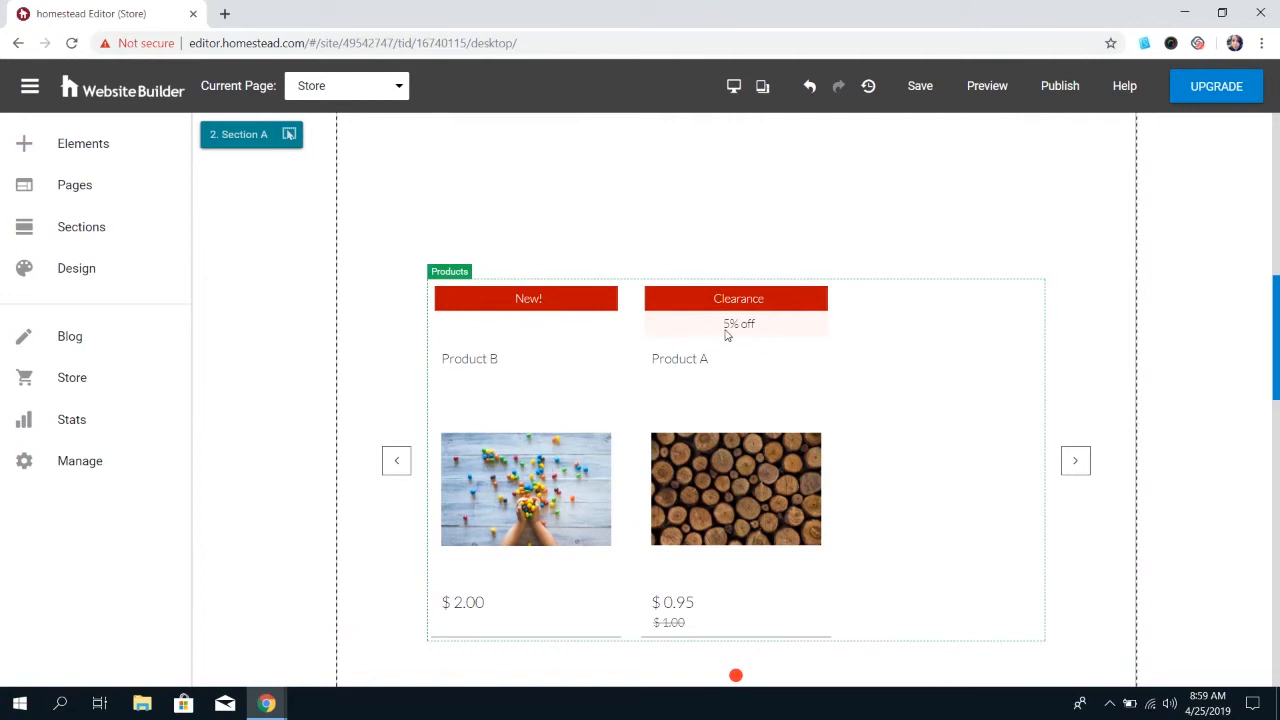
{"action": "mouse_move", "coordinate": [680, 624]}
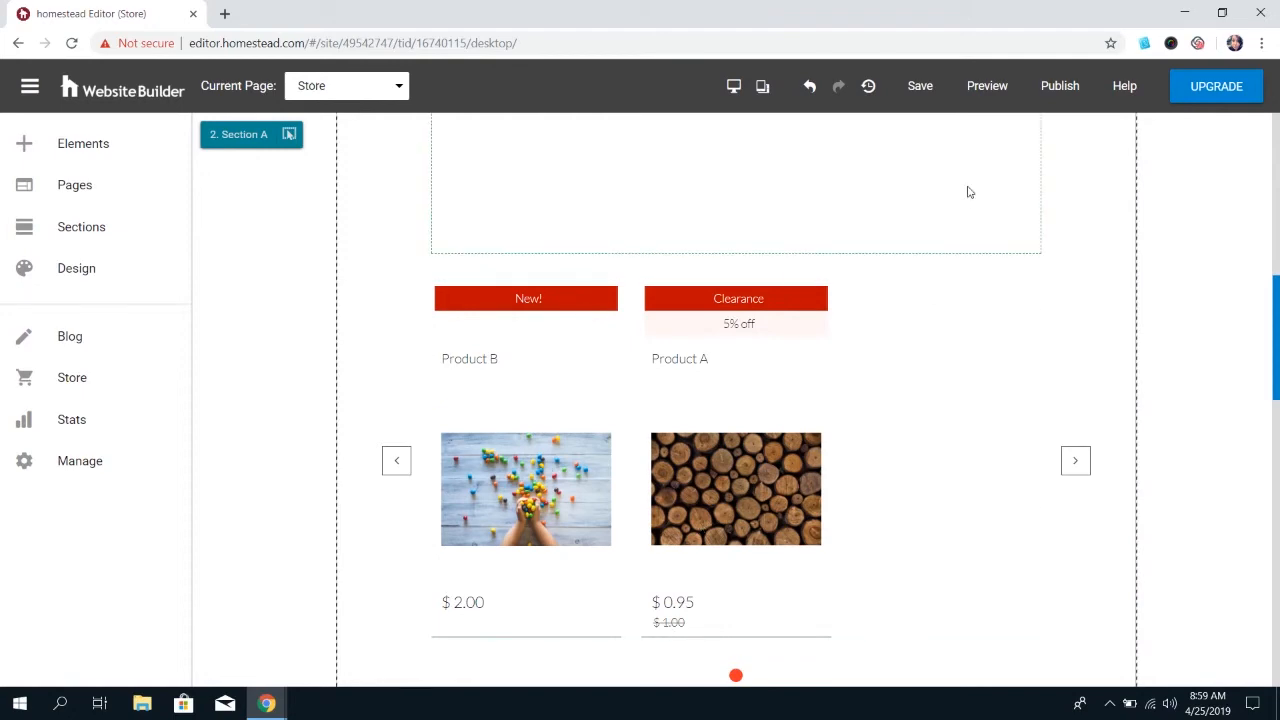
{"action": "left_click", "coordinate": [988, 84]}
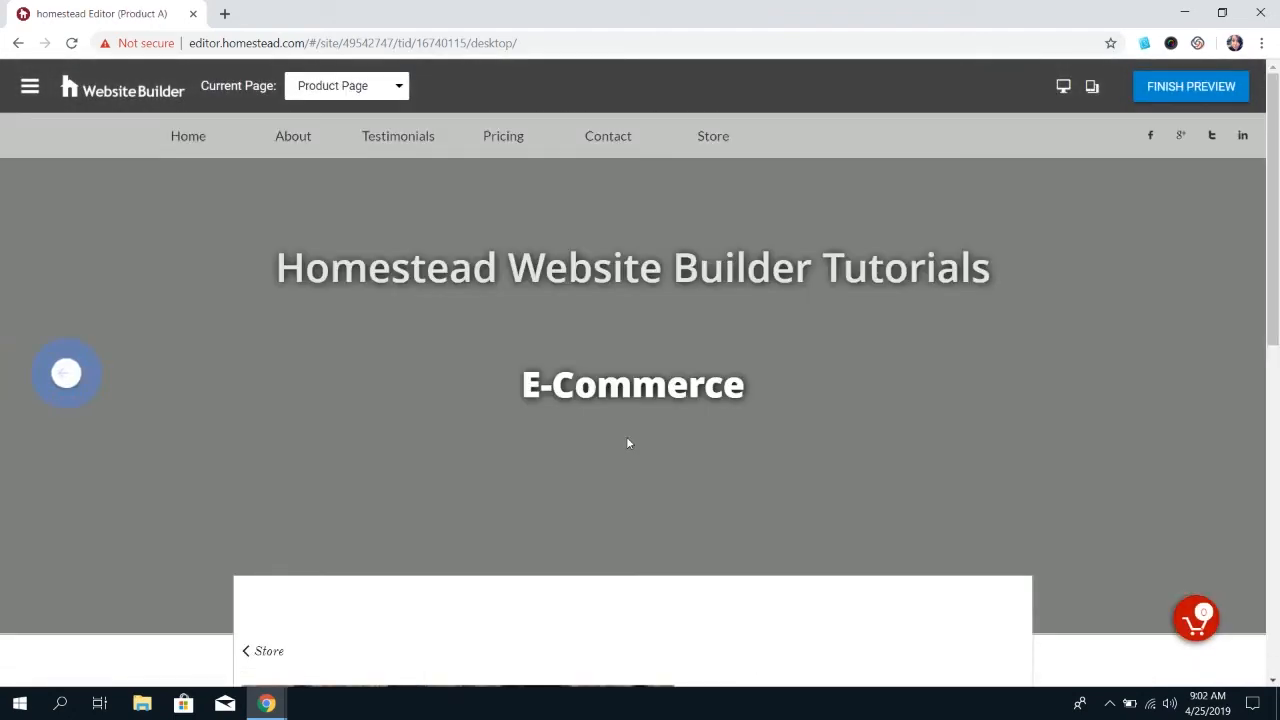
Step: On Product A's preview, try size S with the white colour option
{"action": "scroll", "scroll_direction": "down", "scroll_amount": 3}
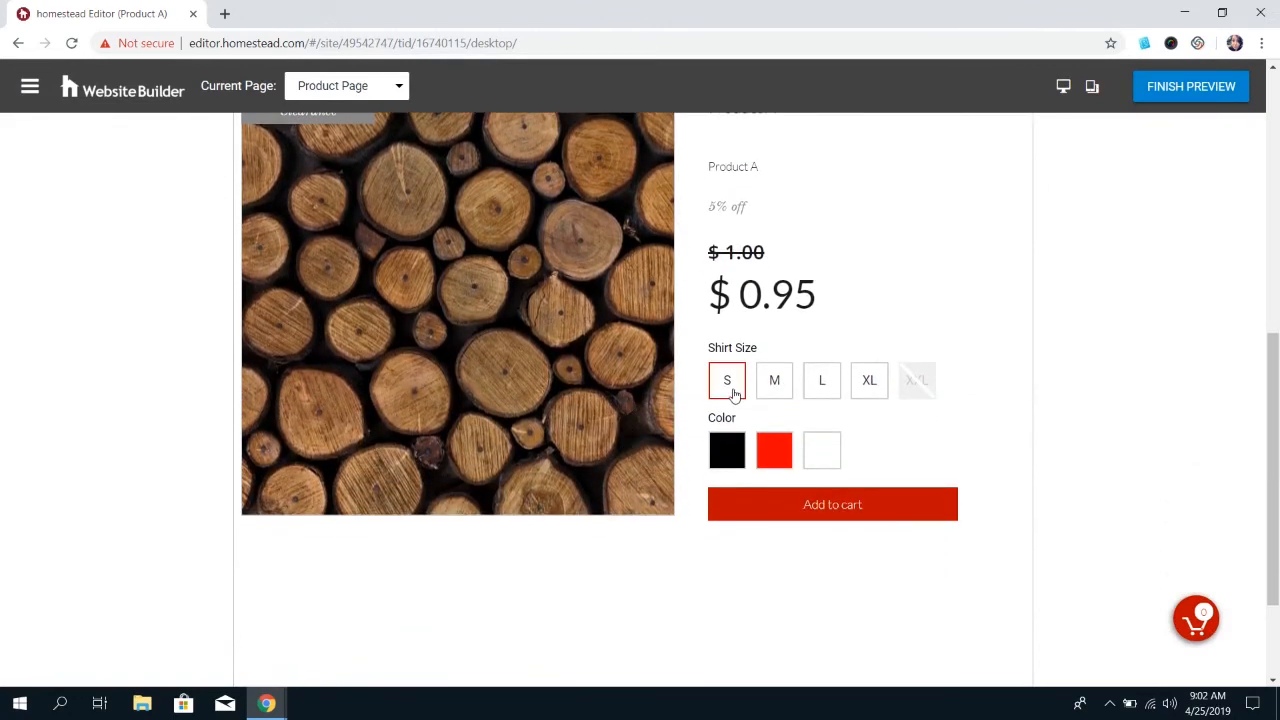
{"action": "left_click", "coordinate": [774, 380]}
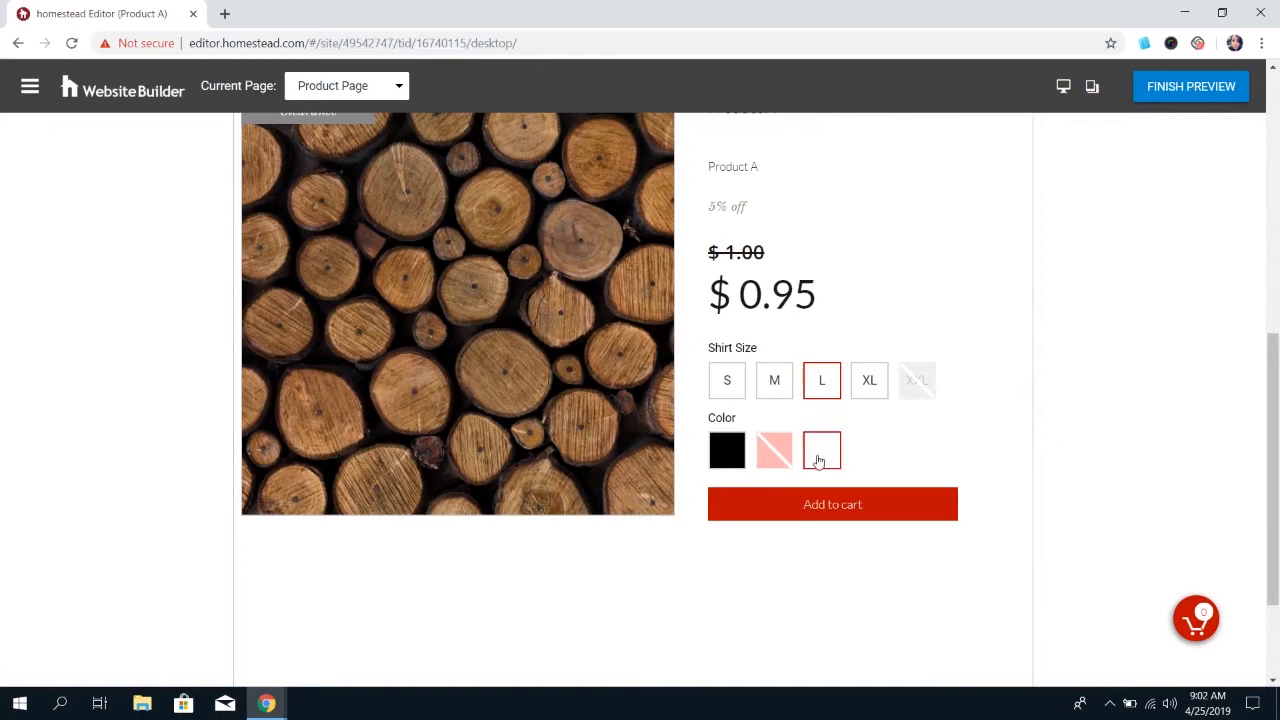
{"action": "left_click", "coordinate": [868, 380]}
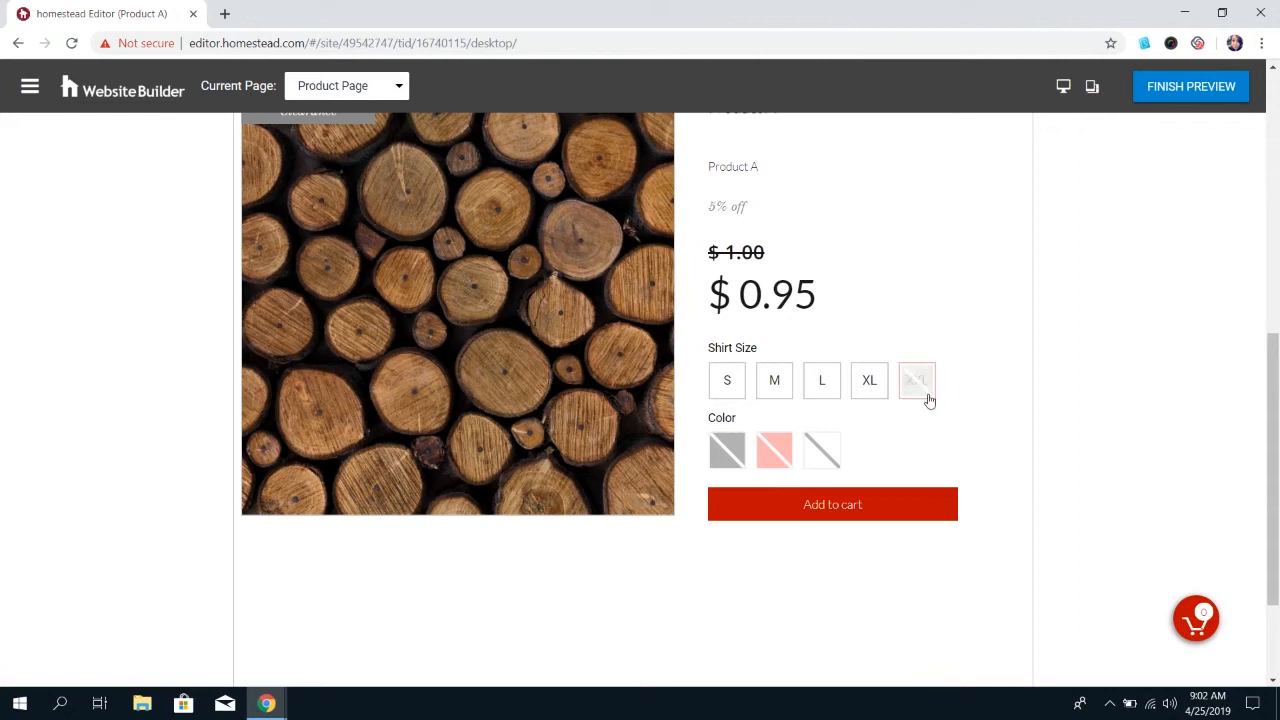
{"action": "mouse_move", "coordinate": [942, 398]}
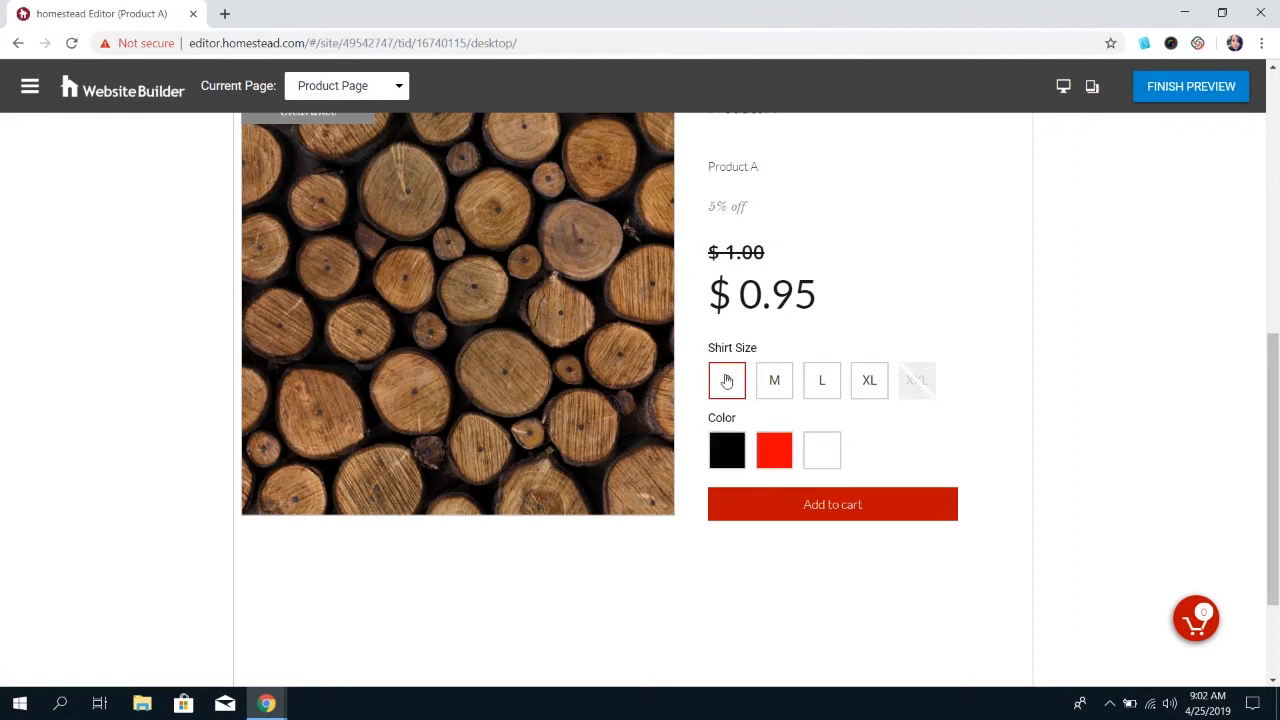
Step: Choose size M and red, confirming the "Only 1 item in stock" message
{"action": "left_click", "coordinate": [774, 380]}
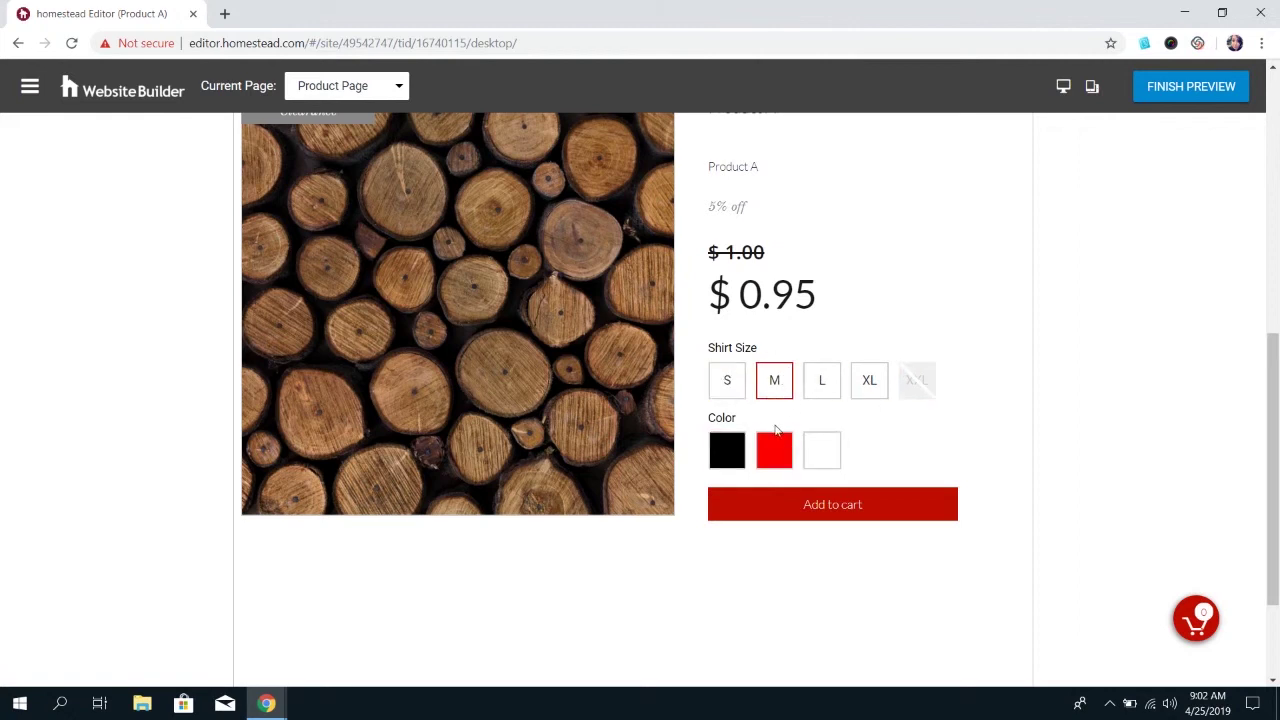
{"action": "left_click", "coordinate": [774, 450]}
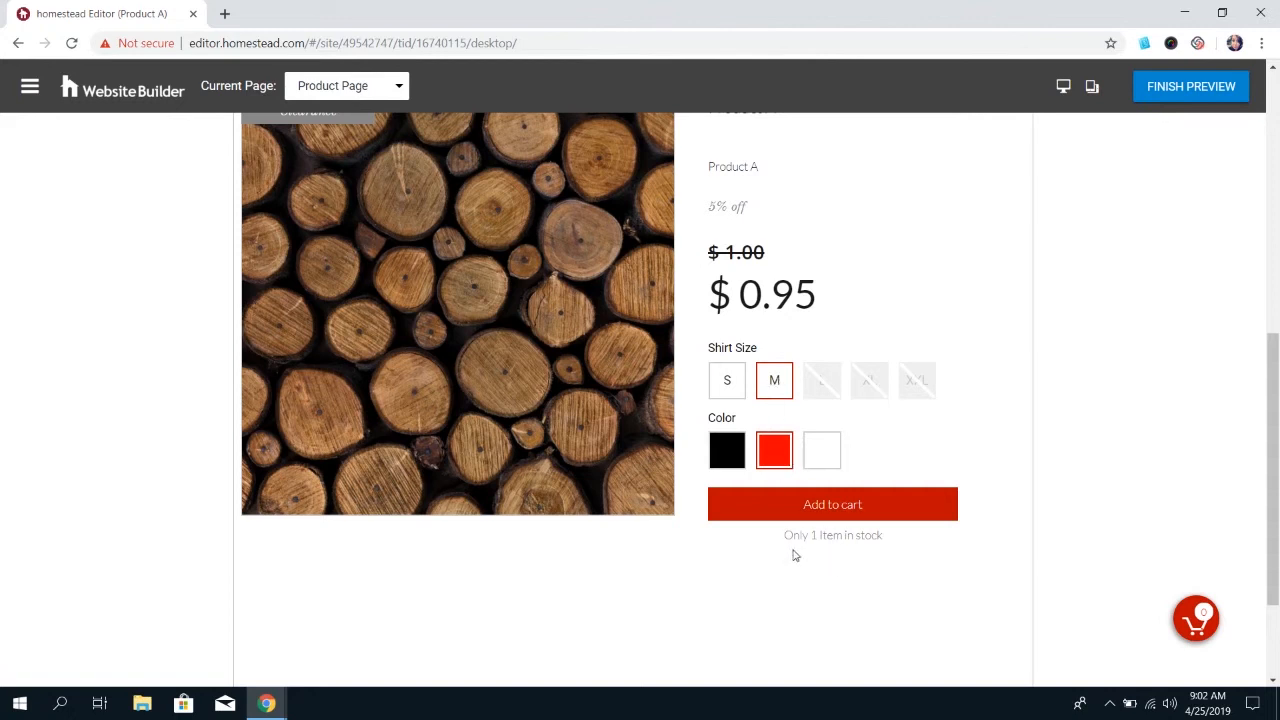
{"action": "triple_click", "coordinate": [832, 536]}
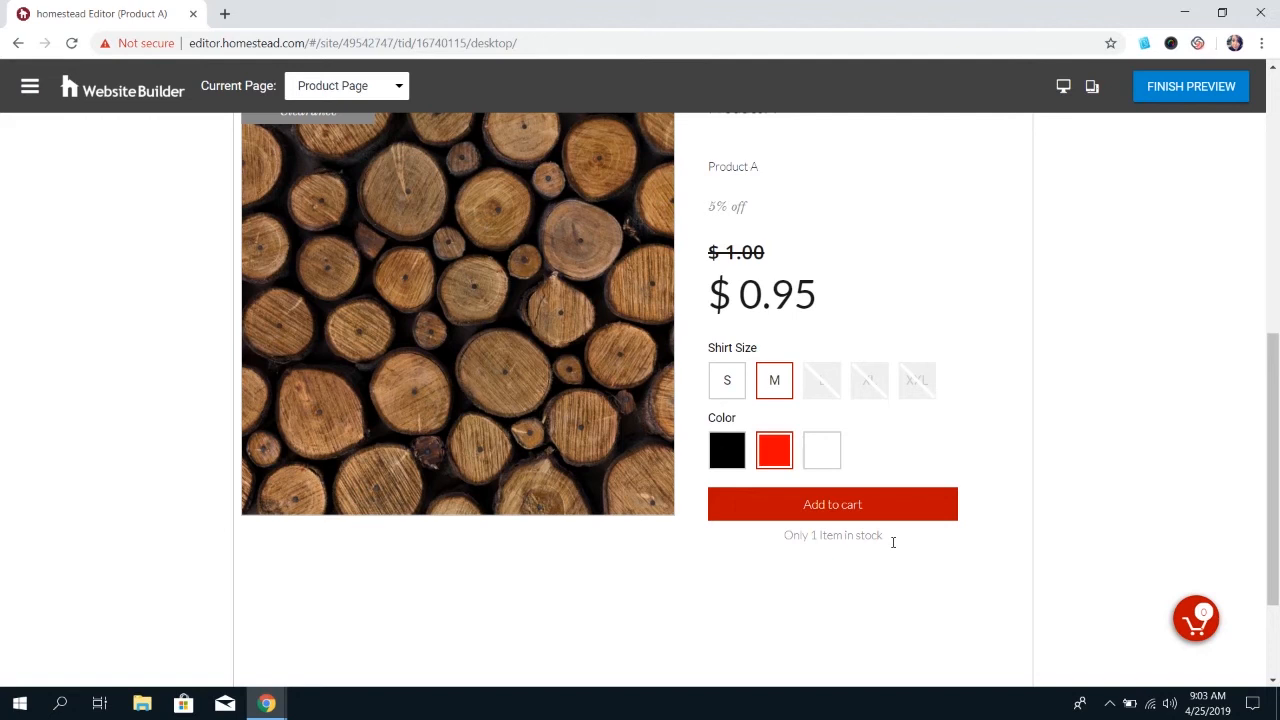
{"action": "mouse_move", "coordinate": [1030, 580]}
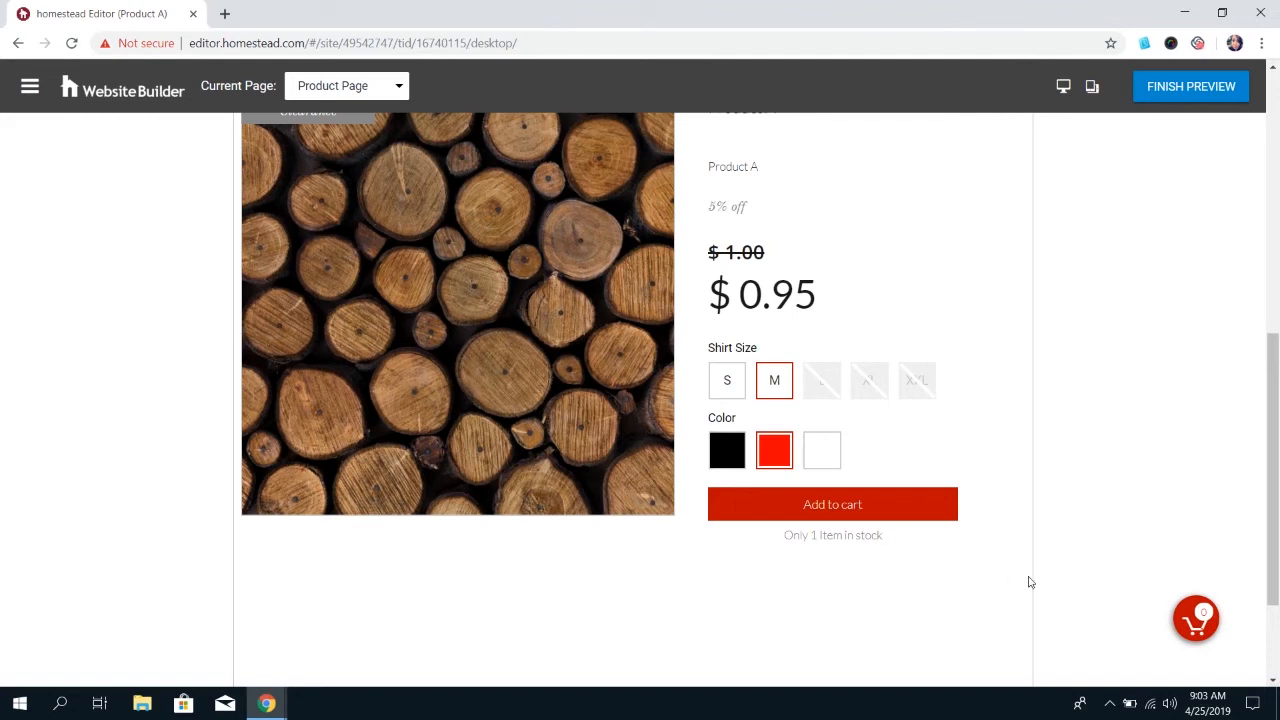